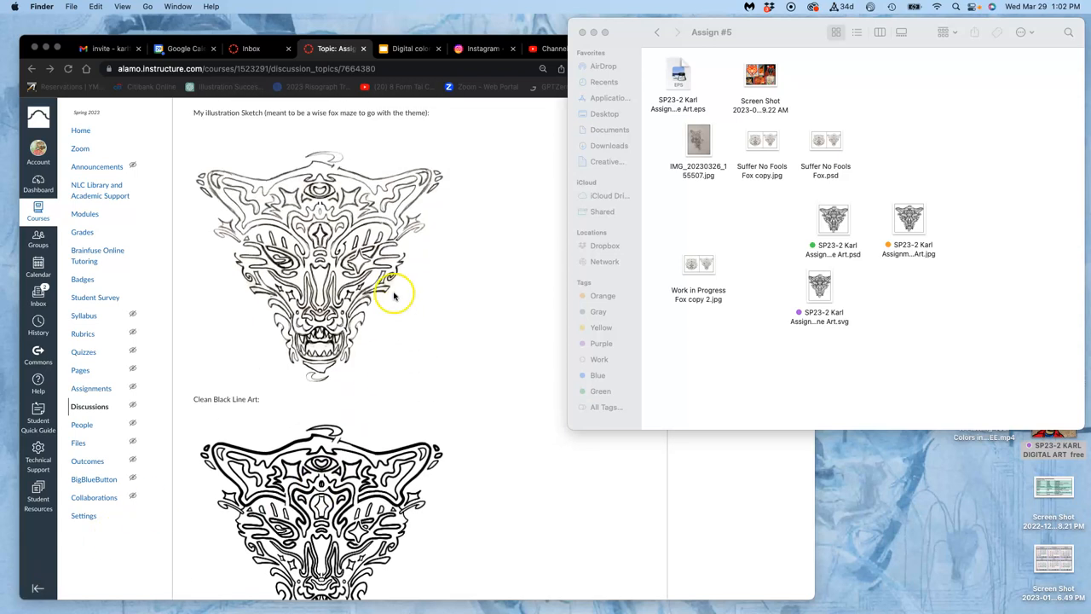
{"action": "mouse_move", "coordinate": [322, 268]}
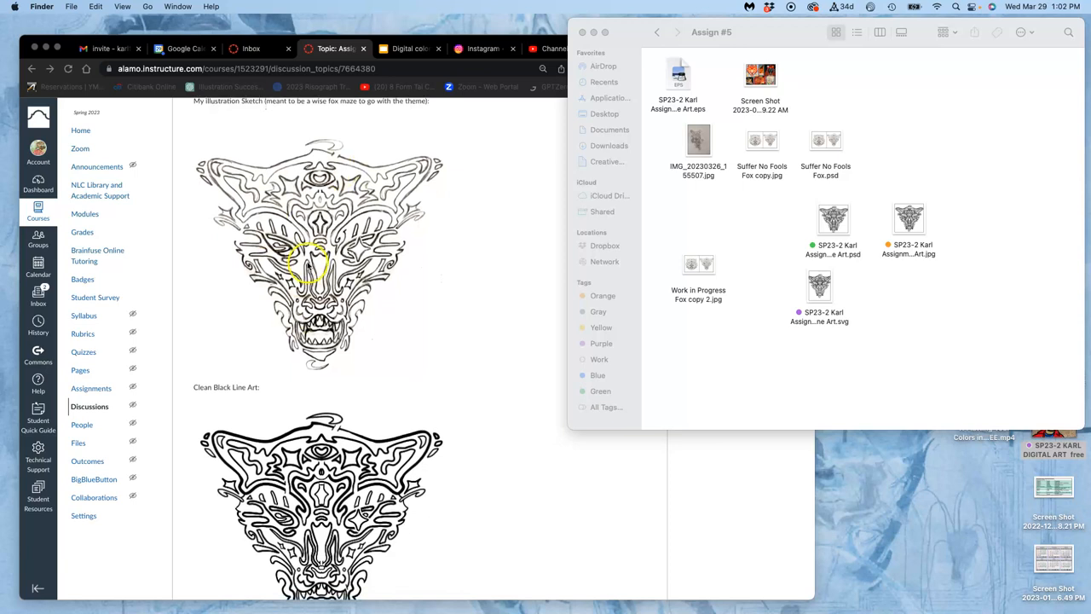
Scroll to the clean black beast-head line art in the Canvas discussion and bring Chrome forward.
{"action": "scroll", "scroll_direction": "down", "scroll_amount": 3}
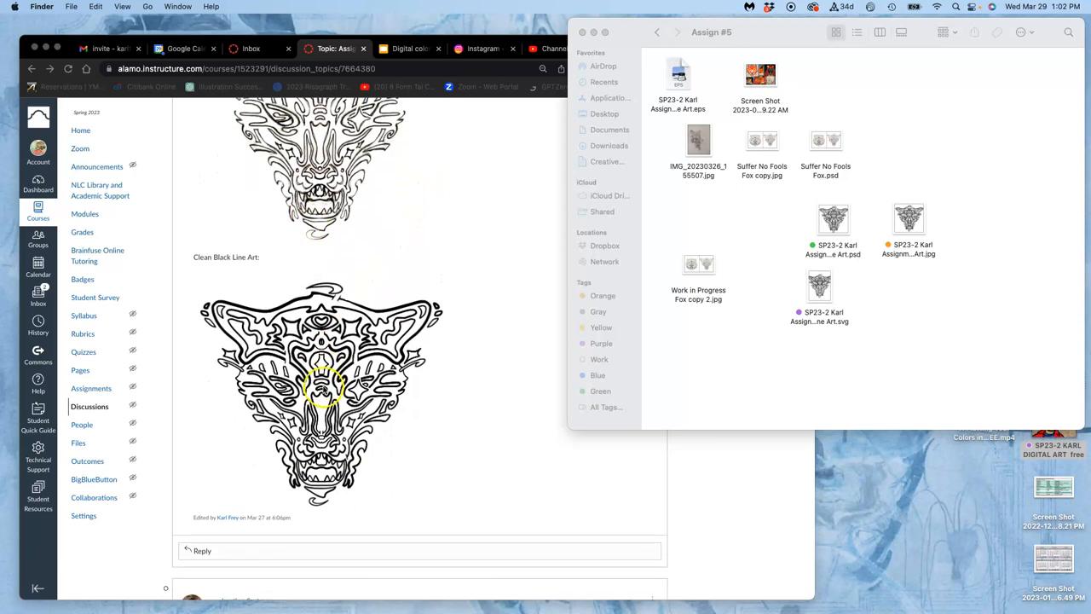
{"action": "mouse_move", "coordinate": [248, 274]}
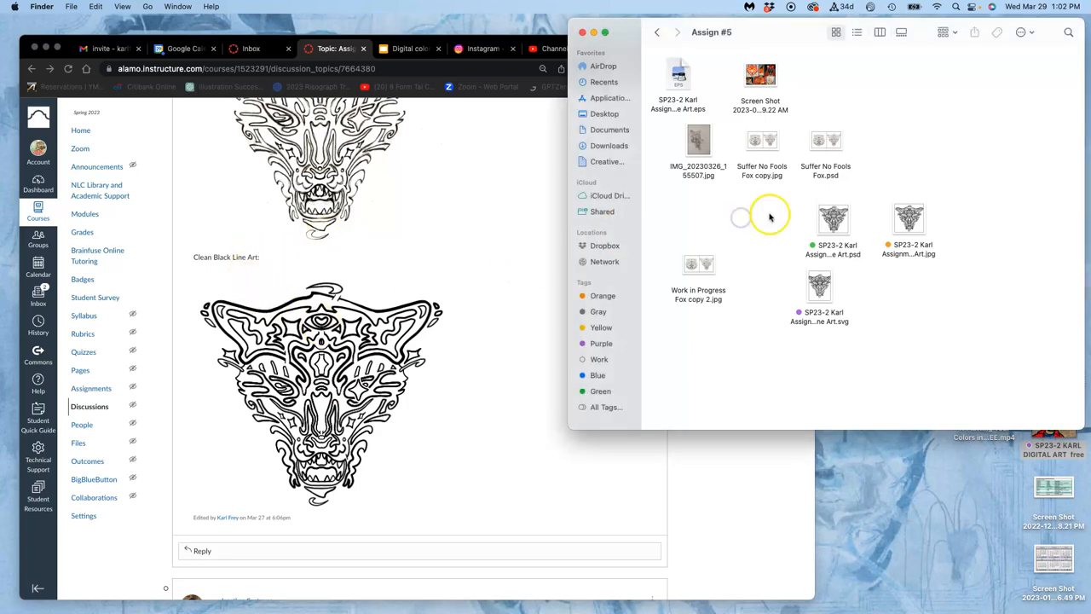
{"action": "left_click", "coordinate": [500, 253]}
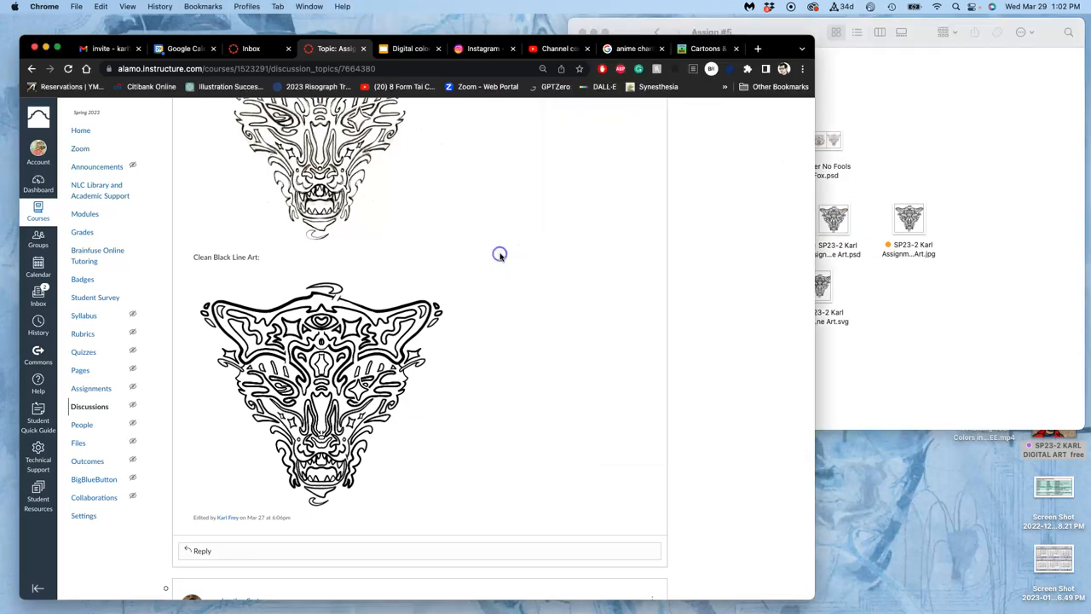
In the line-art PSD, hide Layer 5 copy 2 and the next line-art layer.
{"action": "left_click", "coordinate": [757, 49]}
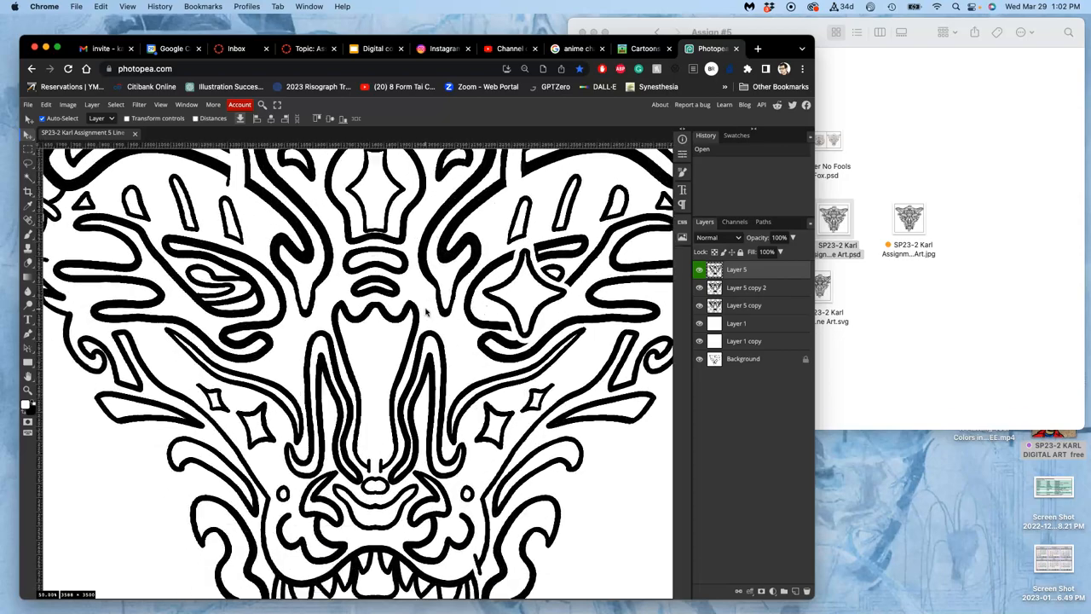
{"action": "scroll", "scroll_direction": "down", "scroll_amount": 3}
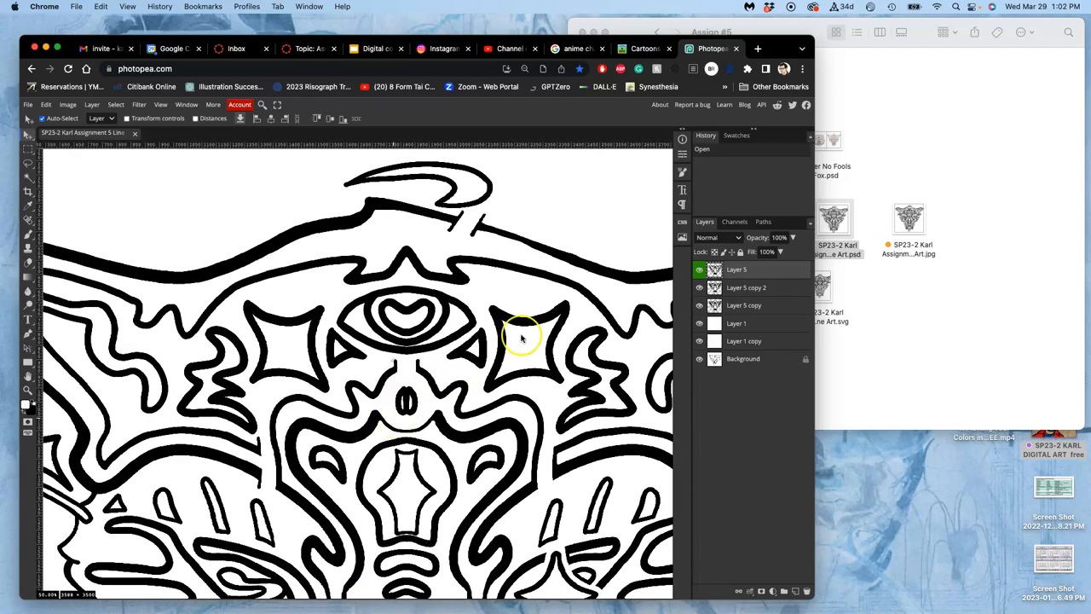
{"action": "left_click", "coordinate": [699, 305]}
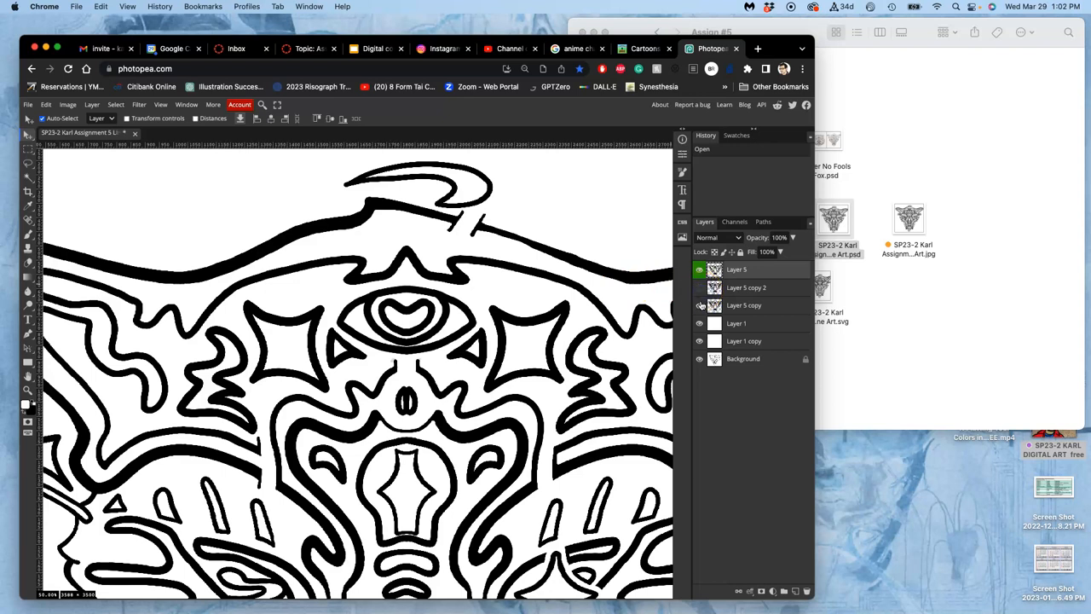
{"action": "left_click", "coordinate": [699, 324]}
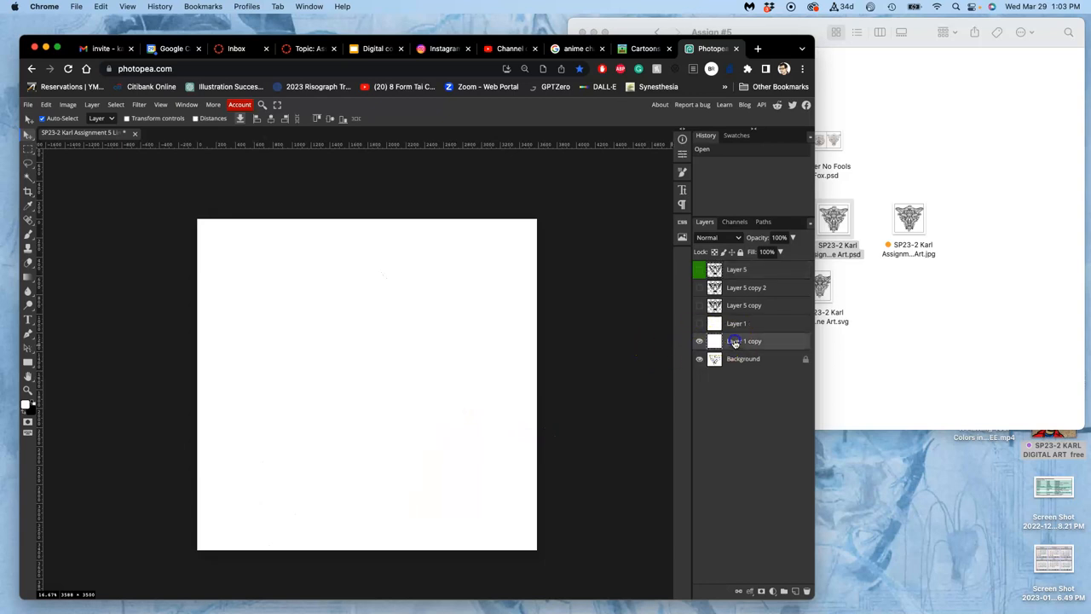
Show Layer 1 at 60% opacity and make the Layer 5 copy 2 line art visible.
{"action": "left_click", "coordinate": [699, 340]}
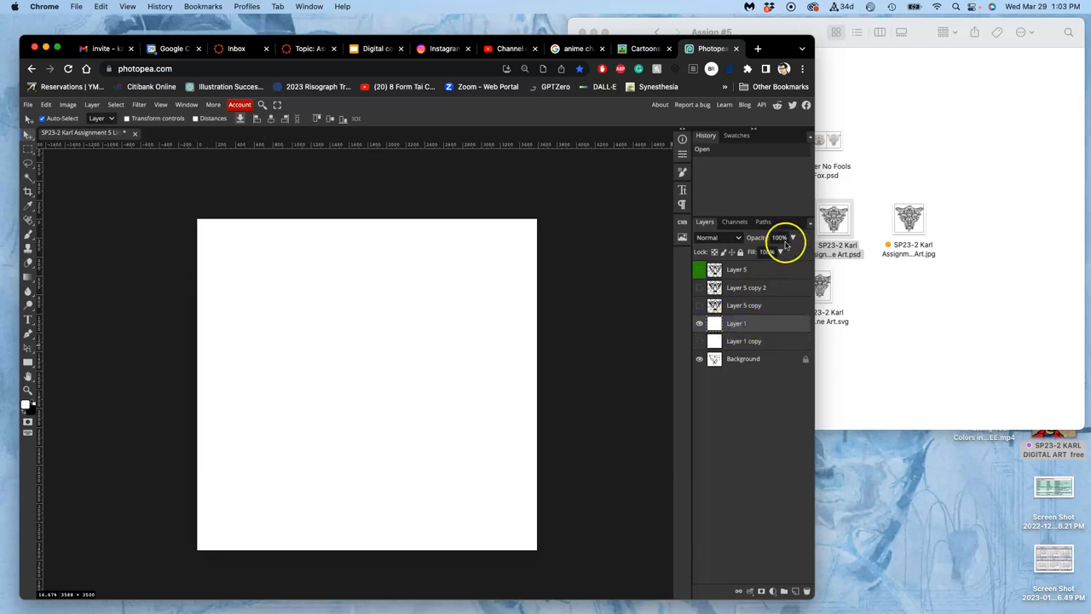
{"action": "left_click_drag", "start_coordinate": [792, 251], "coordinate": [780, 250]}
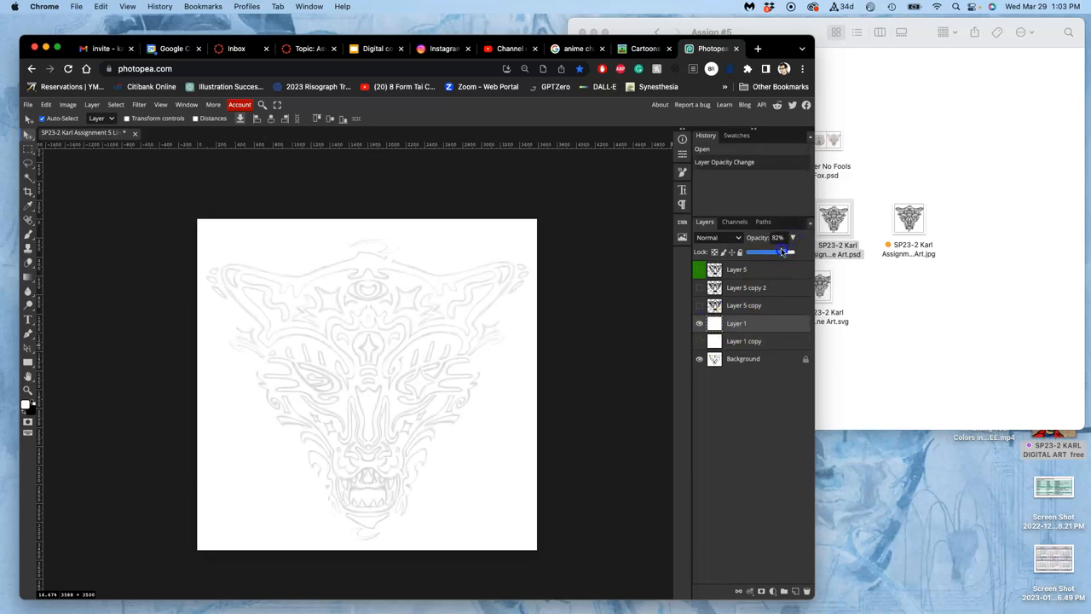
{"action": "left_click_drag", "start_coordinate": [782, 252], "coordinate": [774, 252]}
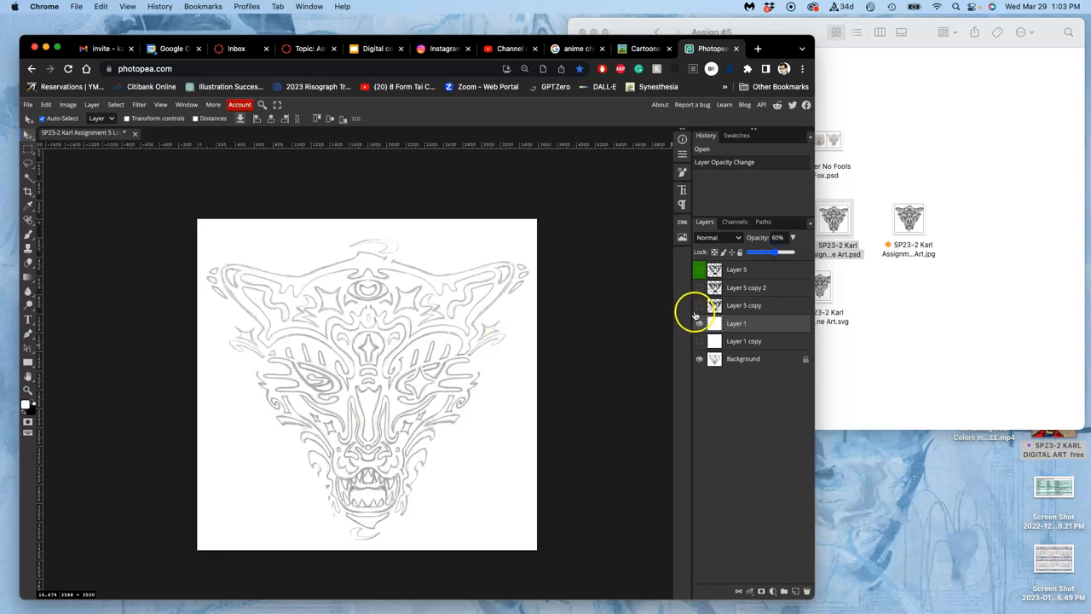
{"action": "left_click", "coordinate": [699, 305]}
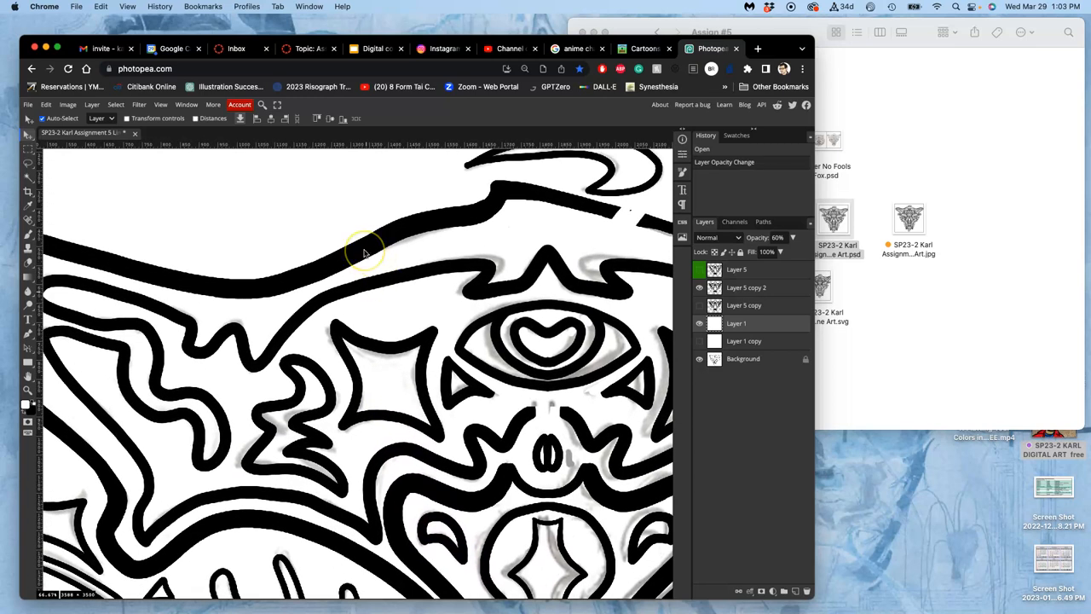
{"action": "mouse_move", "coordinate": [28, 237]}
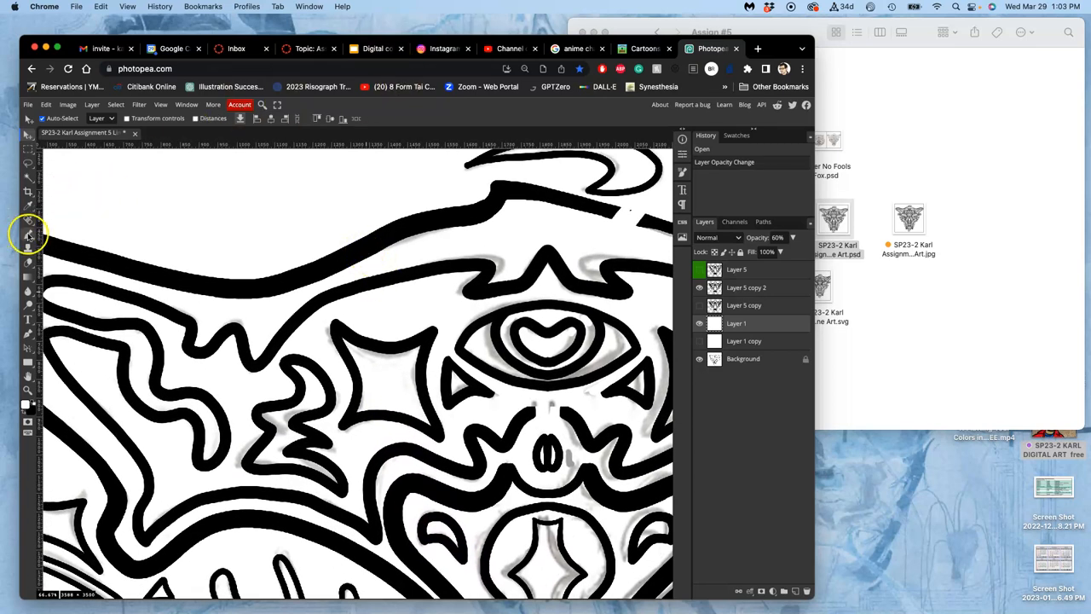
Select the Brush tool and set its smoothing to 42%.
{"action": "left_click", "coordinate": [28, 234]}
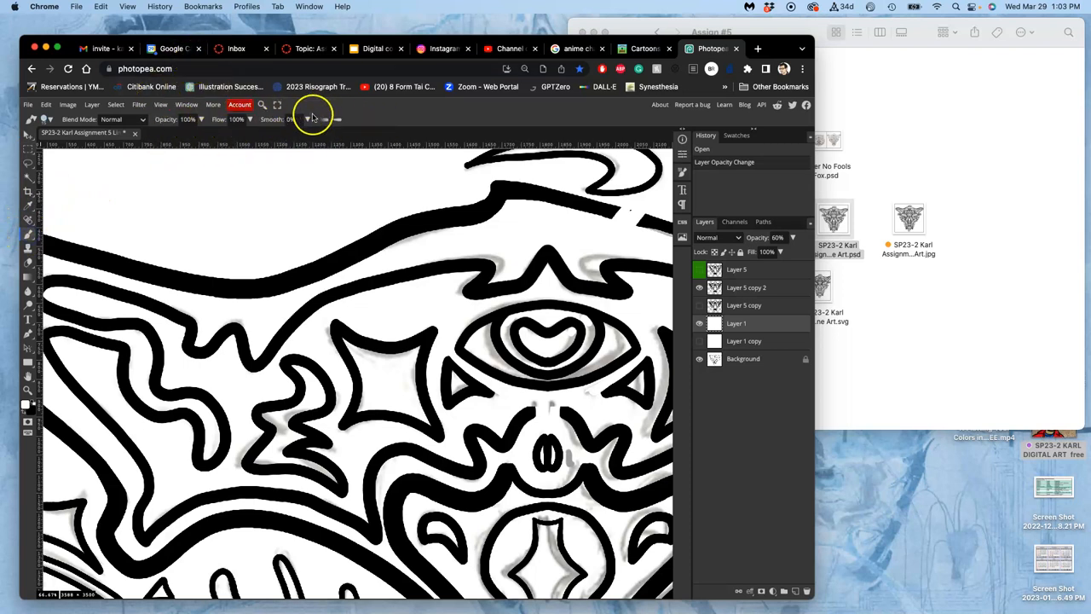
{"action": "left_click", "coordinate": [307, 120]}
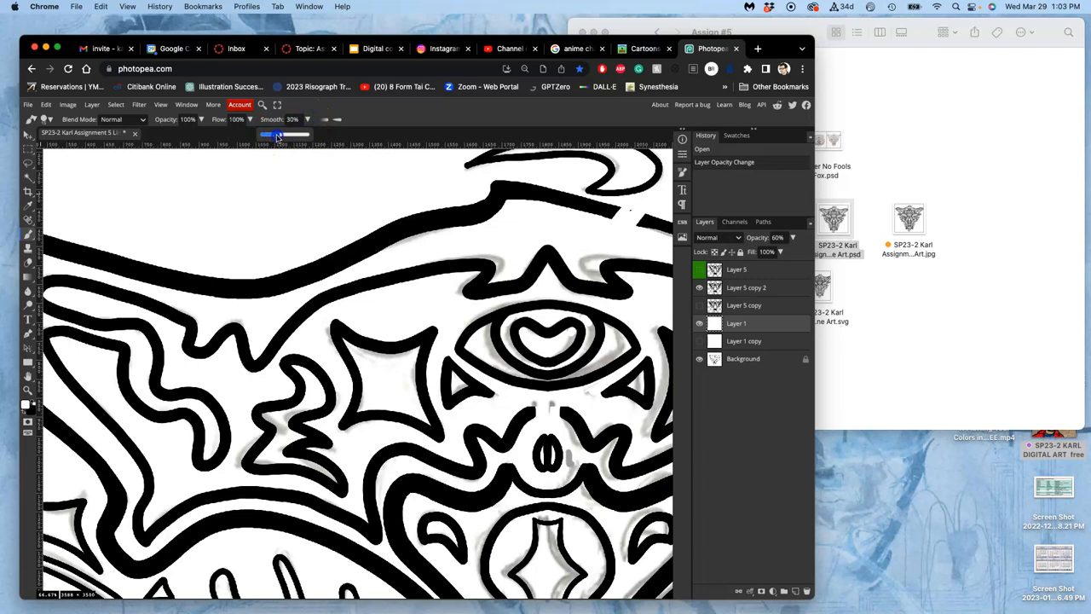
{"action": "left_click_drag", "start_coordinate": [266, 135], "coordinate": [285, 134]}
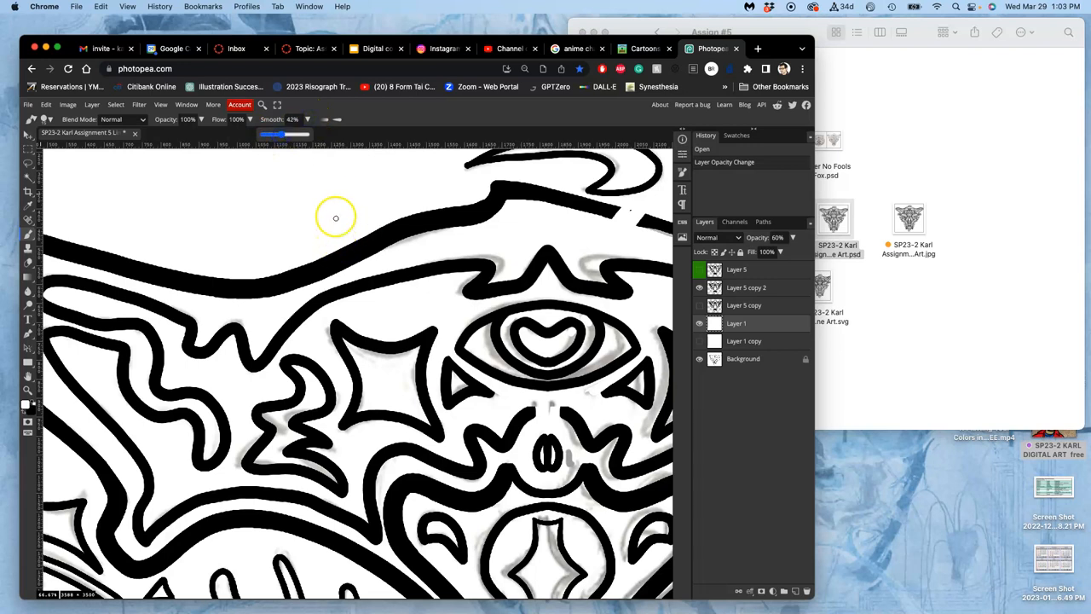
{"action": "mouse_move", "coordinate": [334, 185]}
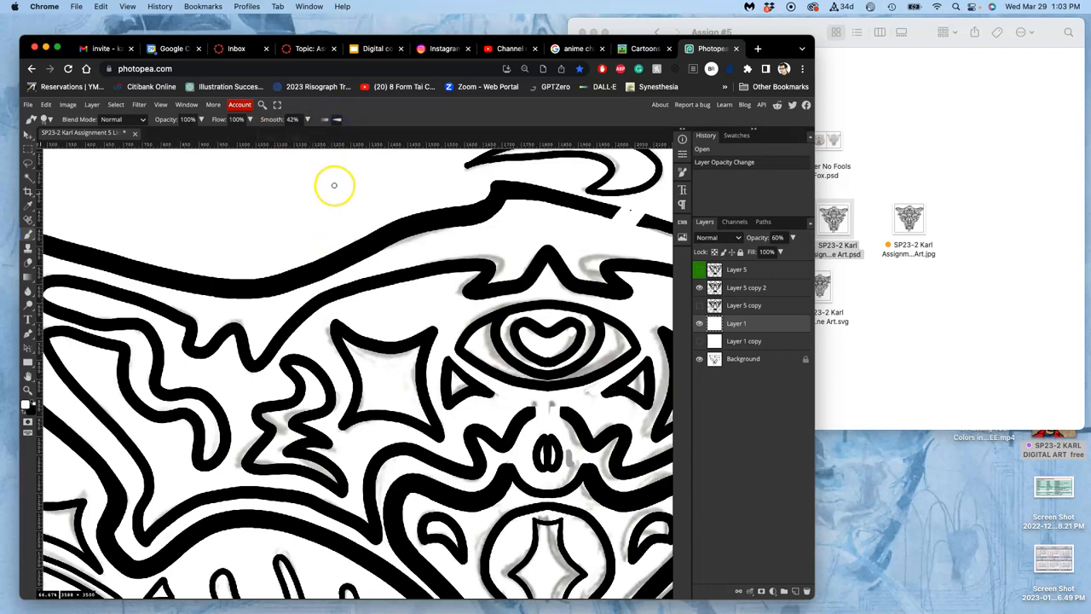
{"action": "mouse_move", "coordinate": [76, 132]}
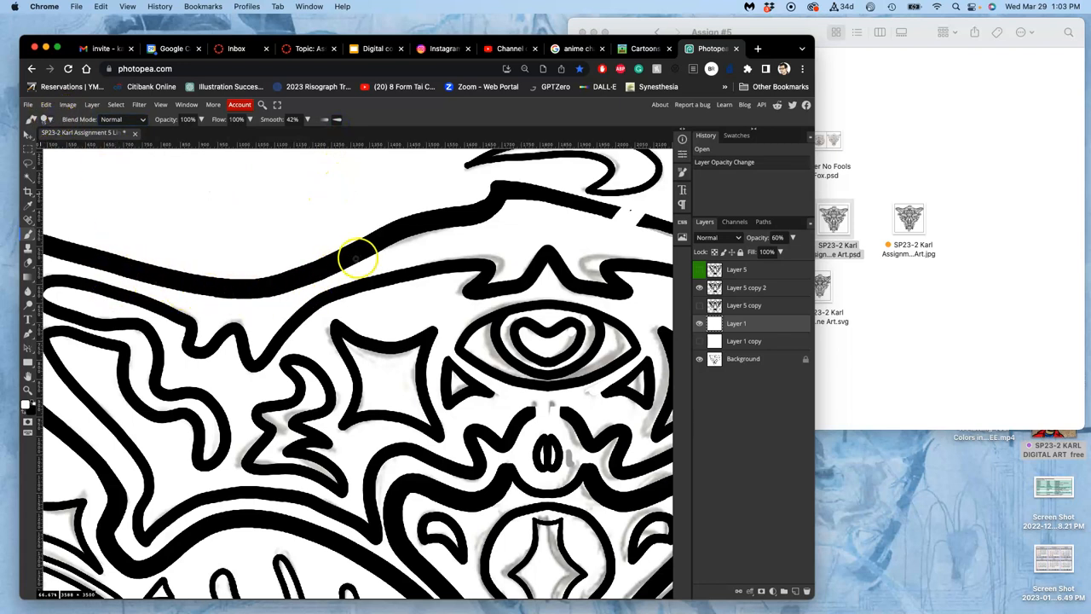
{"action": "mouse_move", "coordinate": [358, 337]}
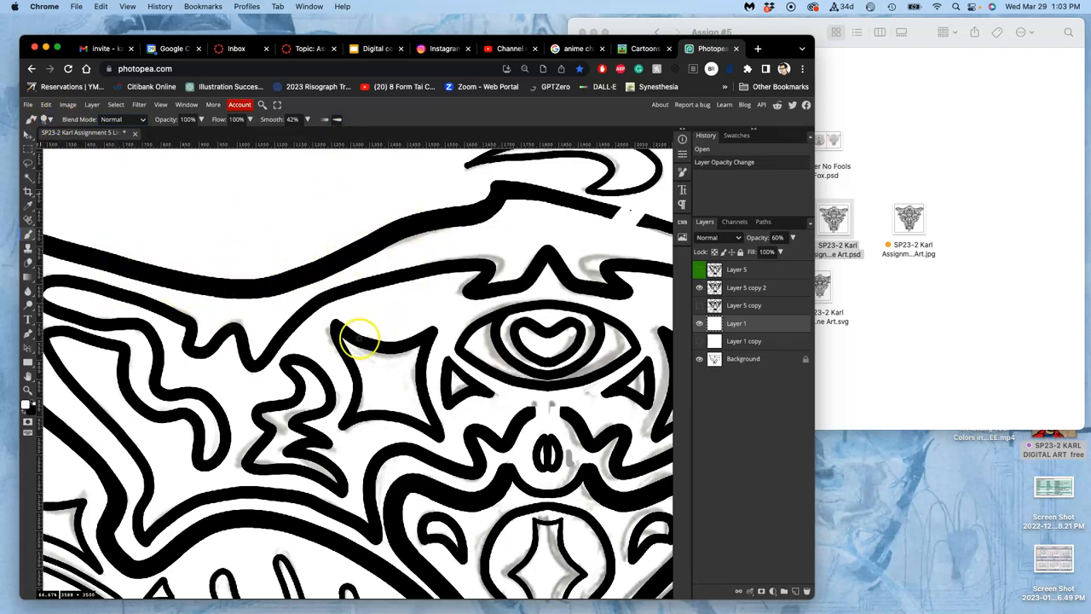
Resize the image to 10.25 by 10 inches at 350 DPI via Image Size.
{"action": "left_click", "coordinate": [67, 104]}
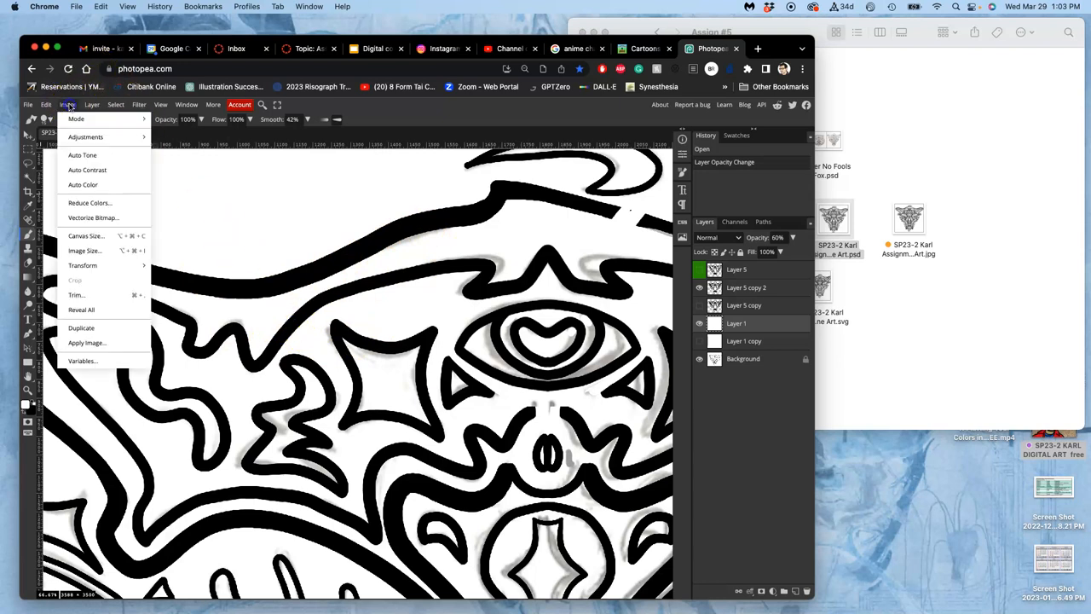
{"action": "mouse_move", "coordinate": [85, 250]}
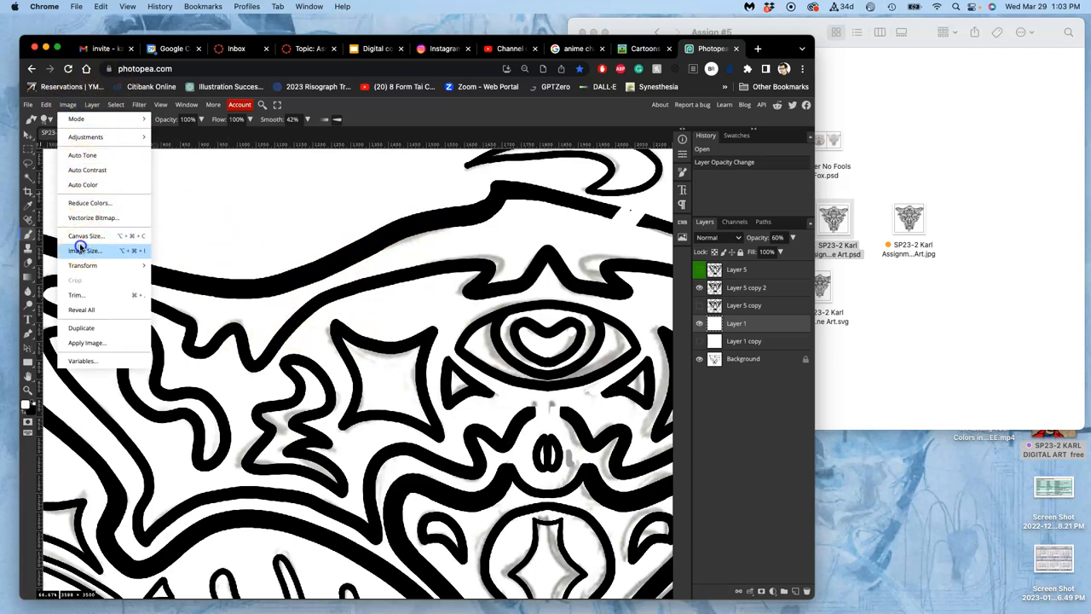
{"action": "left_click", "coordinate": [85, 250]}
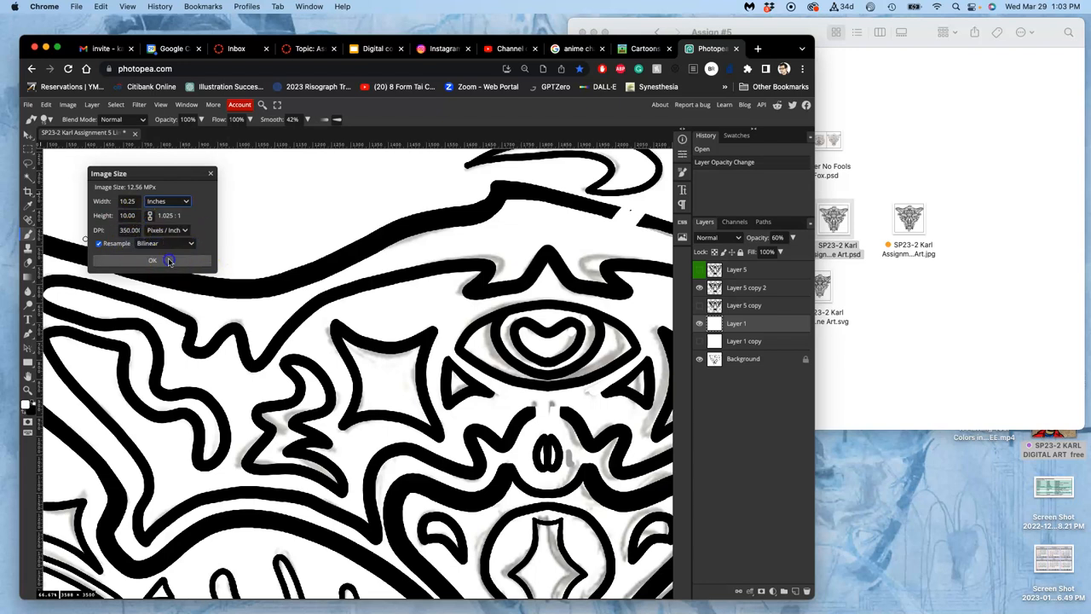
{"action": "left_click", "coordinate": [152, 260]}
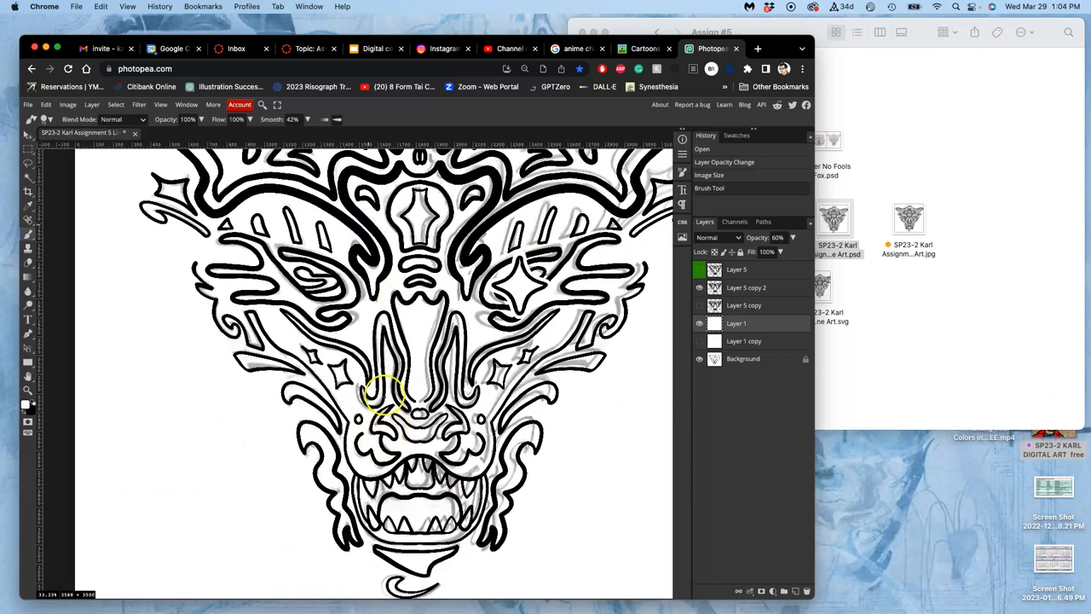
{"action": "mouse_move", "coordinate": [384, 409]}
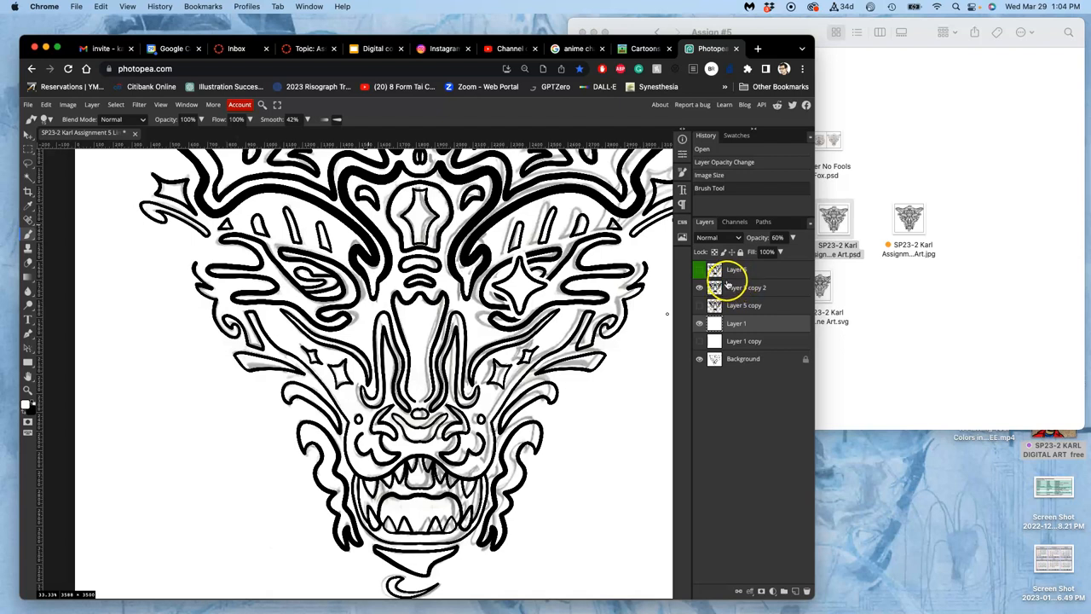
Toggle Layer 5's visibility and select the Layer 5 copy 2 line-art layer.
{"action": "left_click", "coordinate": [737, 270]}
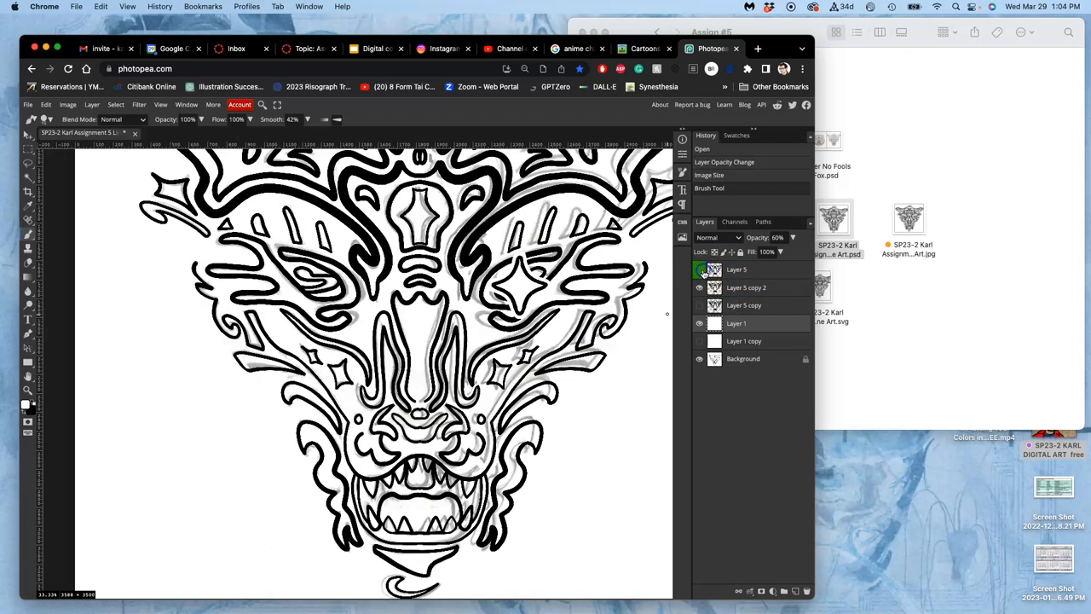
{"action": "left_click", "coordinate": [699, 287]}
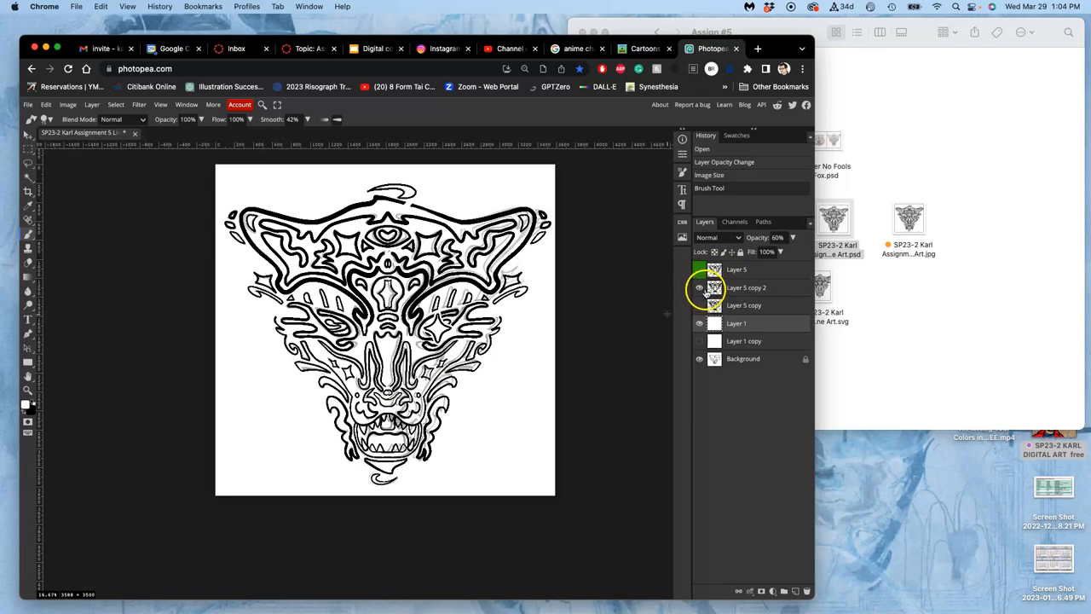
{"action": "left_click", "coordinate": [714, 270]}
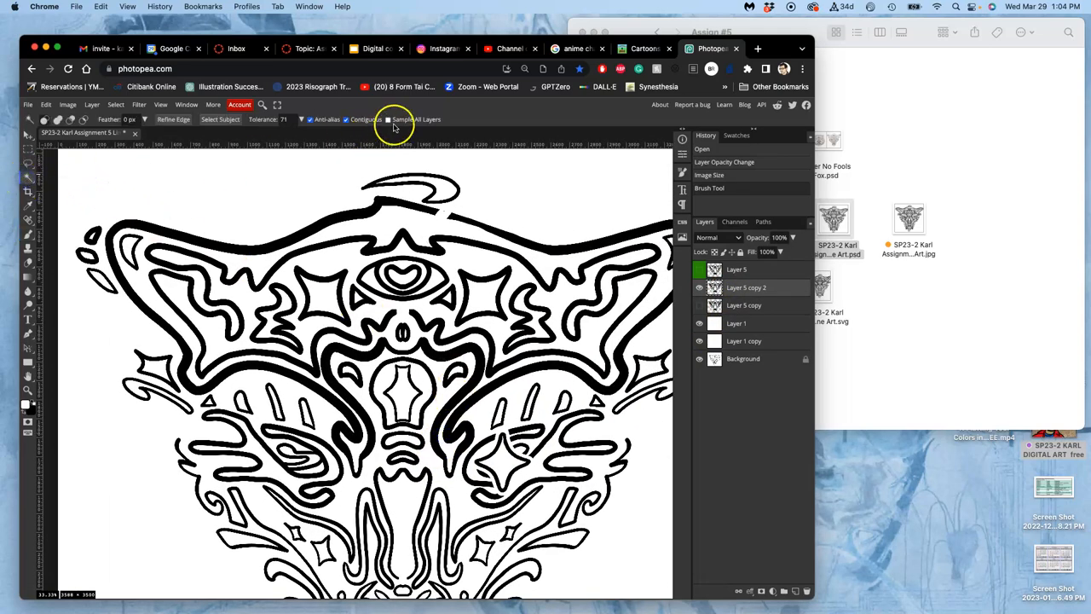
Select the black lines with the Magic Wand and copy them to new Layer 6.
{"action": "left_click", "coordinate": [144, 223]}
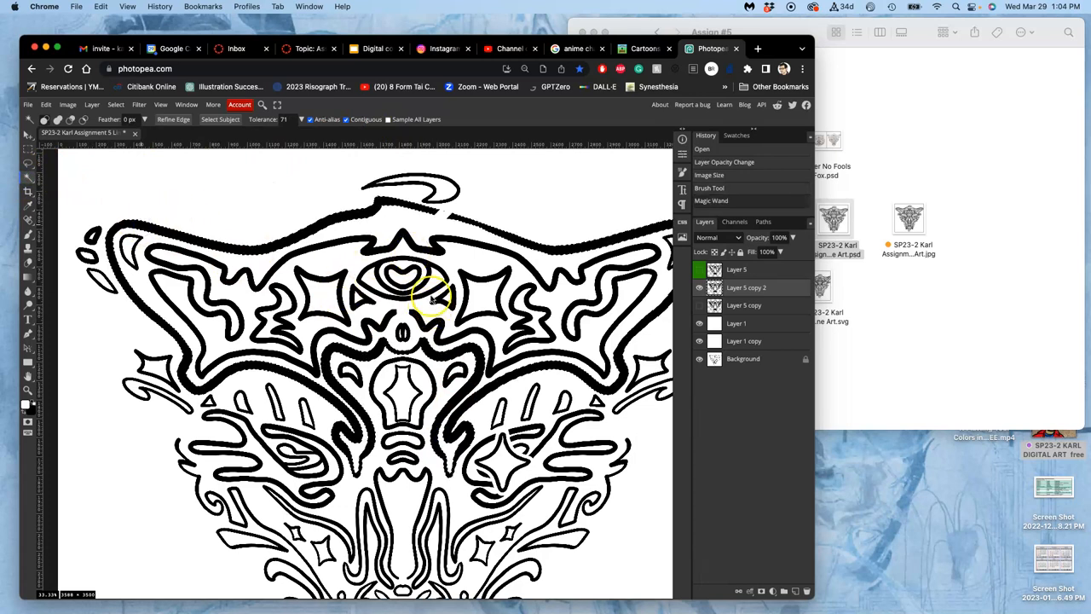
{"action": "mouse_move", "coordinate": [443, 269]}
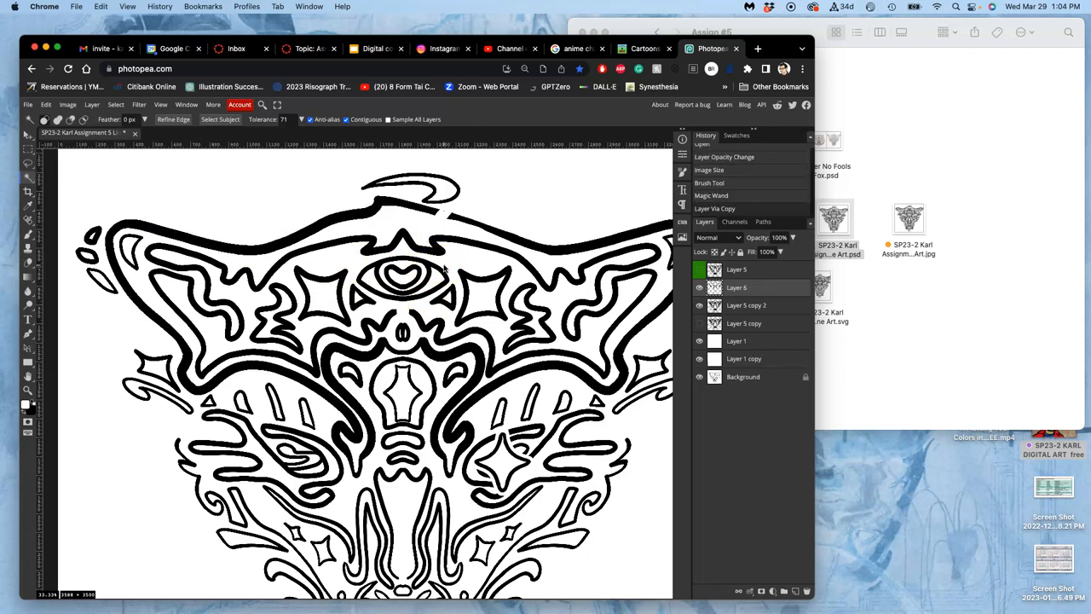
{"action": "left_click", "coordinate": [699, 305]}
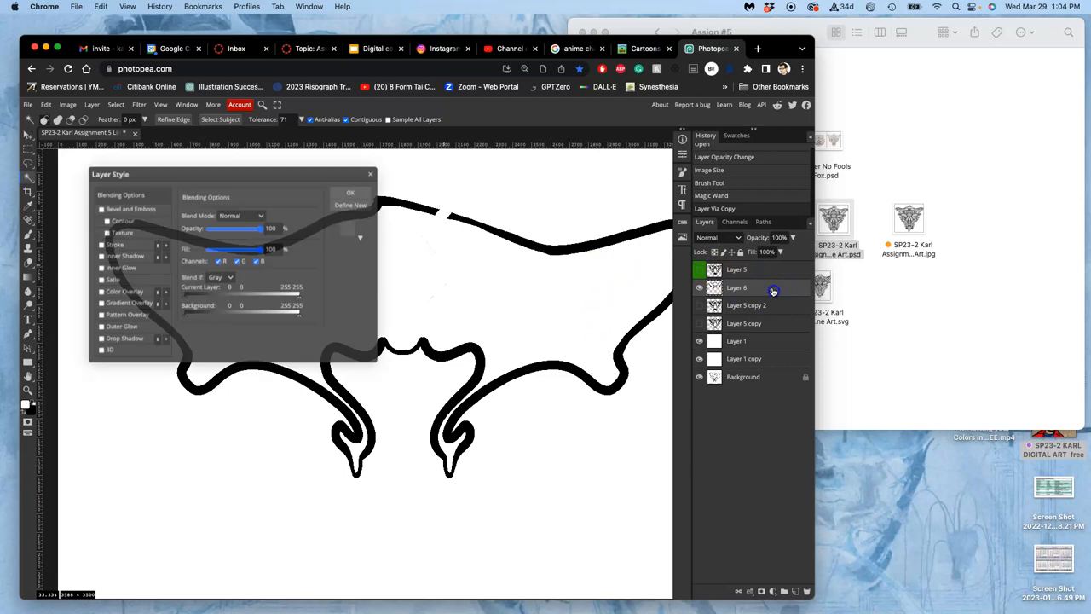
Enable a Stroke effect on Layer 6 and set its colour to white.
{"action": "left_click", "coordinate": [108, 245]}
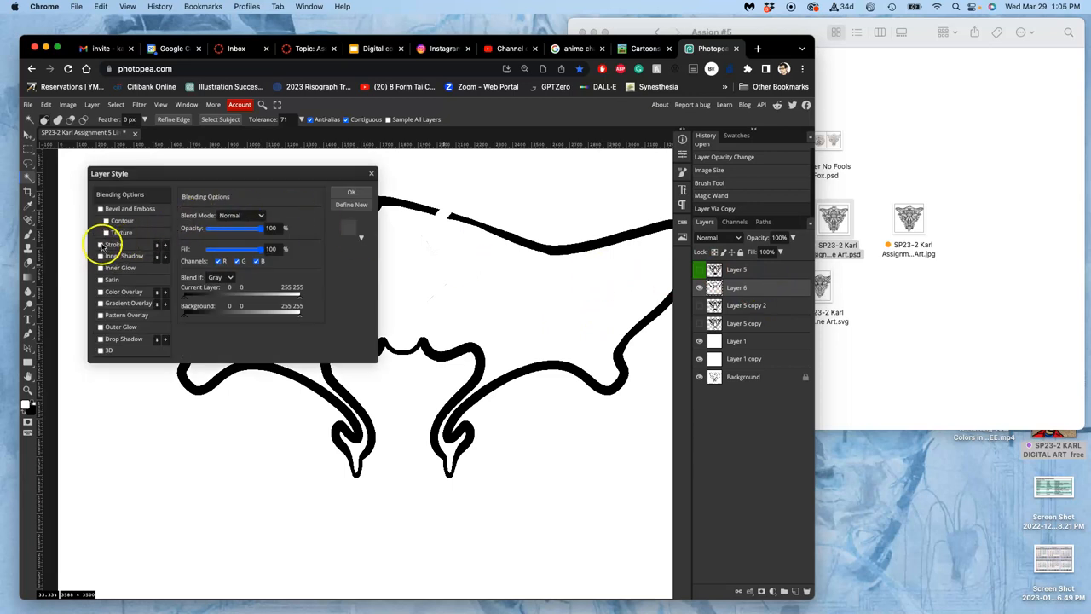
{"action": "left_click", "coordinate": [114, 245]}
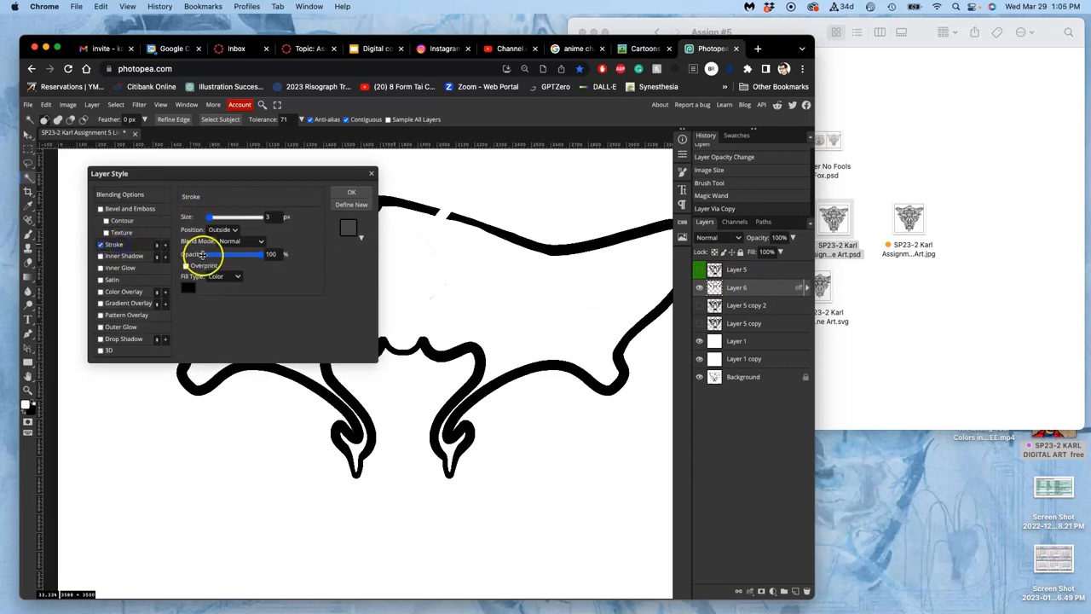
{"action": "left_click_drag", "start_coordinate": [230, 173], "coordinate": [507, 314]}
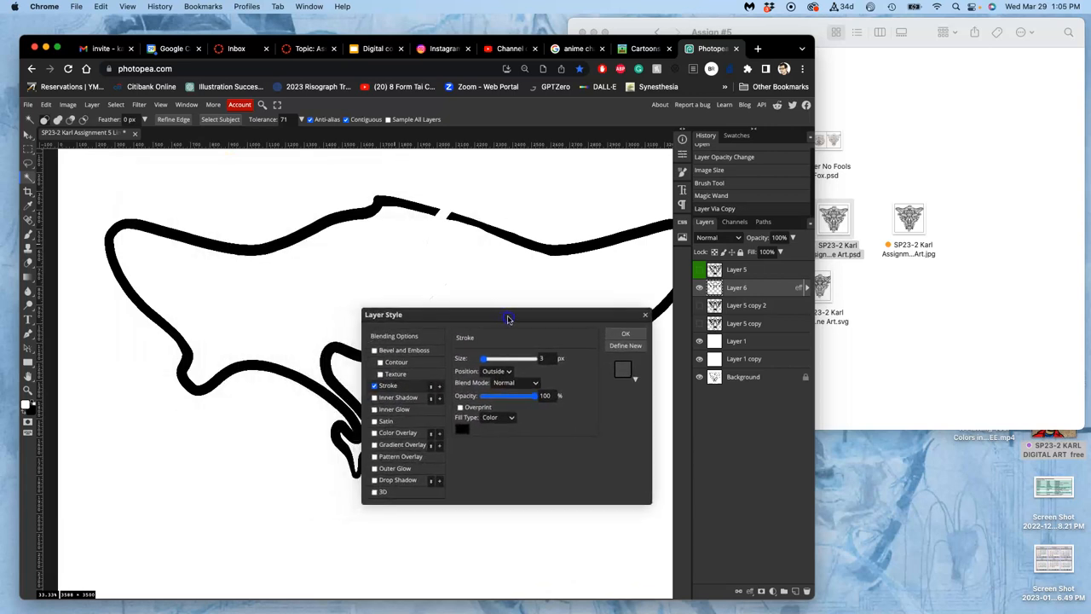
{"action": "left_click_drag", "start_coordinate": [508, 313], "coordinate": [527, 386]}
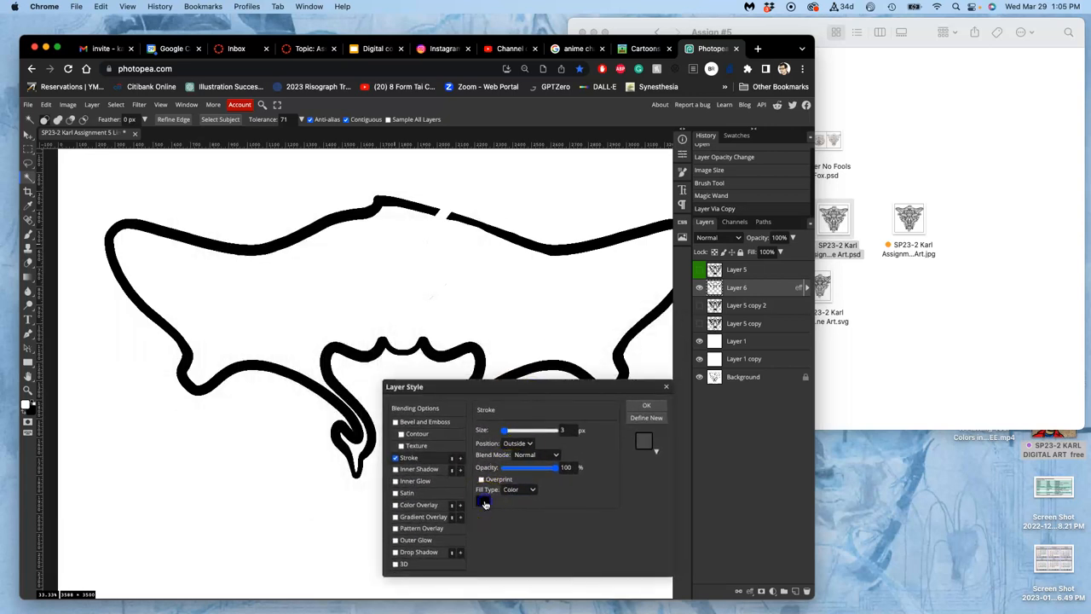
{"action": "left_click", "coordinate": [485, 502]}
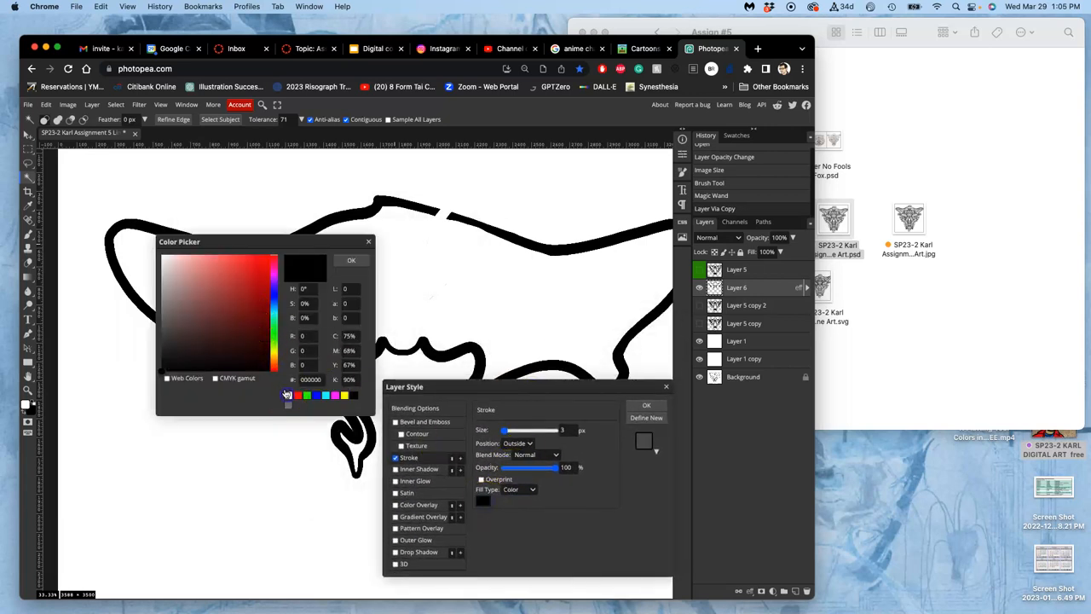
{"action": "left_click", "coordinate": [351, 260]}
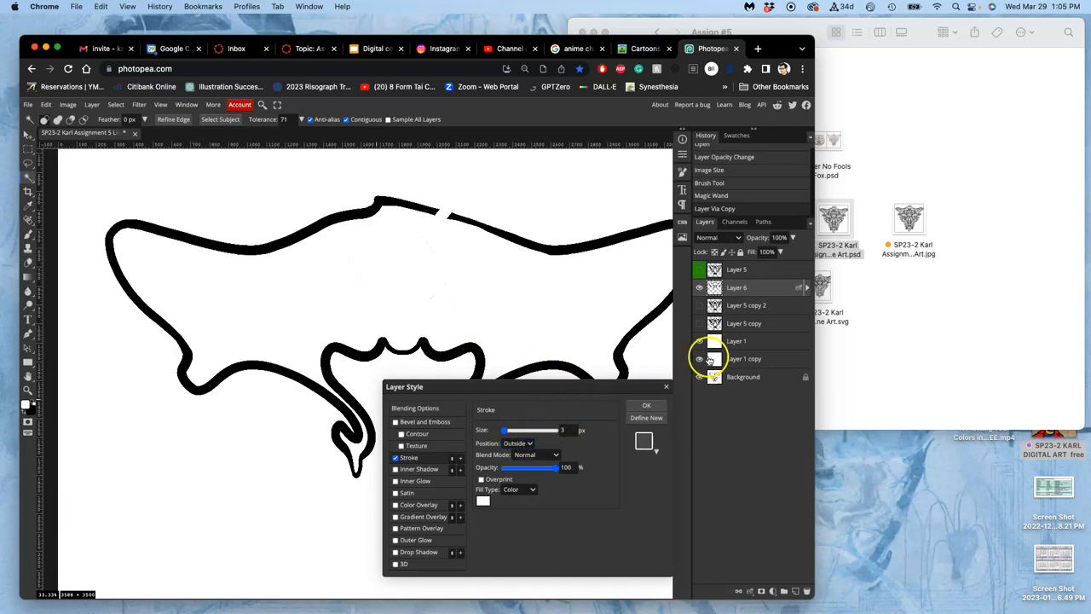
Position the white stroke inside the lines and settle its size at about 12 px.
{"action": "left_click", "coordinate": [646, 405]}
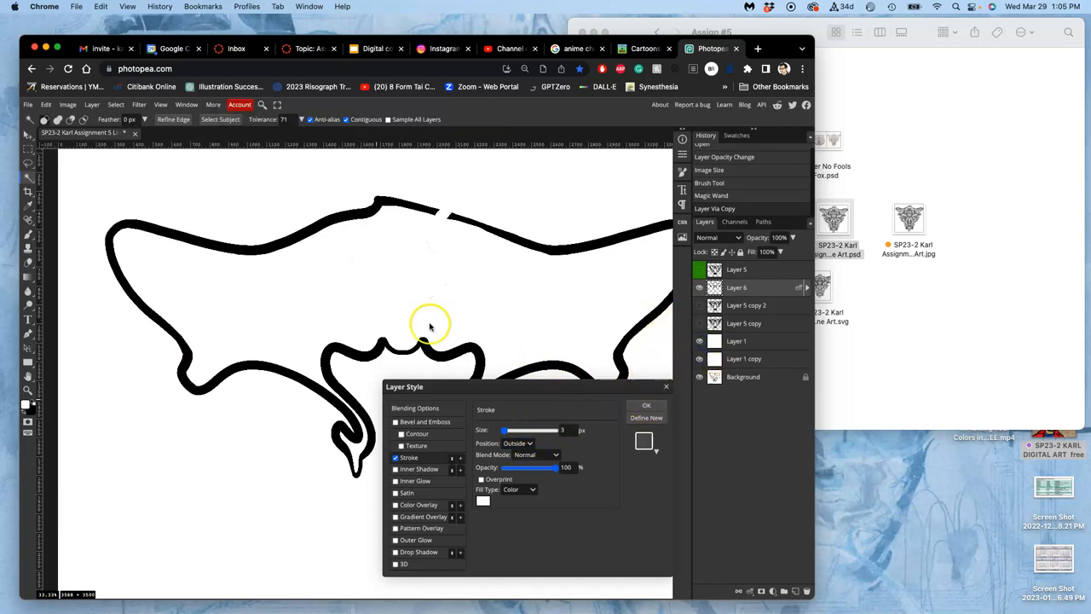
{"action": "mouse_move", "coordinate": [516, 238]}
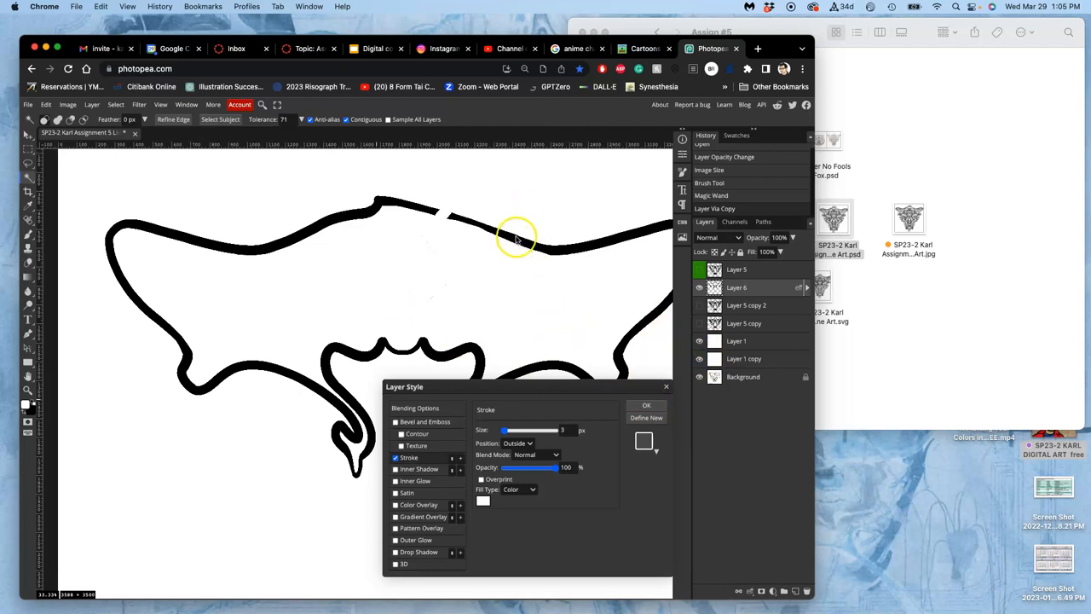
{"action": "mouse_move", "coordinate": [538, 440]}
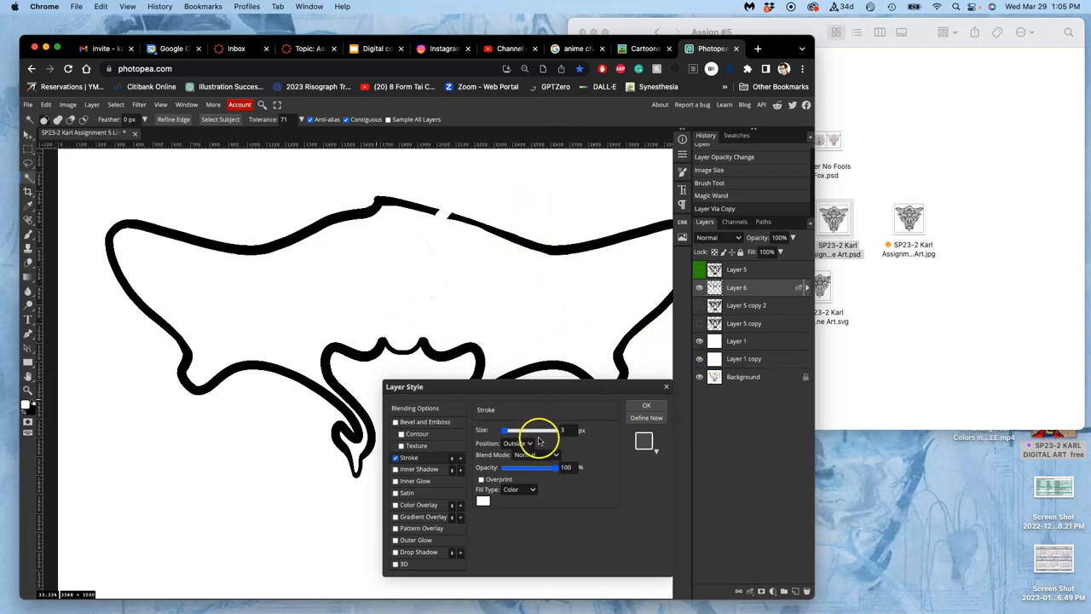
{"action": "left_click", "coordinate": [523, 442]}
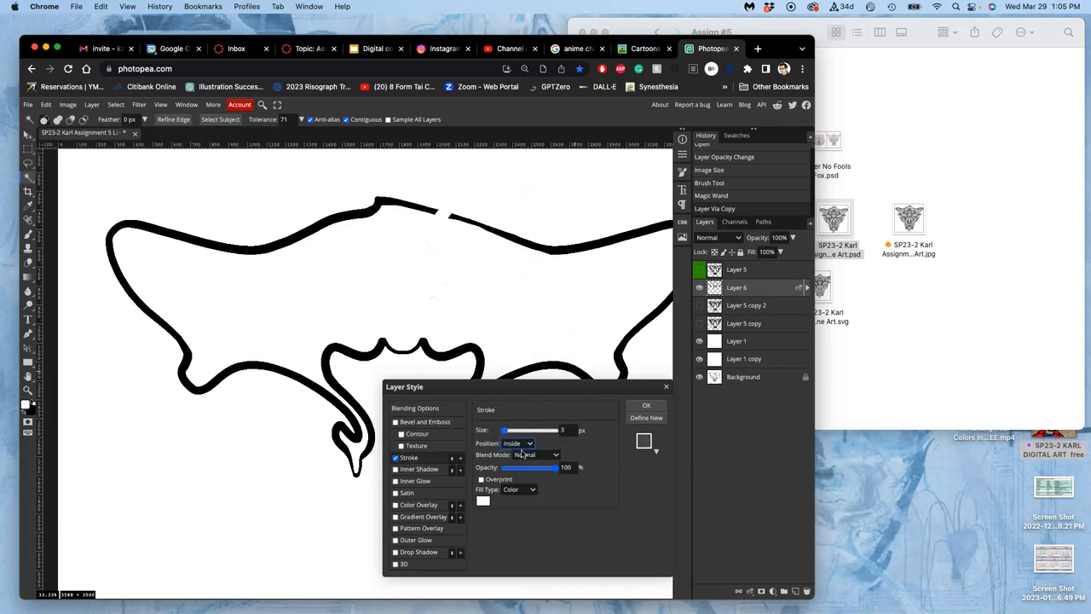
{"action": "left_click_drag", "start_coordinate": [528, 430], "coordinate": [509, 430]}
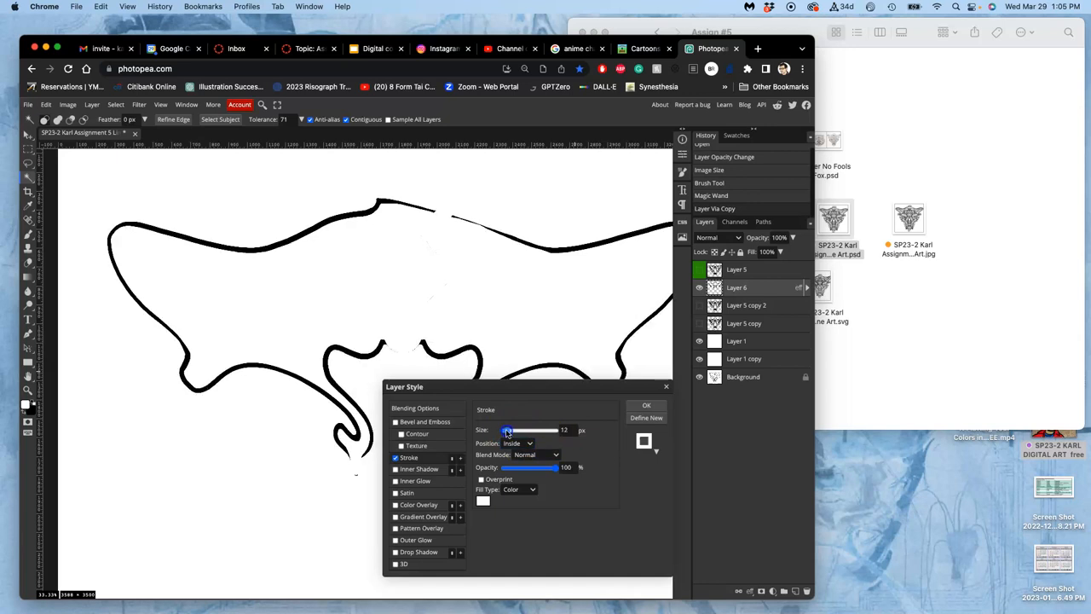
{"action": "left_click_drag", "start_coordinate": [508, 431], "coordinate": [508, 431]}
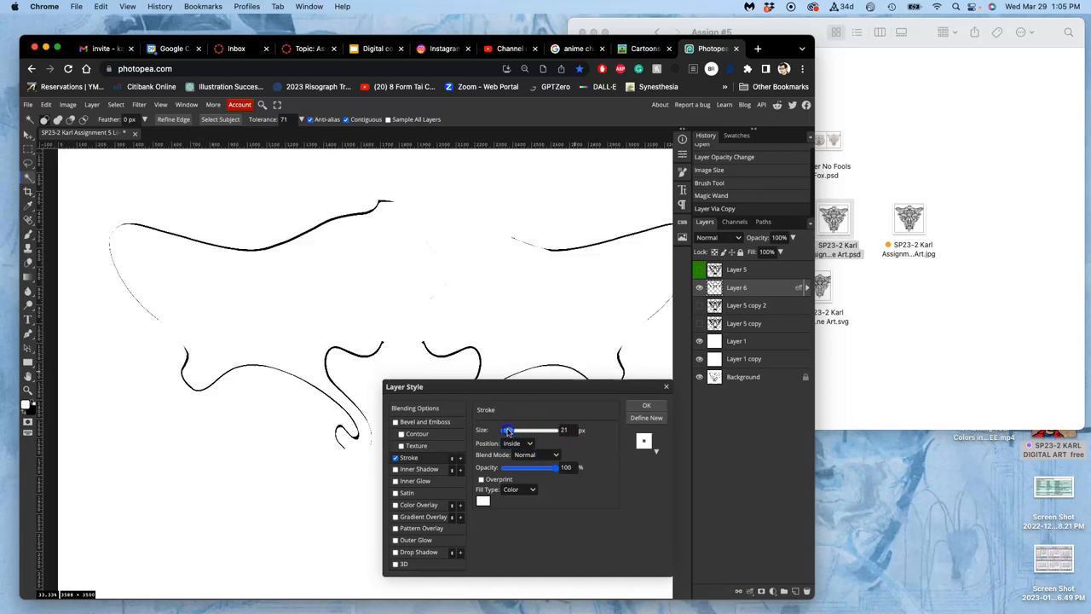
{"action": "left_click_drag", "start_coordinate": [533, 430], "coordinate": [507, 430]}
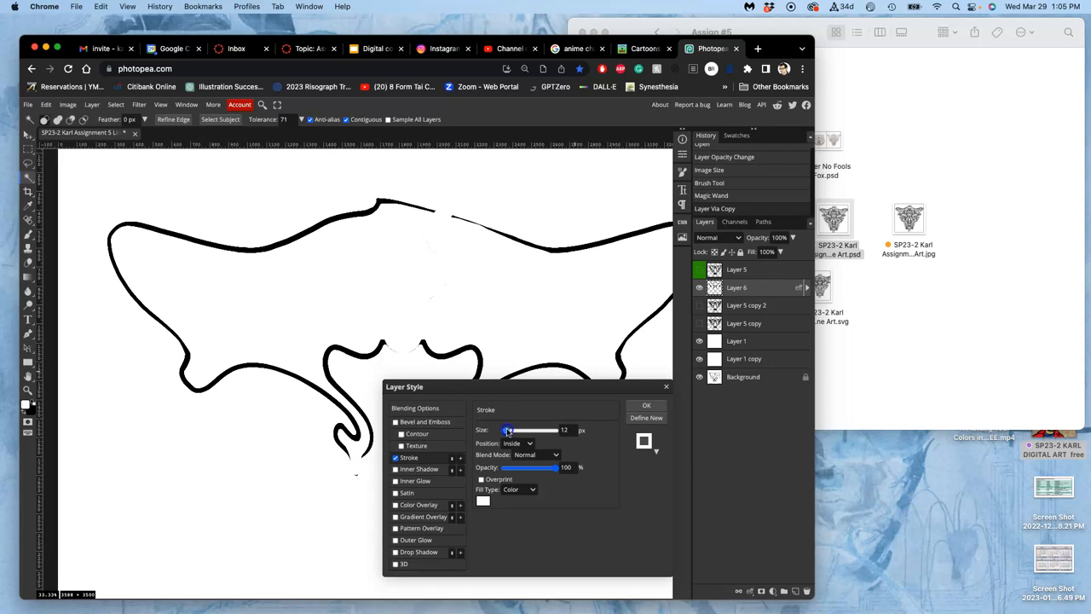
{"action": "left_click_drag", "start_coordinate": [533, 430], "coordinate": [507, 430]}
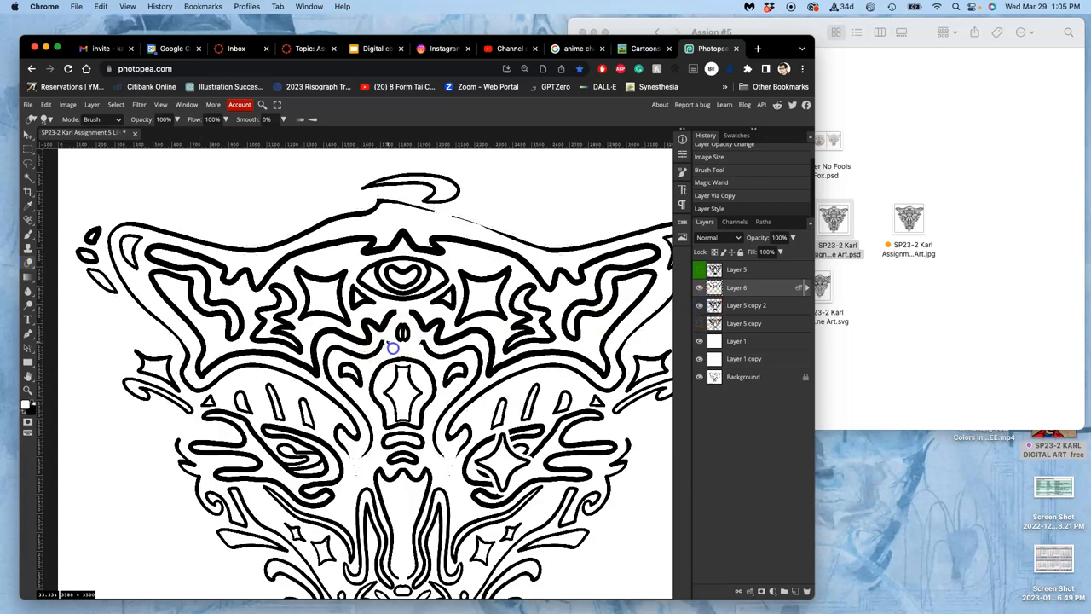
{"action": "mouse_move", "coordinate": [406, 349]}
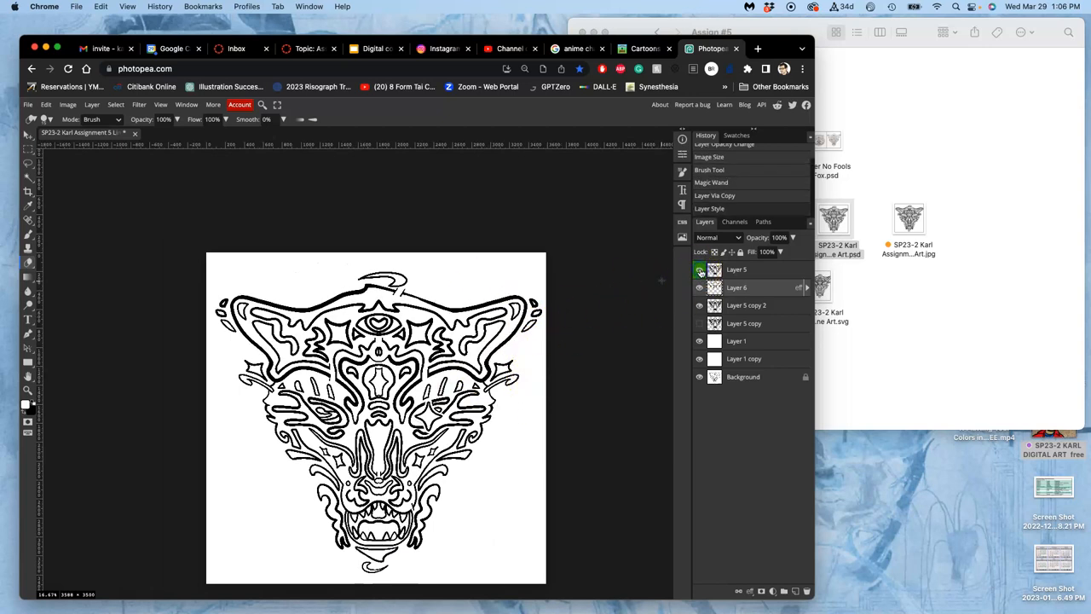
Toggle Layer 5's visibility in the Layers panel after applying the stroke.
{"action": "left_click", "coordinate": [699, 287]}
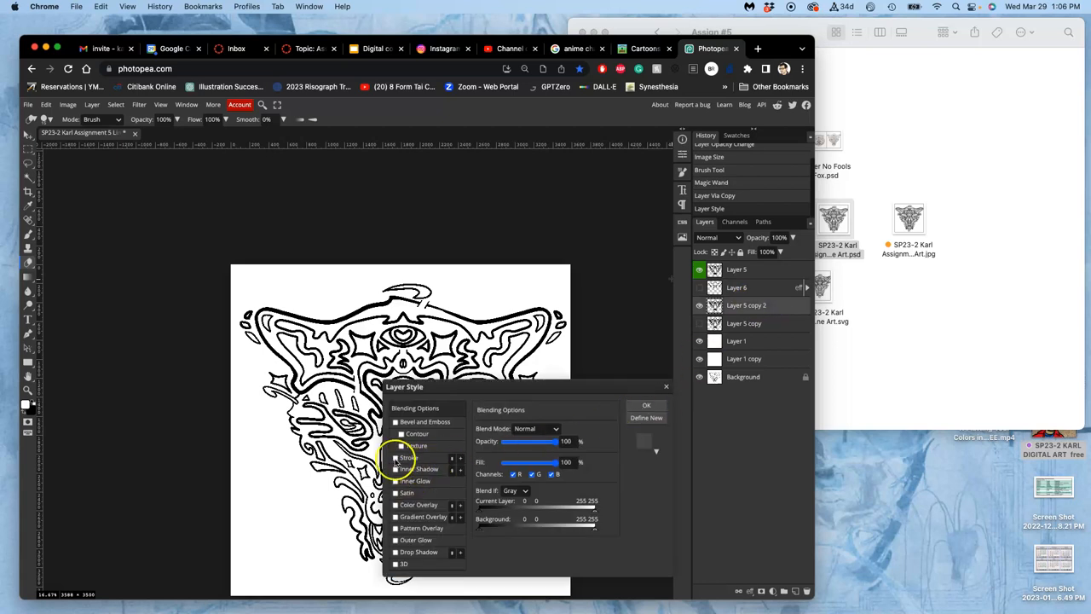
Add a near-black 17 px outside stroke to Layer 5 copy 2.
{"action": "left_click", "coordinate": [396, 458]}
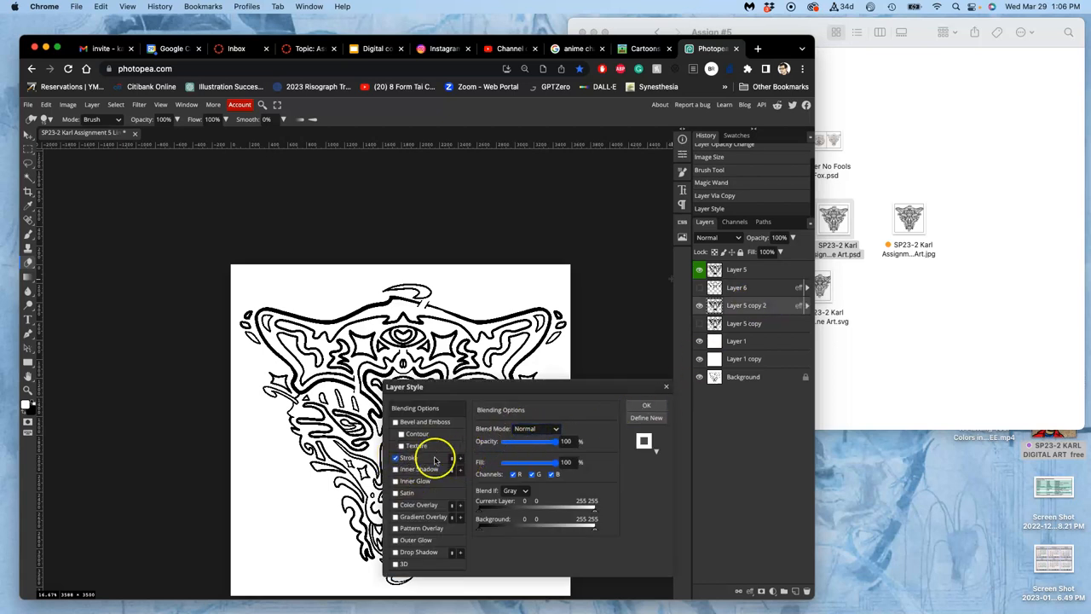
{"action": "left_click", "coordinate": [409, 458]}
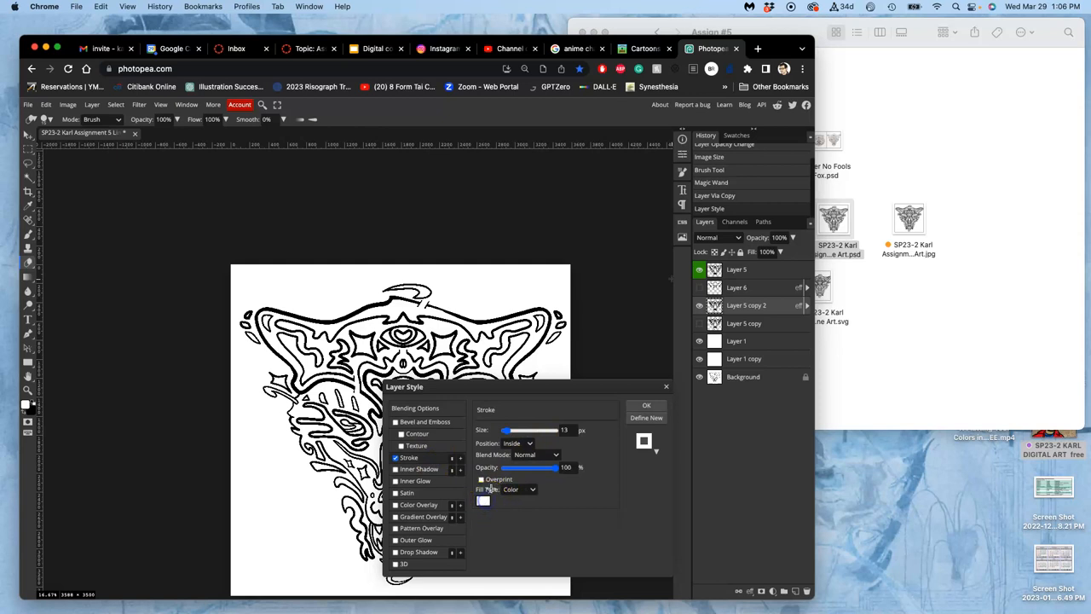
{"action": "left_click", "coordinate": [483, 501]}
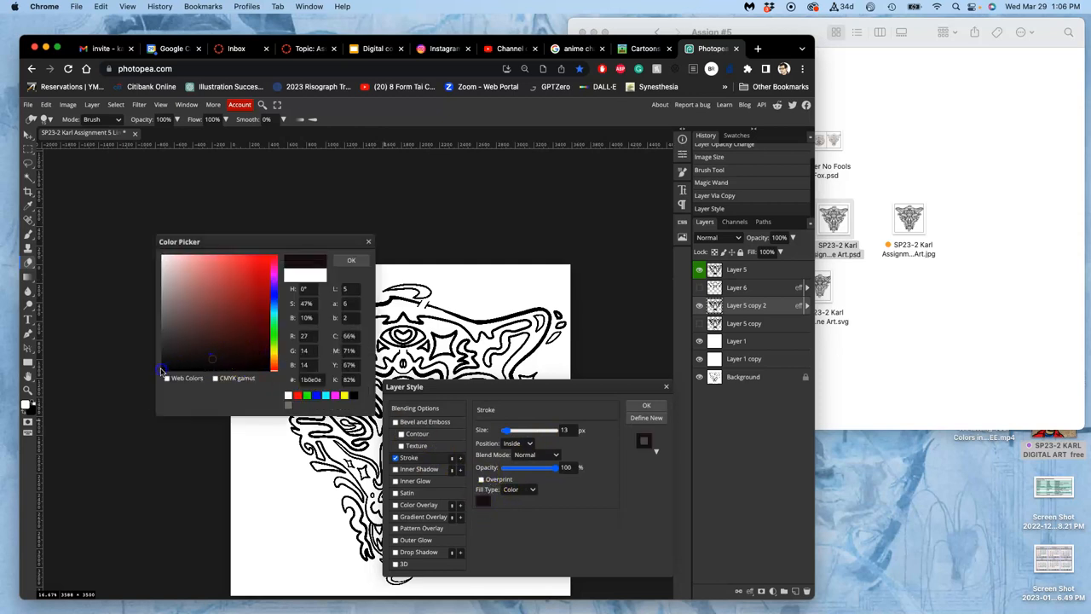
{"action": "left_click", "coordinate": [350, 259]}
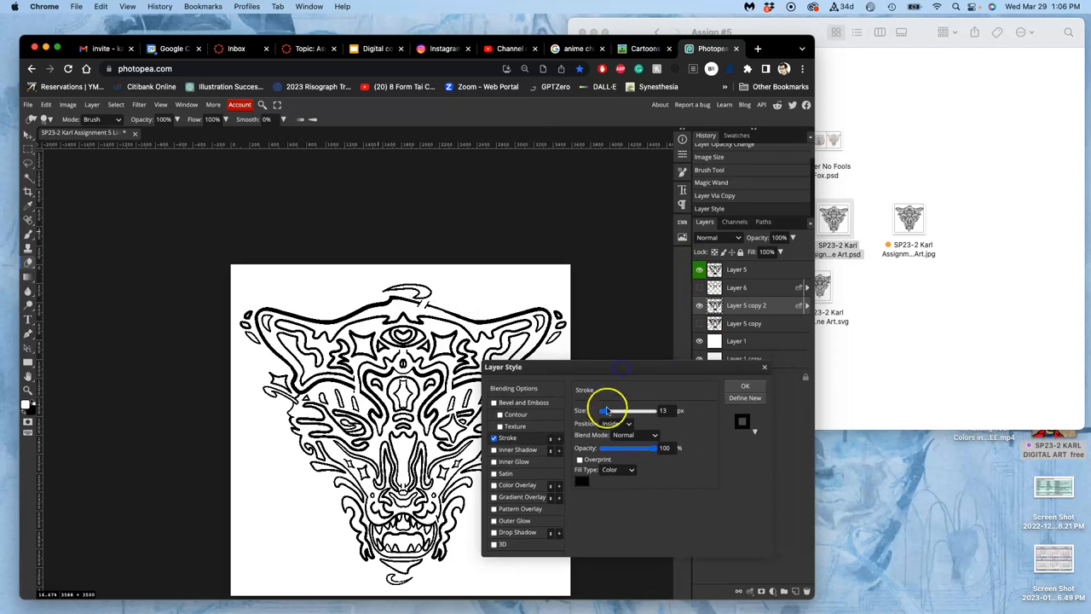
{"action": "left_click_drag", "start_coordinate": [605, 411], "coordinate": [618, 411]}
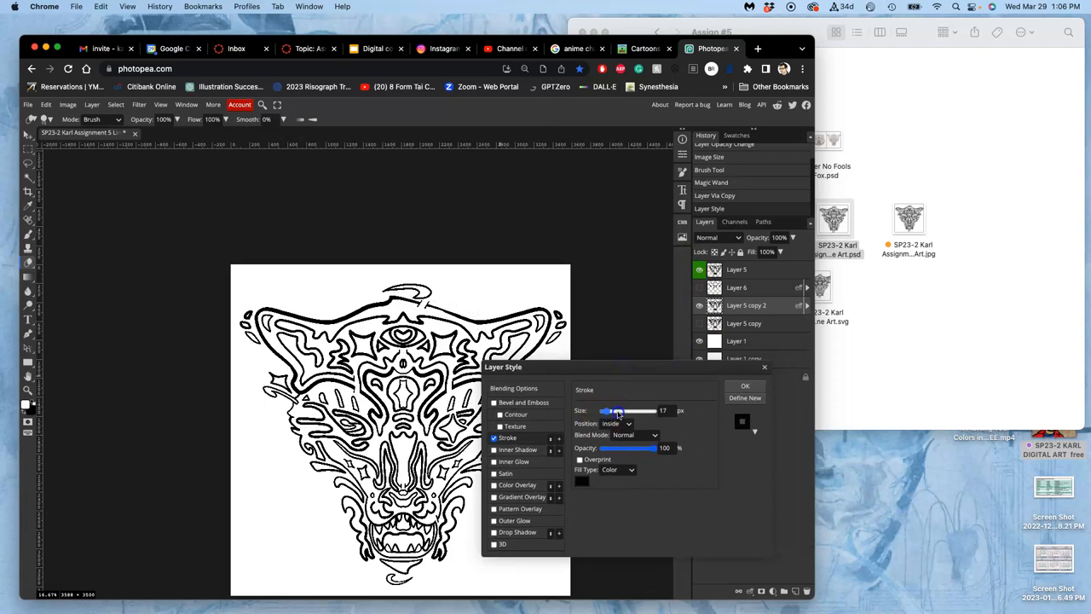
{"action": "left_click", "coordinate": [618, 424]}
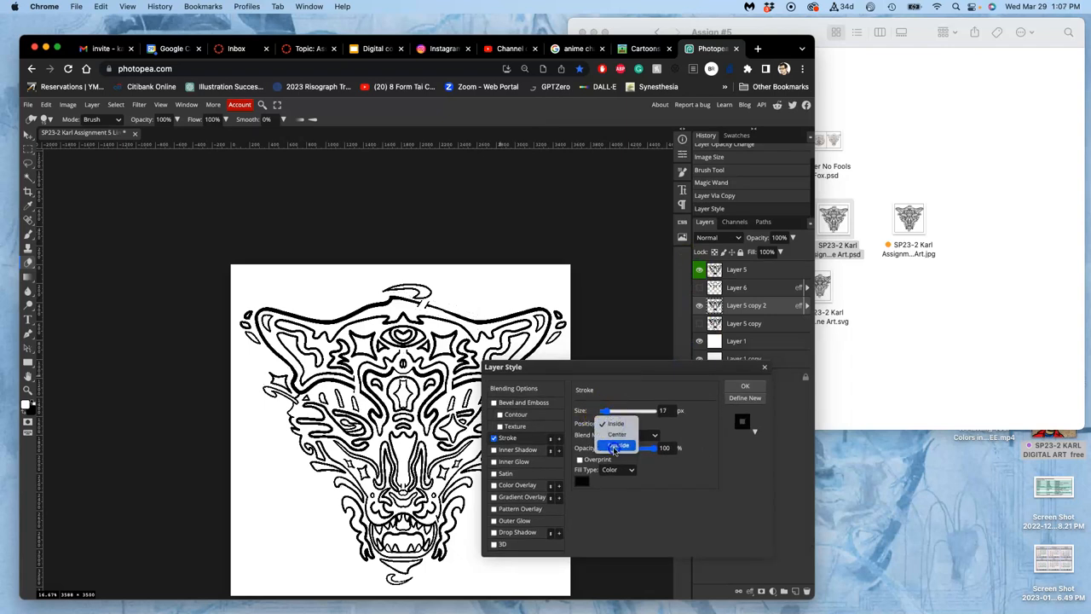
{"action": "left_click", "coordinate": [745, 386]}
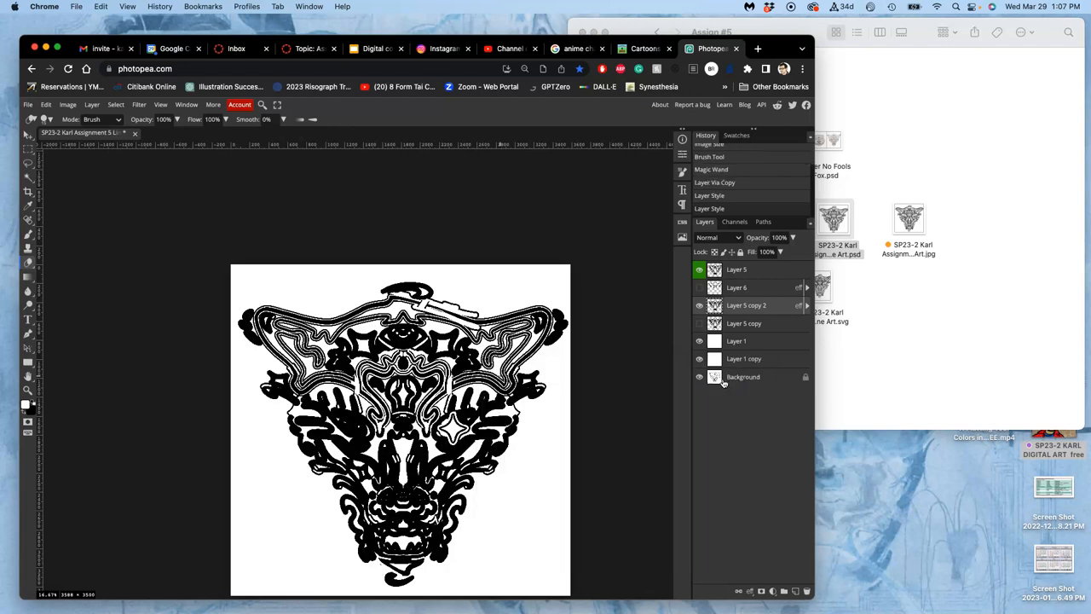
Hide Layer 5 to check, then fine-tune the outside stroke width around 8–13 px.
{"action": "left_click", "coordinate": [699, 306]}
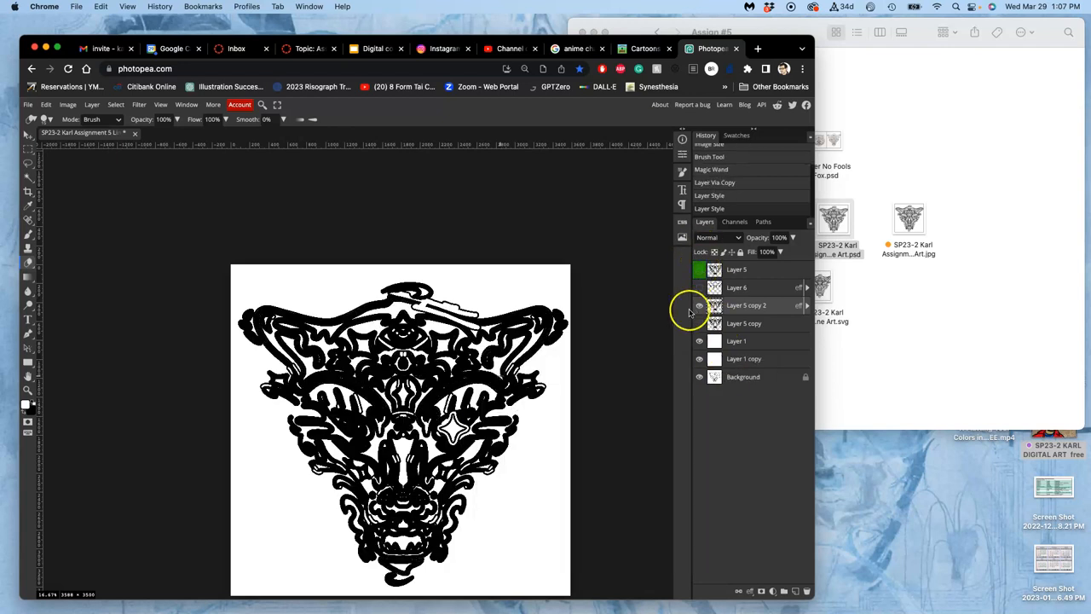
{"action": "left_click", "coordinate": [805, 305]}
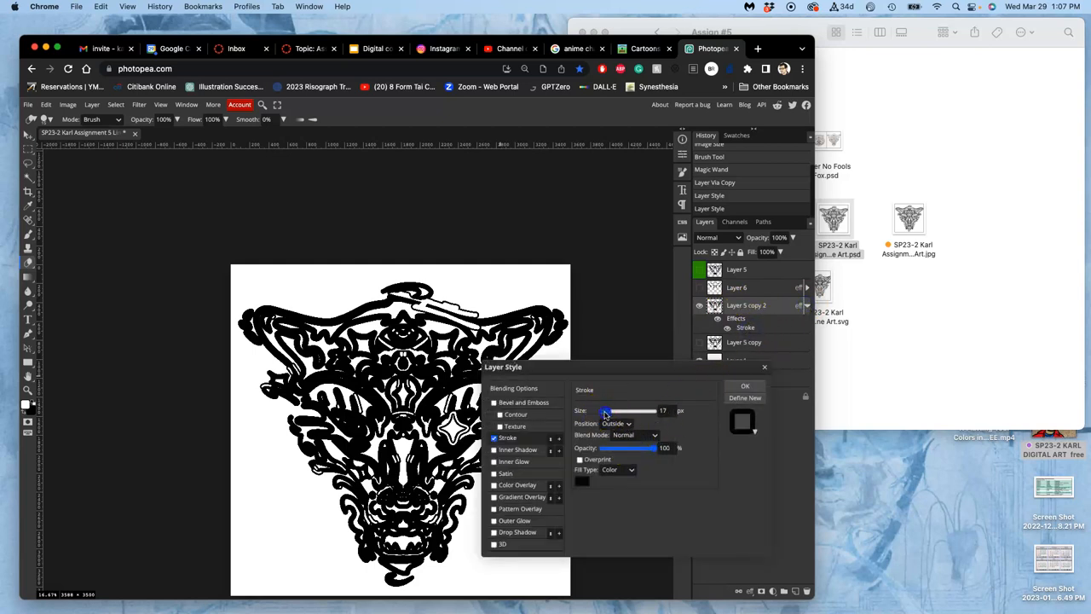
{"action": "left_click_drag", "start_coordinate": [630, 411], "coordinate": [604, 411]}
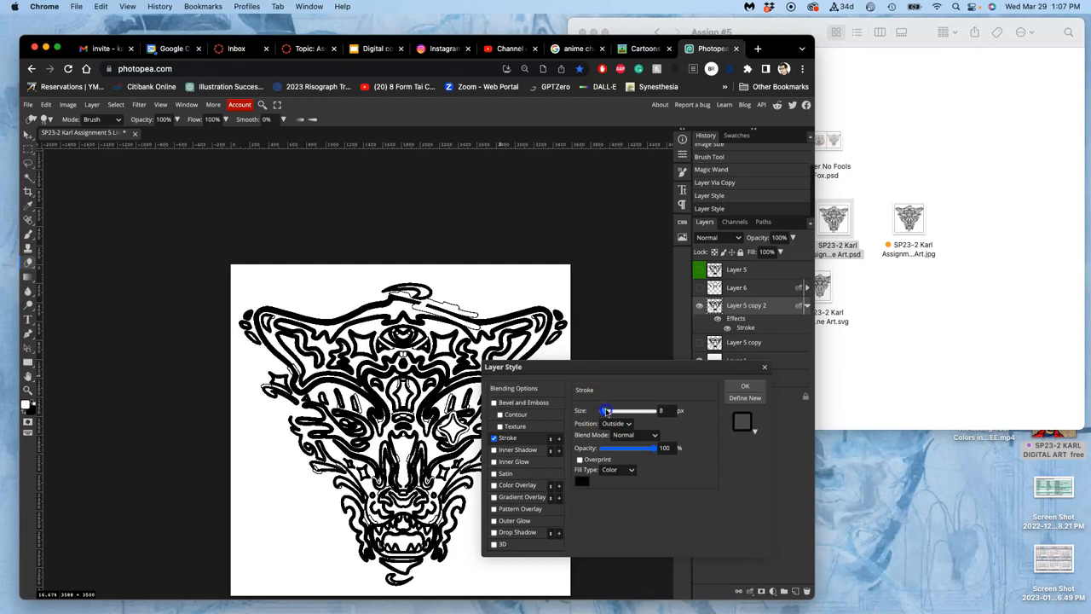
{"action": "left_click_drag", "start_coordinate": [605, 411], "coordinate": [631, 411]}
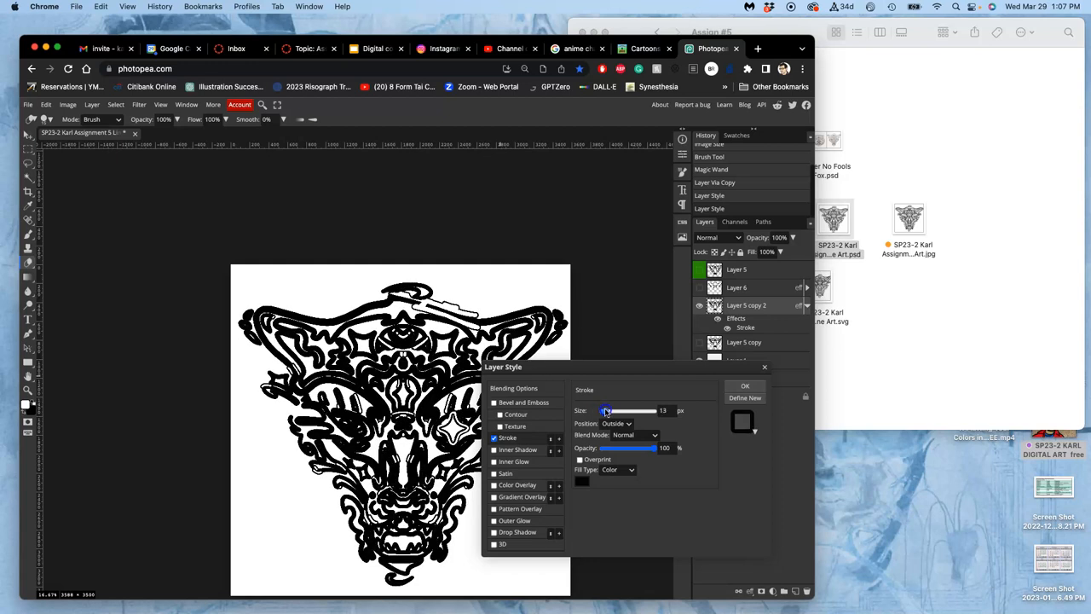
{"action": "left_click_drag", "start_coordinate": [610, 410], "coordinate": [605, 410]}
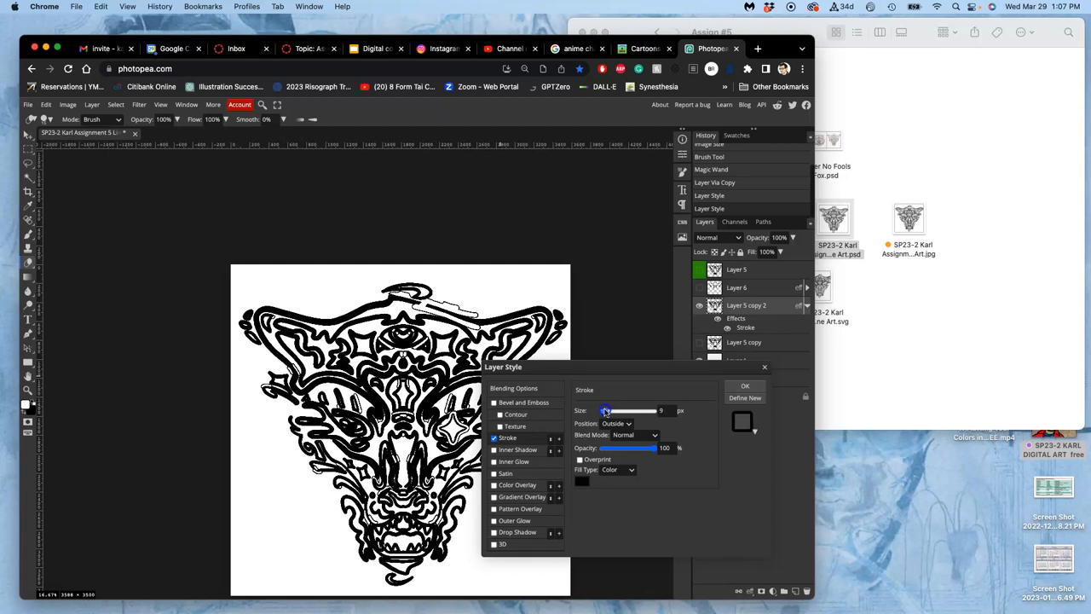
{"action": "left_click_drag", "start_coordinate": [648, 411], "coordinate": [605, 411]}
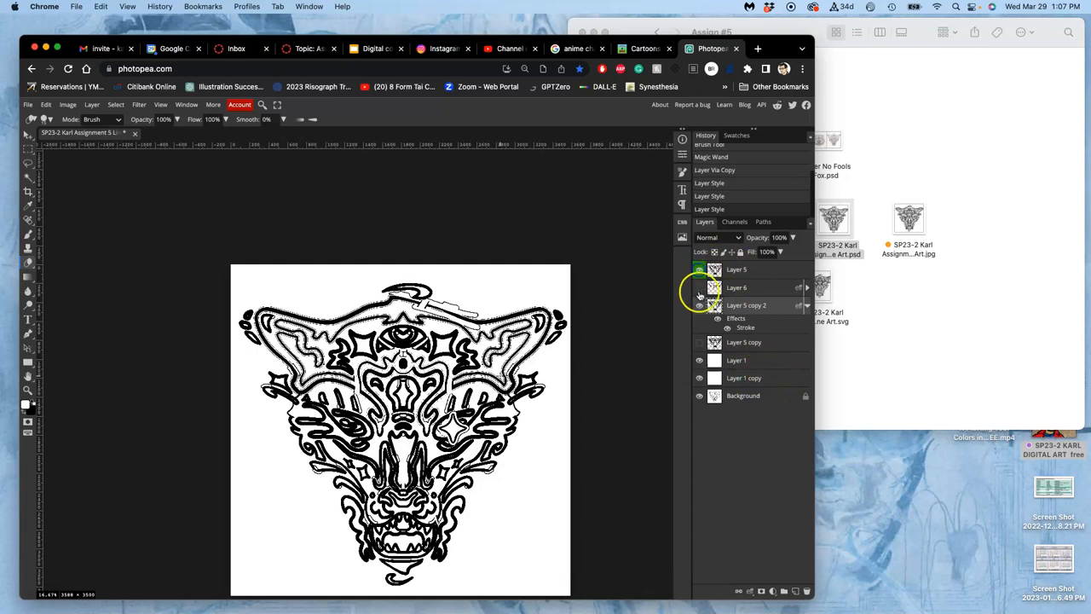
Hide Layer 6 and add a new empty Layer 7 above the line art.
{"action": "left_click", "coordinate": [699, 270]}
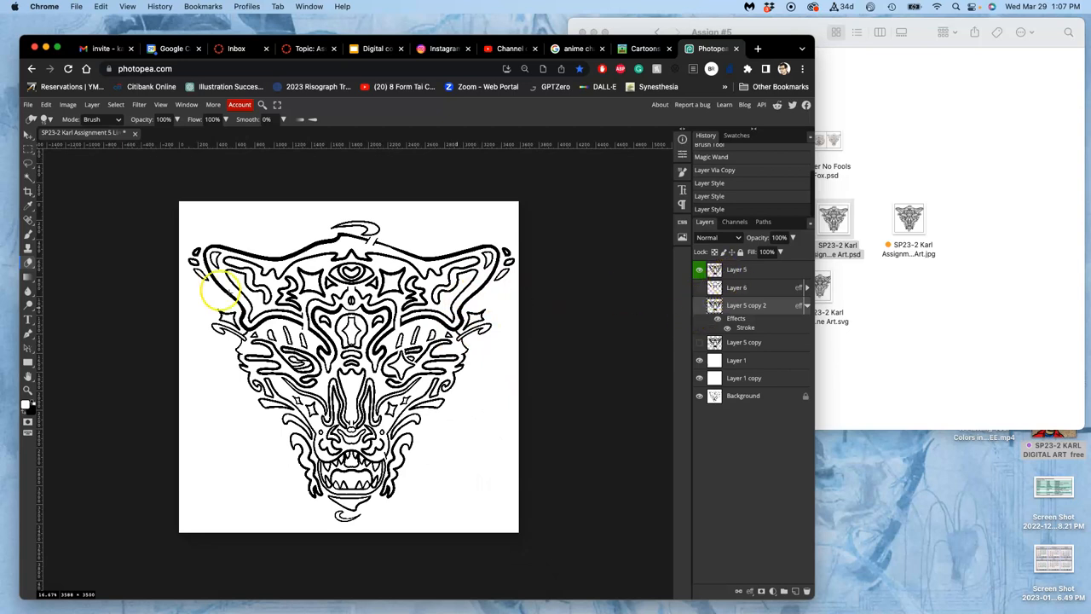
{"action": "mouse_move", "coordinate": [639, 240]}
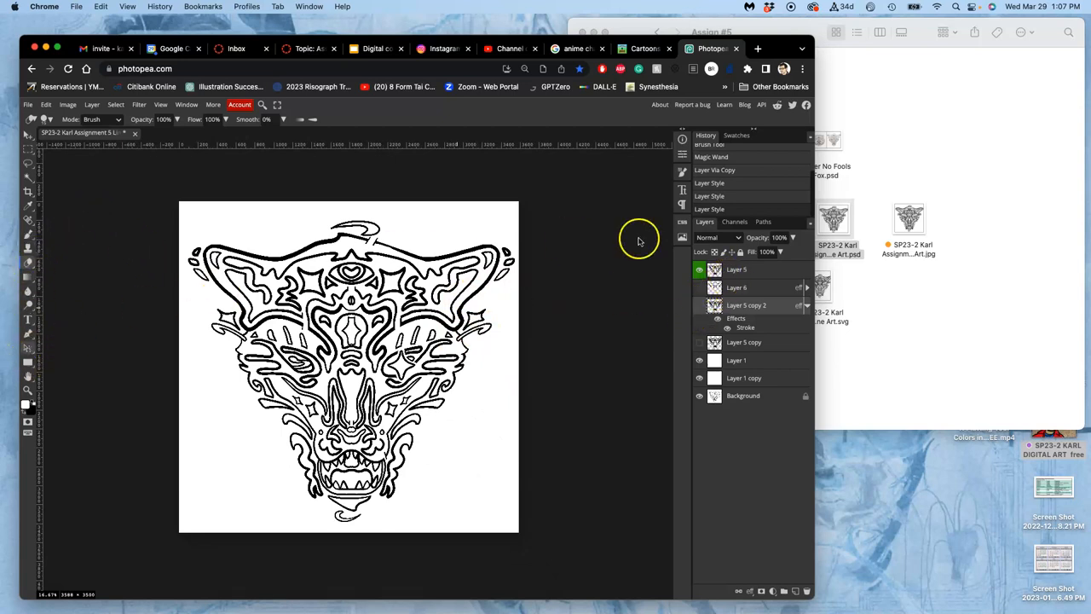
{"action": "left_click", "coordinate": [794, 591]}
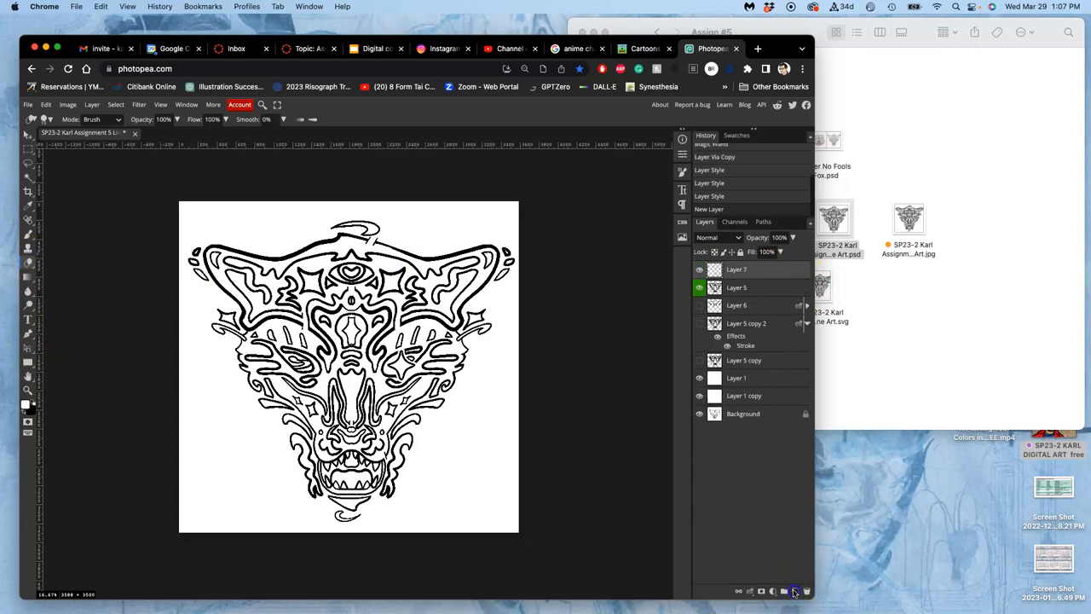
{"action": "left_click", "coordinate": [784, 591]}
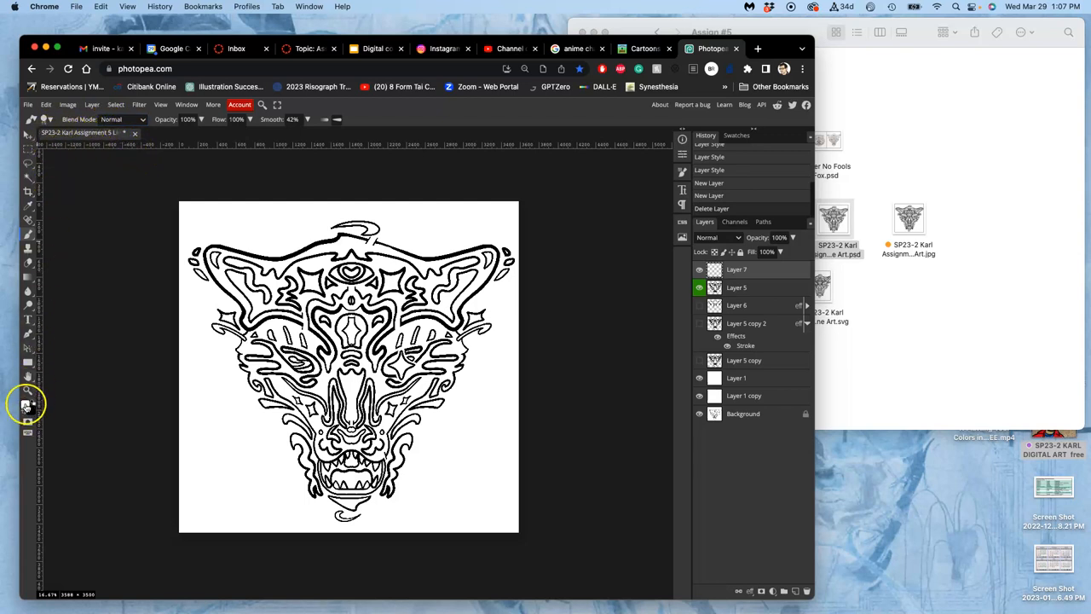
Pick bright red as the foreground colour and begin painting on Layer 7.
{"action": "left_click", "coordinate": [26, 405]}
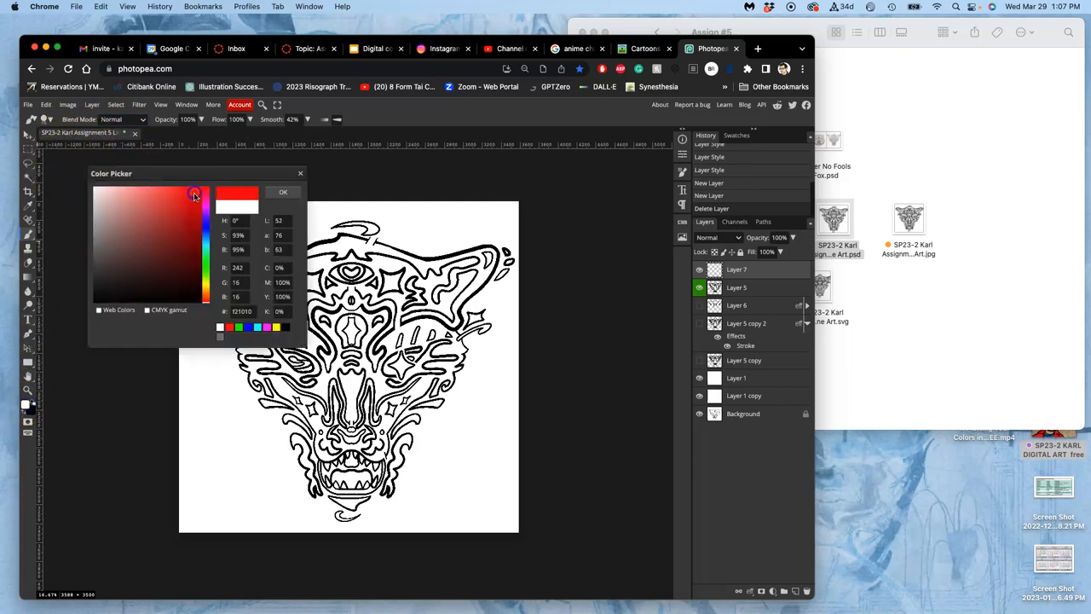
{"action": "left_click", "coordinate": [283, 191]}
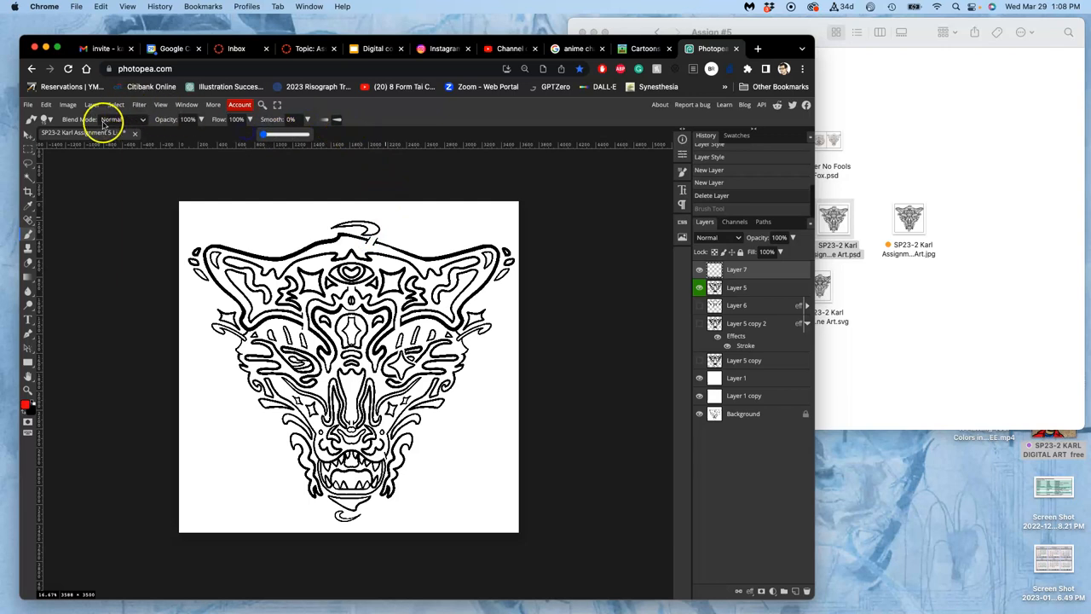
{"action": "left_click", "coordinate": [44, 120]}
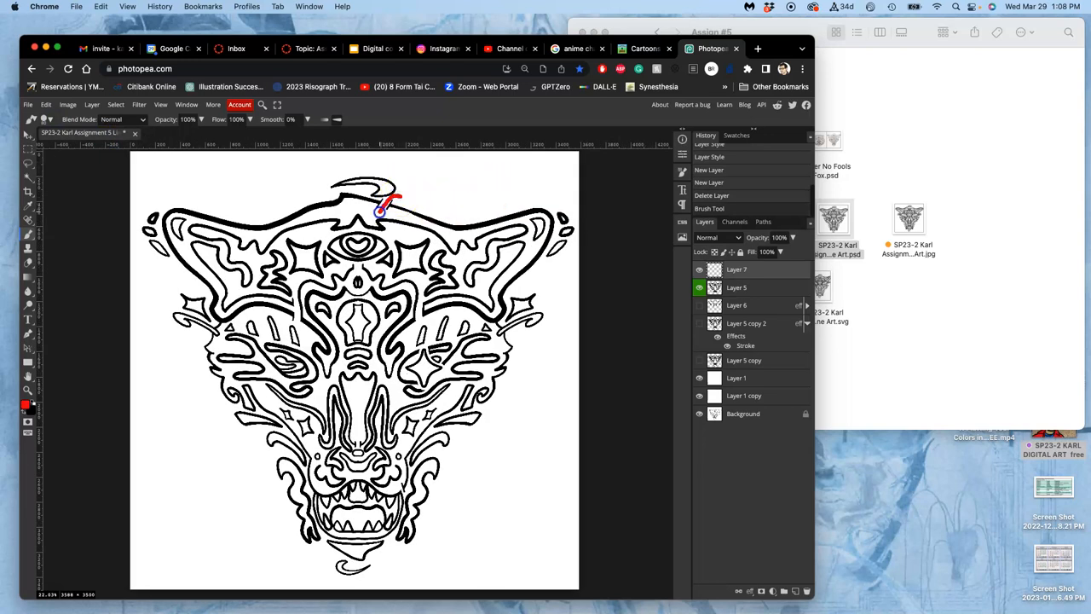
Paint red outlines along the top of the head, left side and toward the snout.
{"action": "left_click_drag", "start_coordinate": [392, 205], "coordinate": [290, 223]}
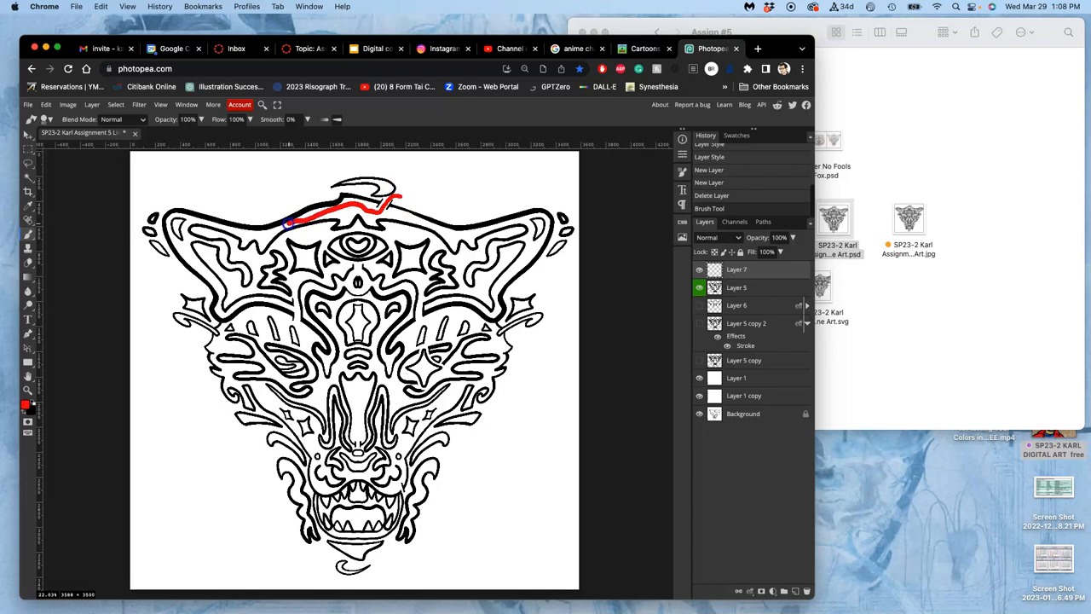
{"action": "left_click_drag", "start_coordinate": [289, 223], "coordinate": [208, 220]}
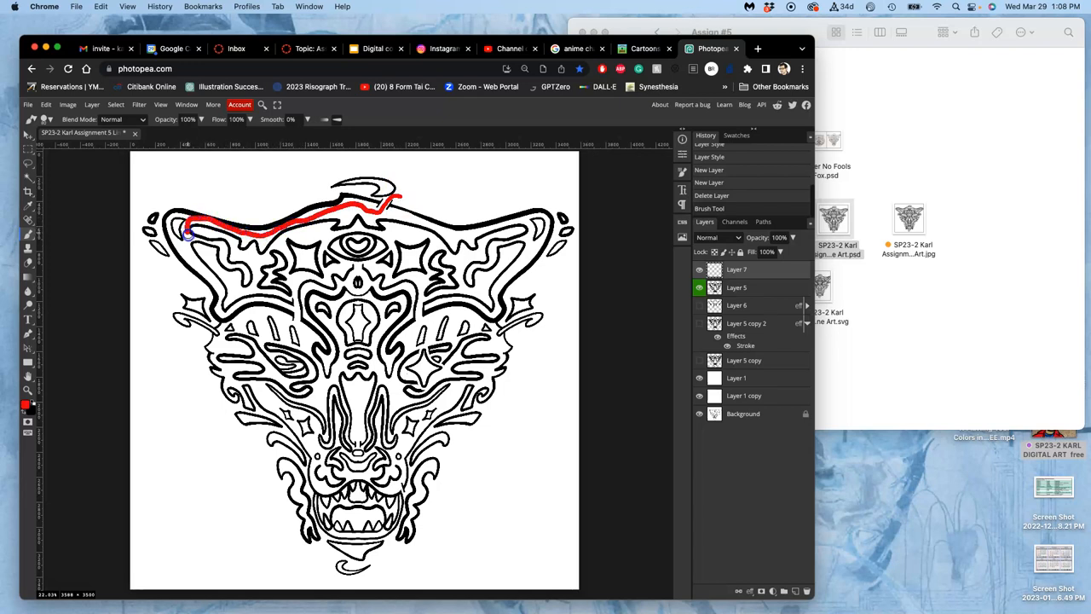
{"action": "left_click_drag", "start_coordinate": [189, 232], "coordinate": [218, 289]}
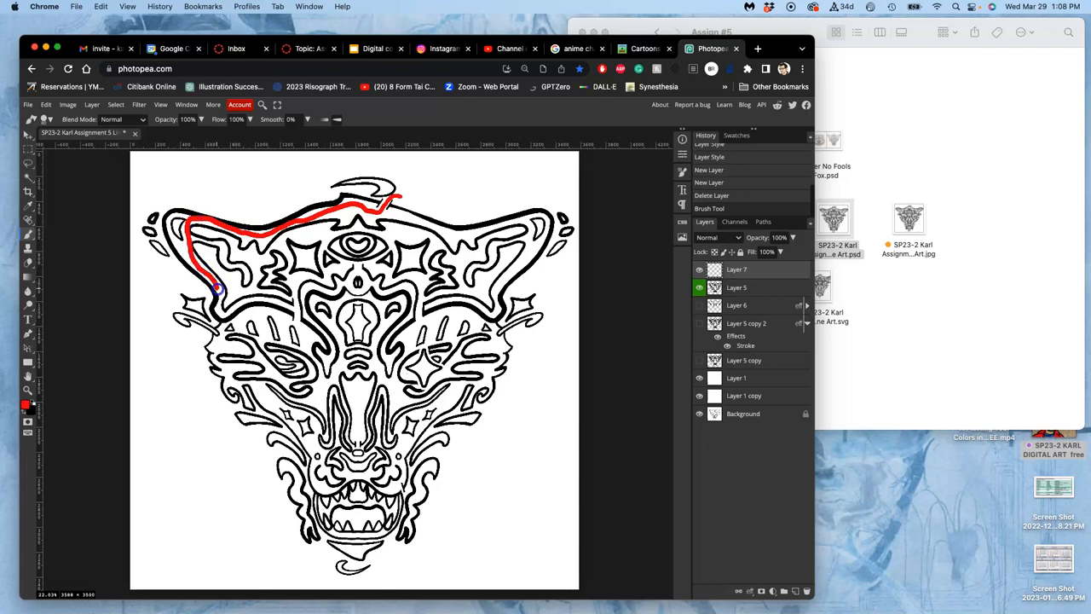
{"action": "left_click_drag", "start_coordinate": [218, 286], "coordinate": [247, 305]}
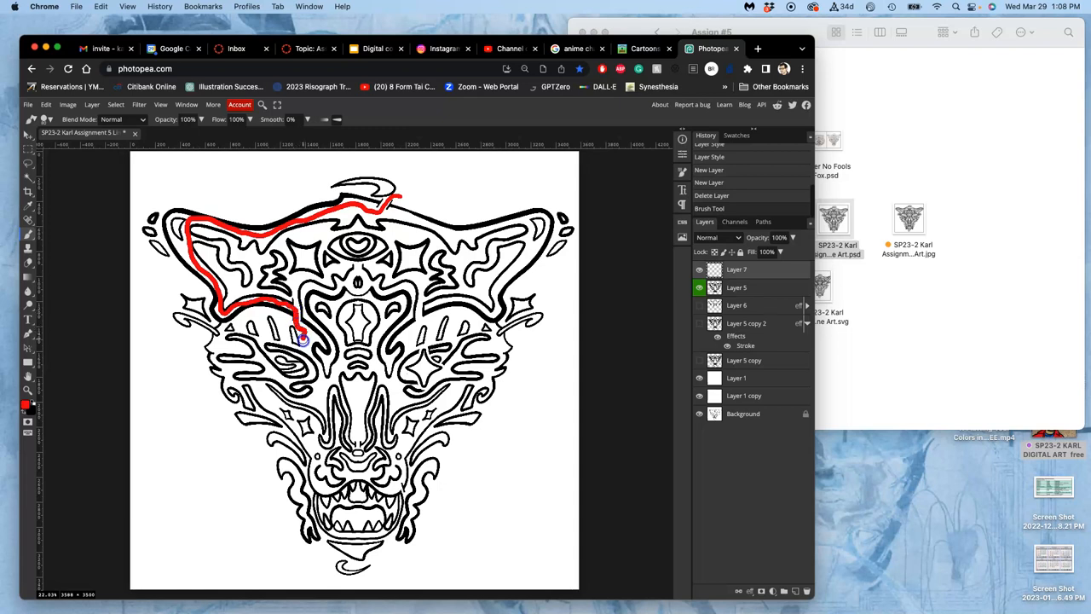
{"action": "left_click_drag", "start_coordinate": [303, 340], "coordinate": [319, 373]}
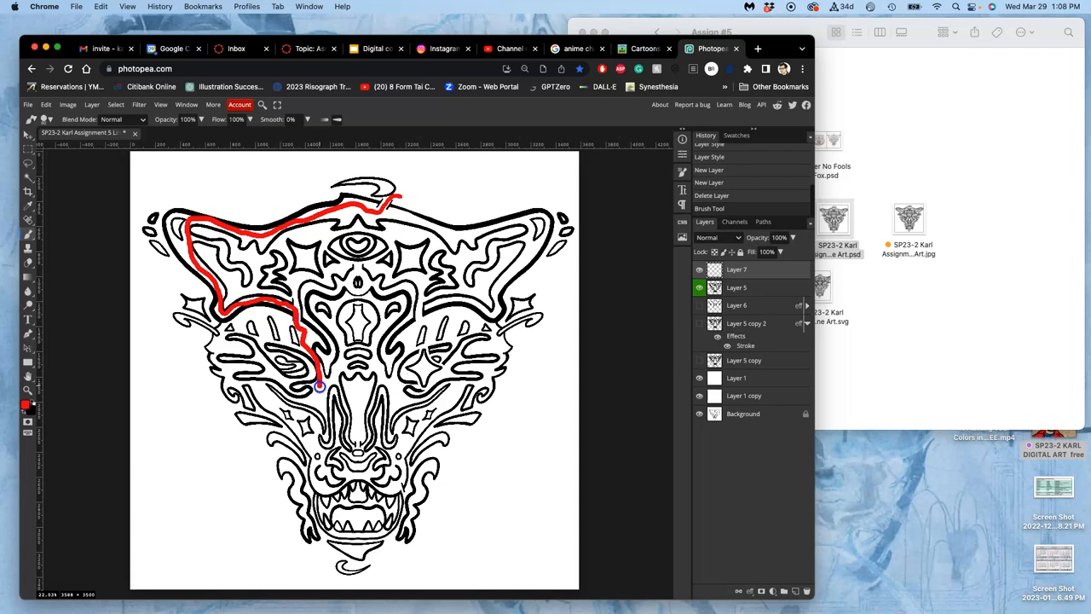
{"action": "left_click_drag", "start_coordinate": [319, 387], "coordinate": [349, 373]}
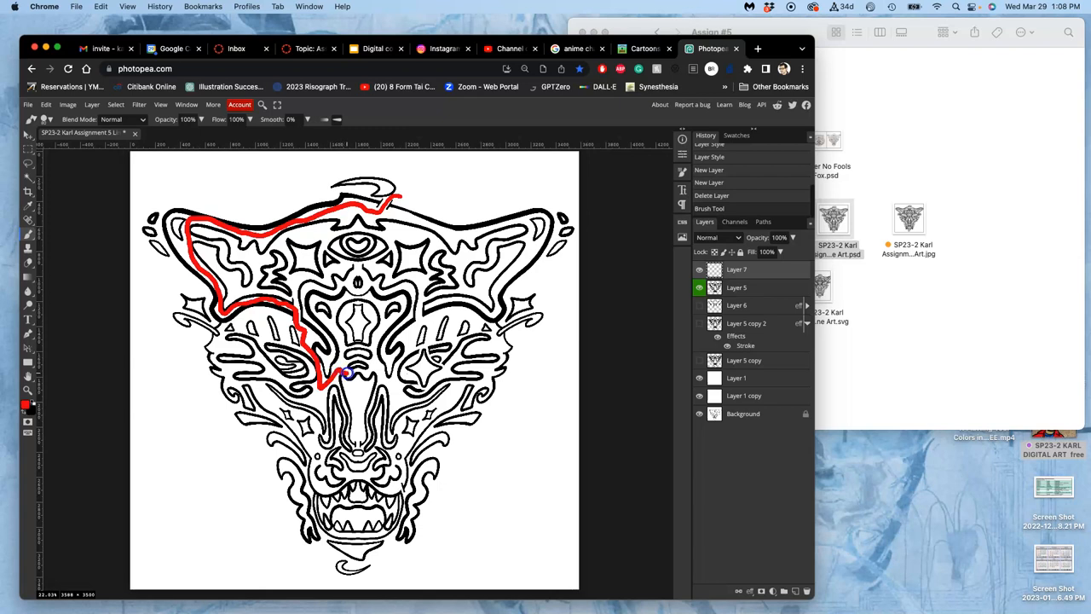
{"action": "left_click_drag", "start_coordinate": [345, 373], "coordinate": [391, 384]}
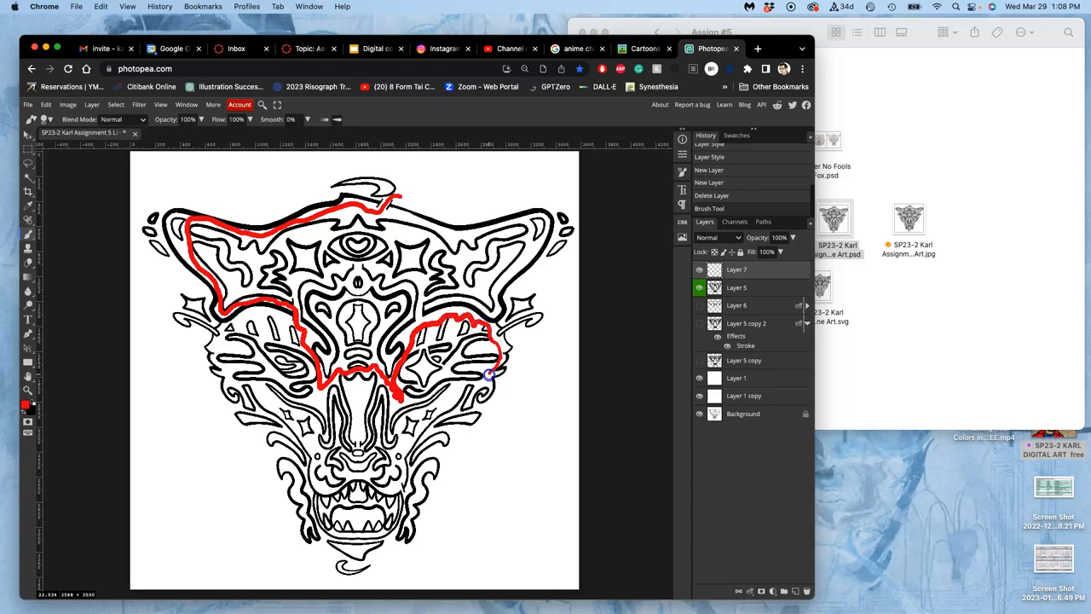
{"action": "mouse_move", "coordinate": [439, 408]}
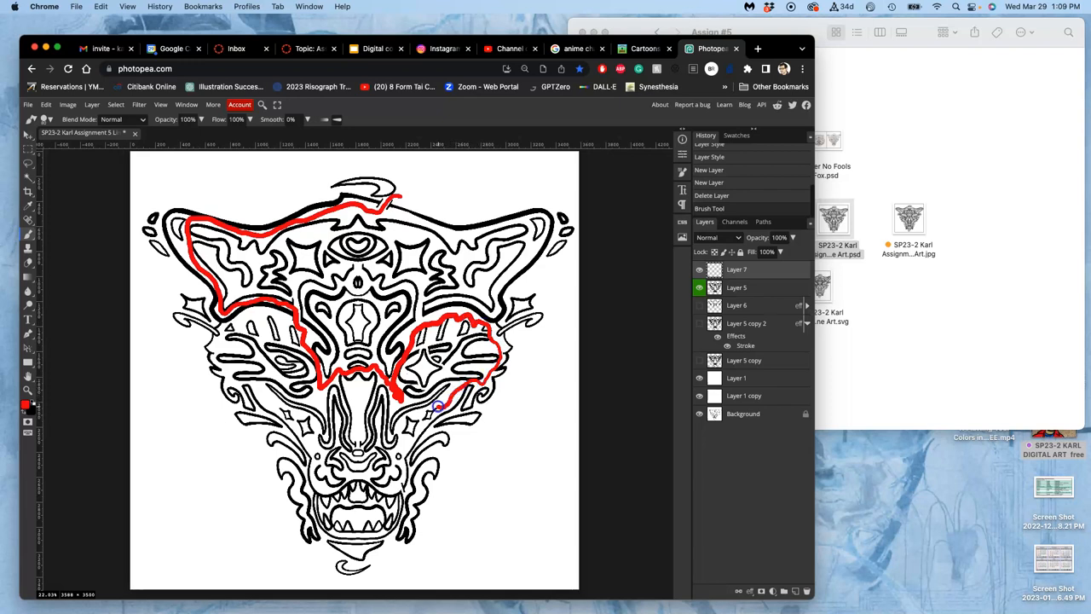
Add red outlines around the right cheek, forehead, left cheek and muzzle.
{"action": "left_click_drag", "start_coordinate": [441, 406], "coordinate": [406, 444]}
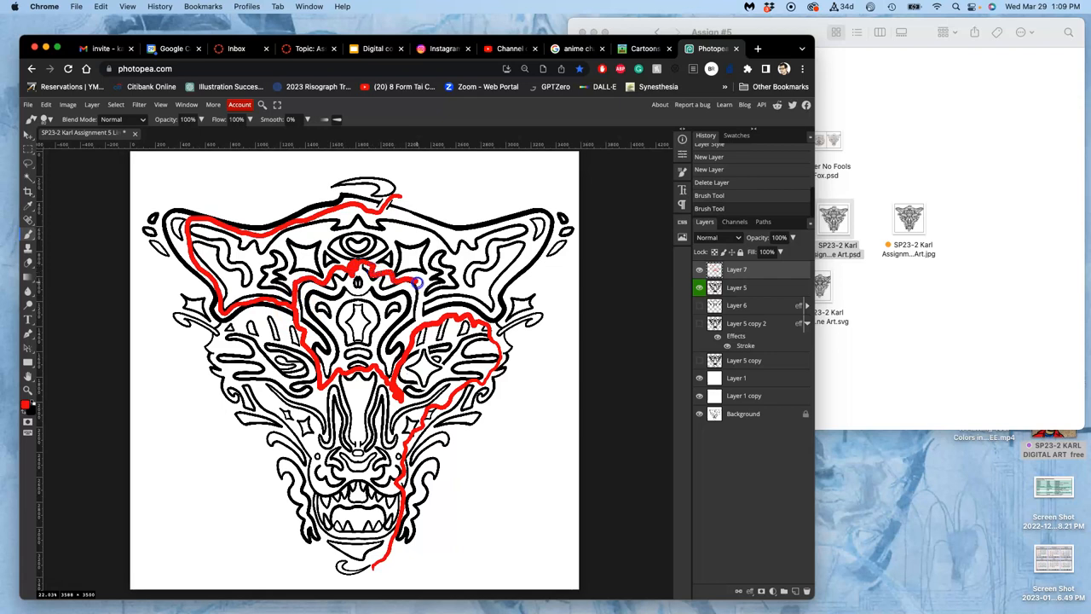
{"action": "left_click_drag", "start_coordinate": [418, 281], "coordinate": [392, 393]}
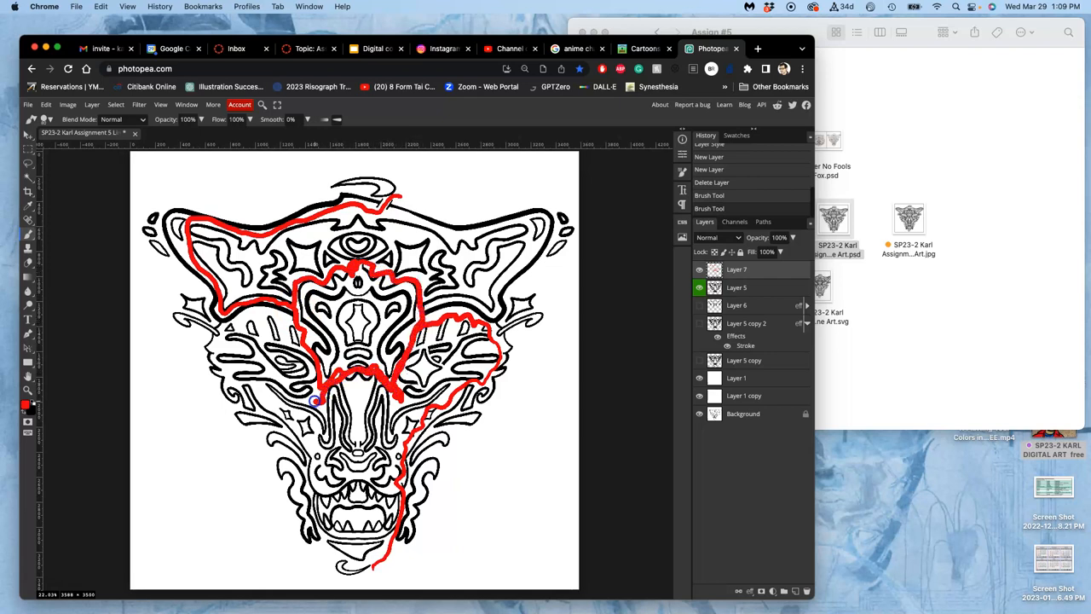
{"action": "left_click_drag", "start_coordinate": [316, 401], "coordinate": [317, 452]}
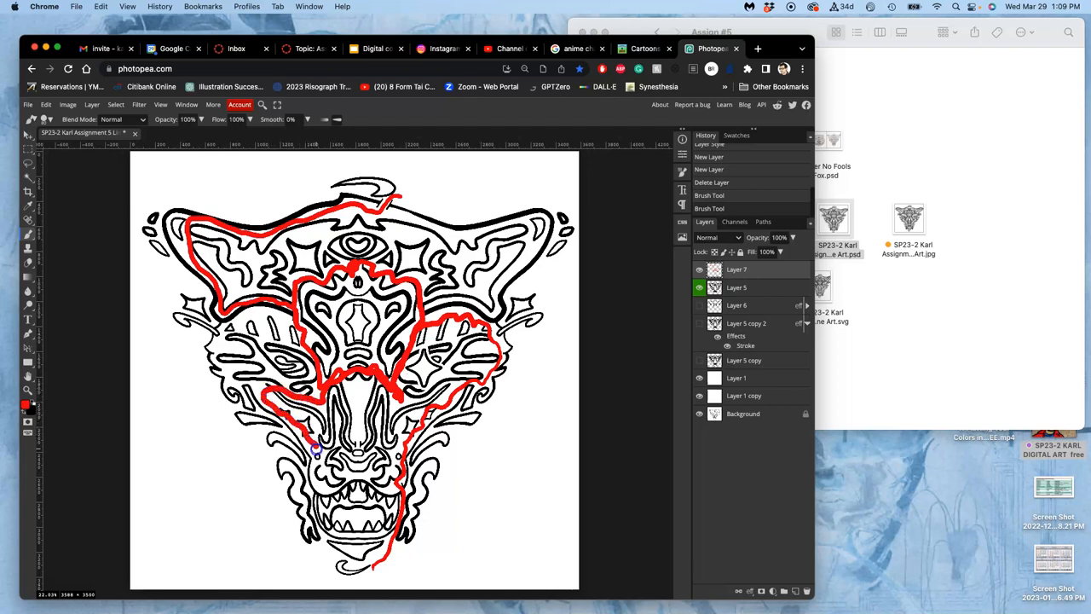
{"action": "left_click_drag", "start_coordinate": [317, 449], "coordinate": [343, 479]}
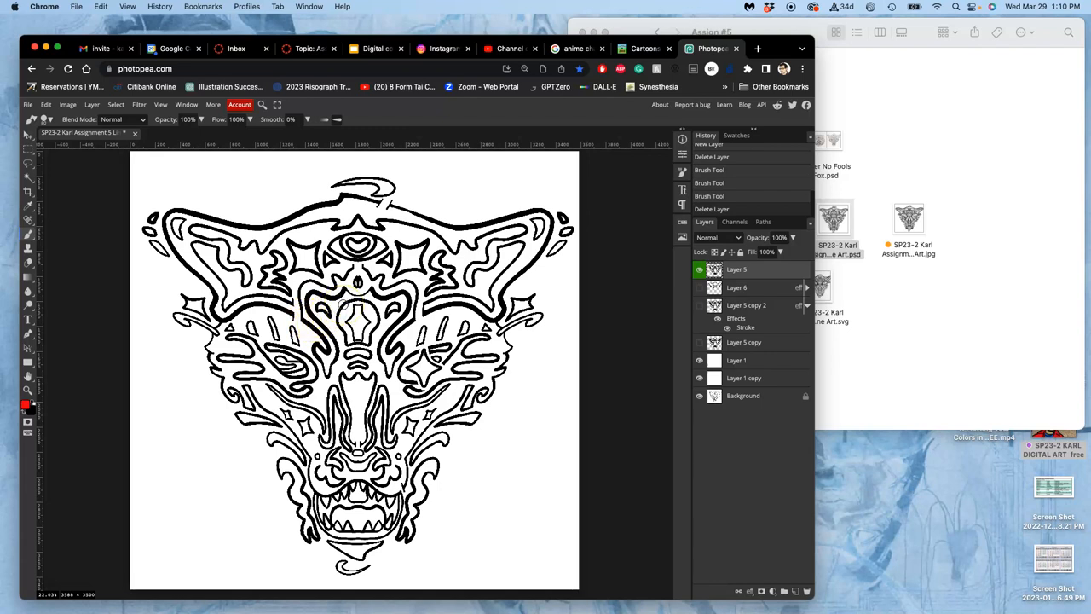
Bring the Finder window with the Assign #5 folder to the front.
{"action": "left_click", "coordinate": [346, 294]}
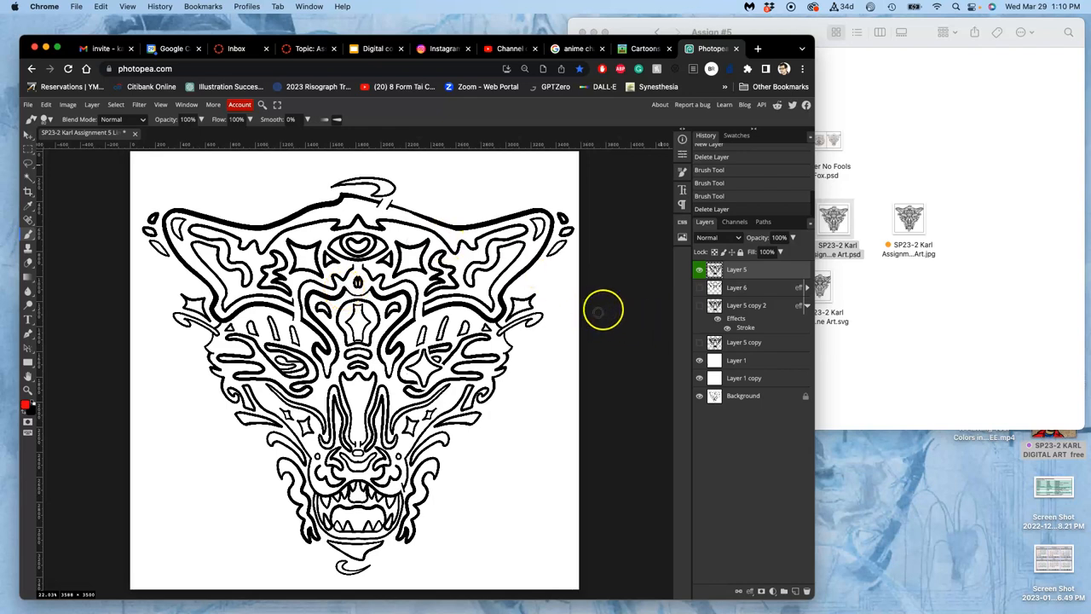
{"action": "mouse_move", "coordinate": [586, 204]}
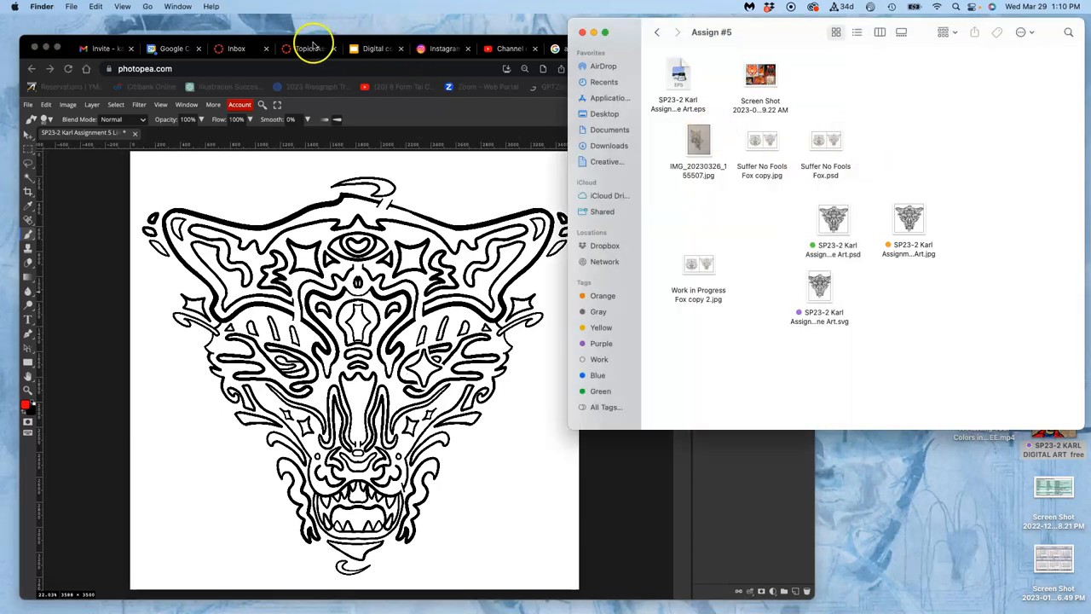
Scroll through the Canvas assignment discussion examples, then move to the Cartoons tab.
{"action": "left_click", "coordinate": [310, 48]}
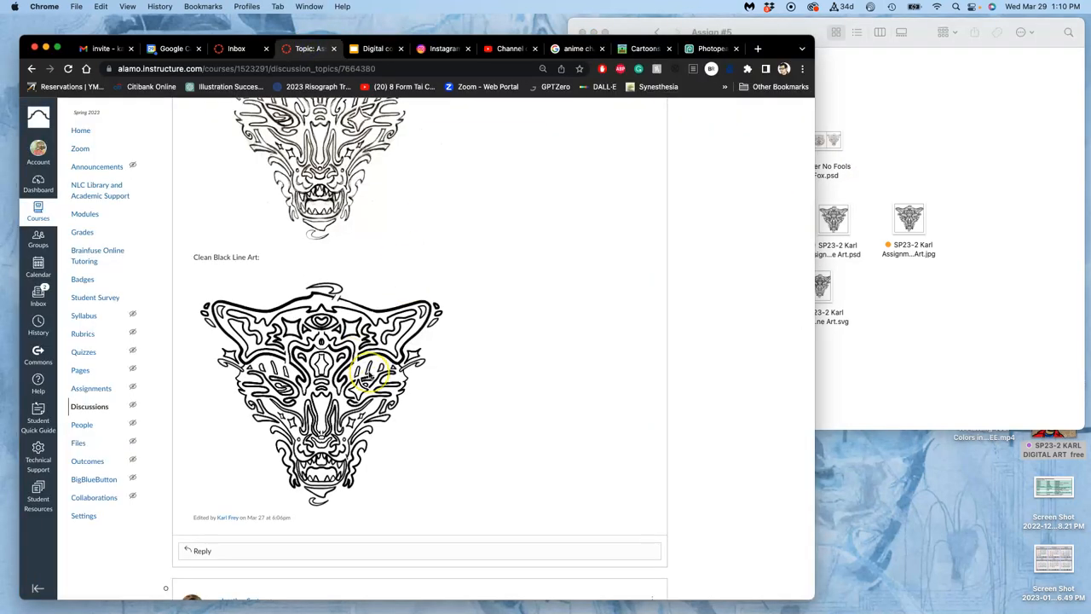
{"action": "scroll", "scroll_direction": "up", "scroll_amount": 3}
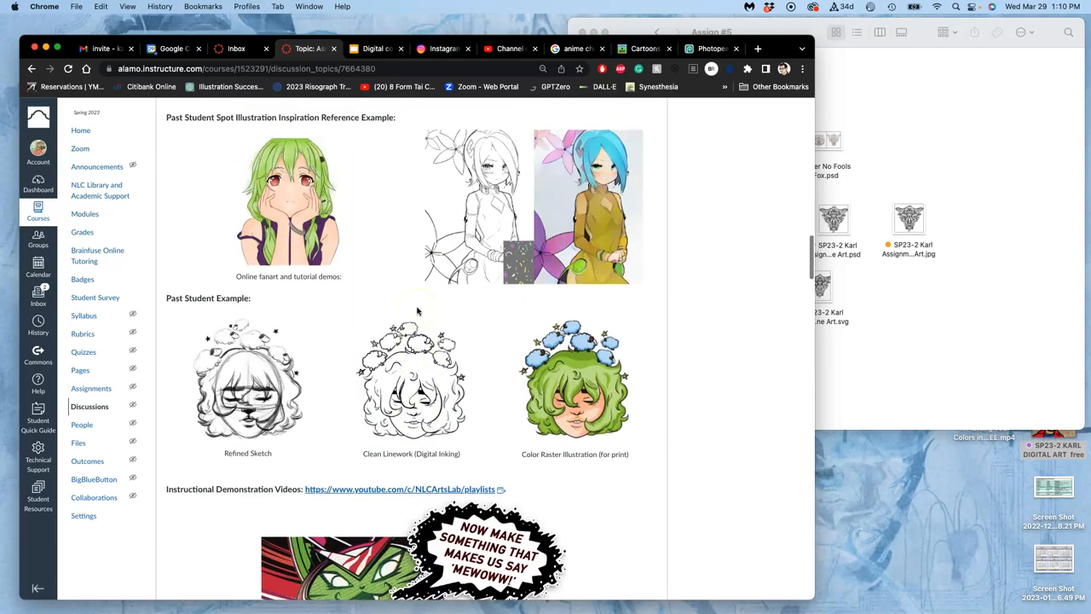
{"action": "scroll", "scroll_direction": "up", "scroll_amount": 3}
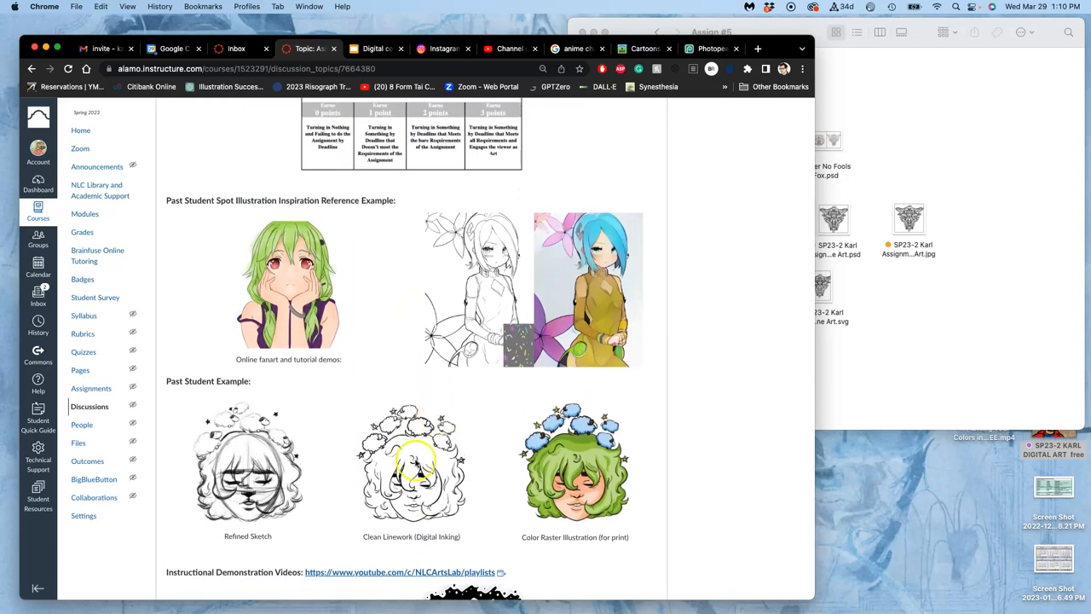
{"action": "mouse_move", "coordinate": [426, 439]}
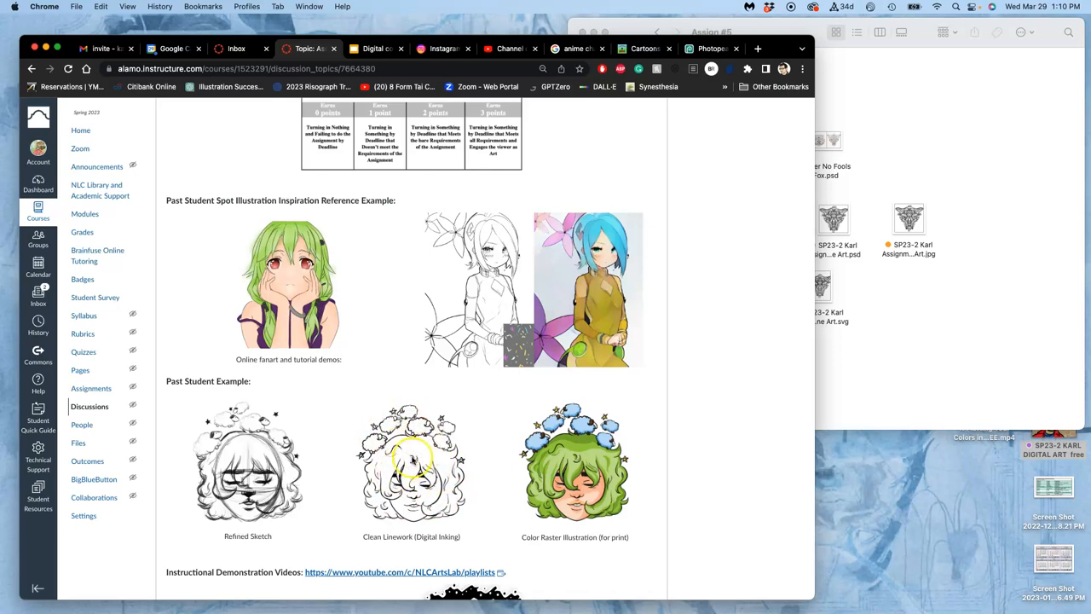
{"action": "scroll", "scroll_direction": "down", "scroll_amount": 3}
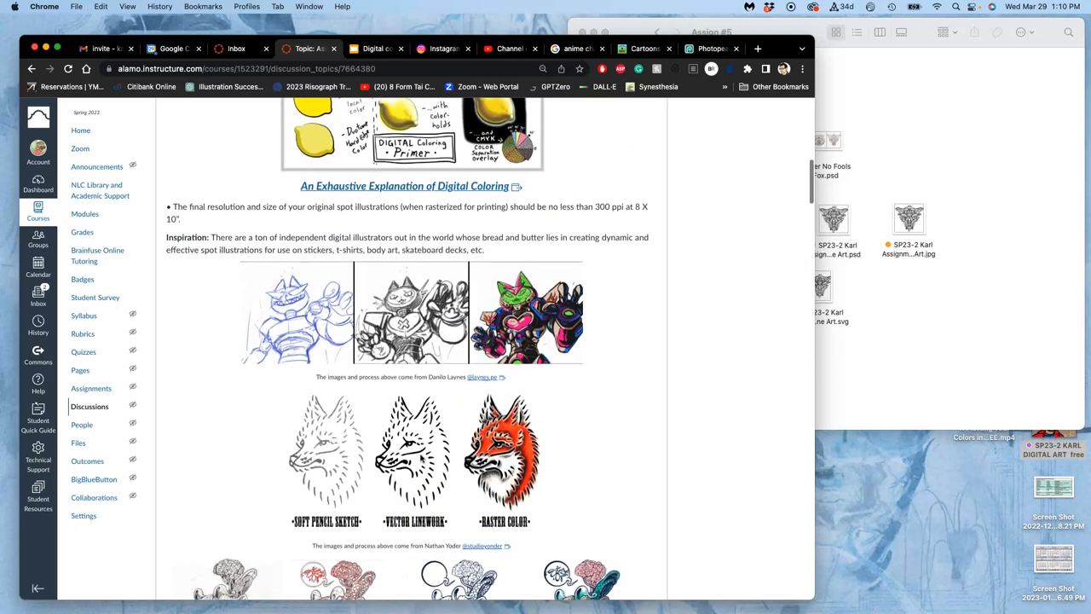
{"action": "scroll", "scroll_direction": "down", "scroll_amount": 3}
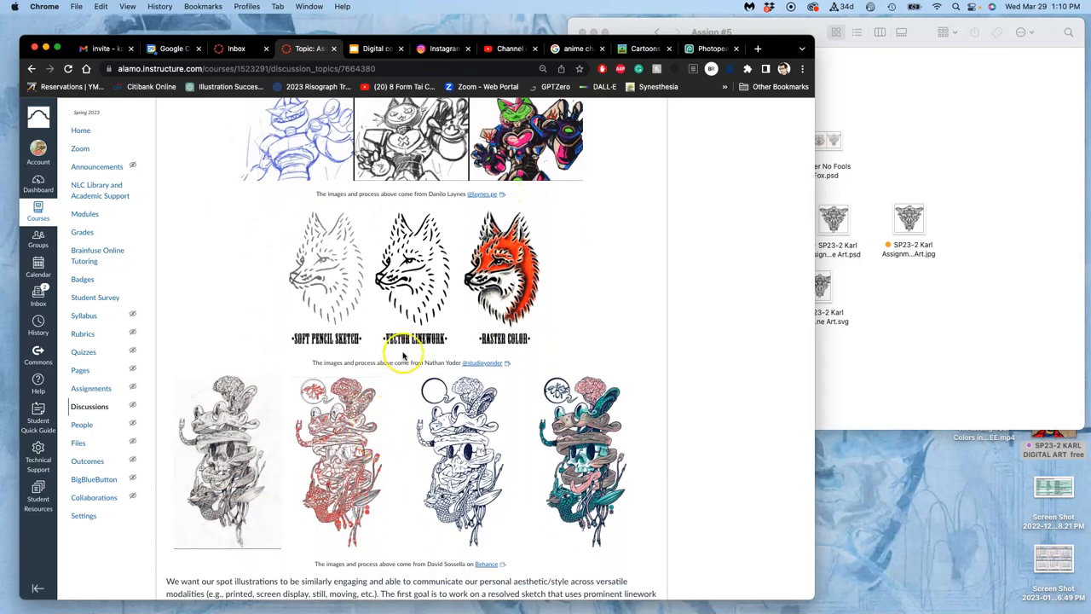
{"action": "mouse_move", "coordinate": [424, 313]}
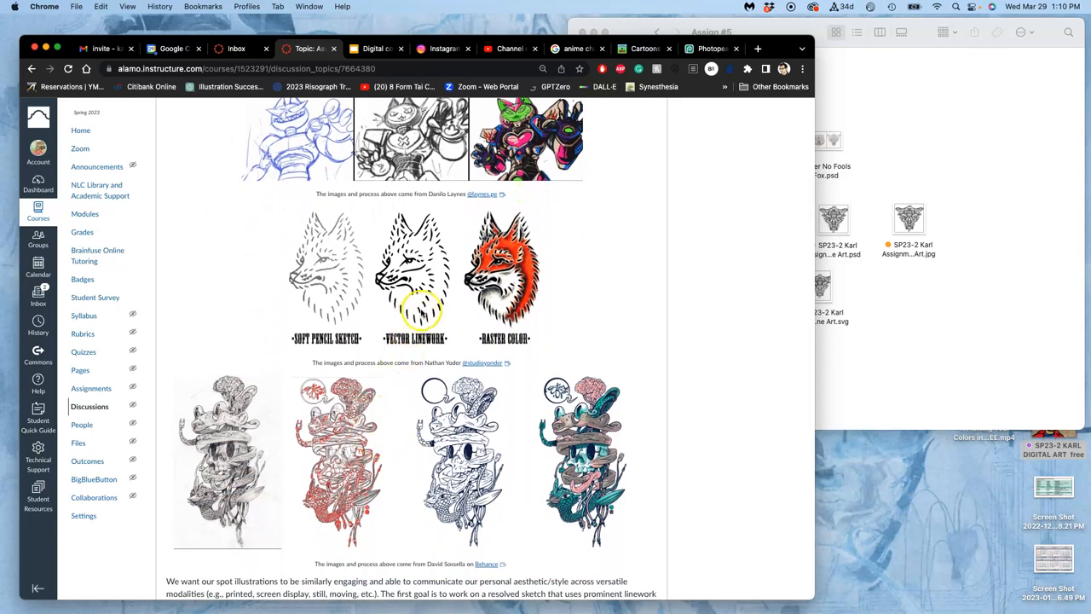
{"action": "mouse_move", "coordinate": [393, 352]}
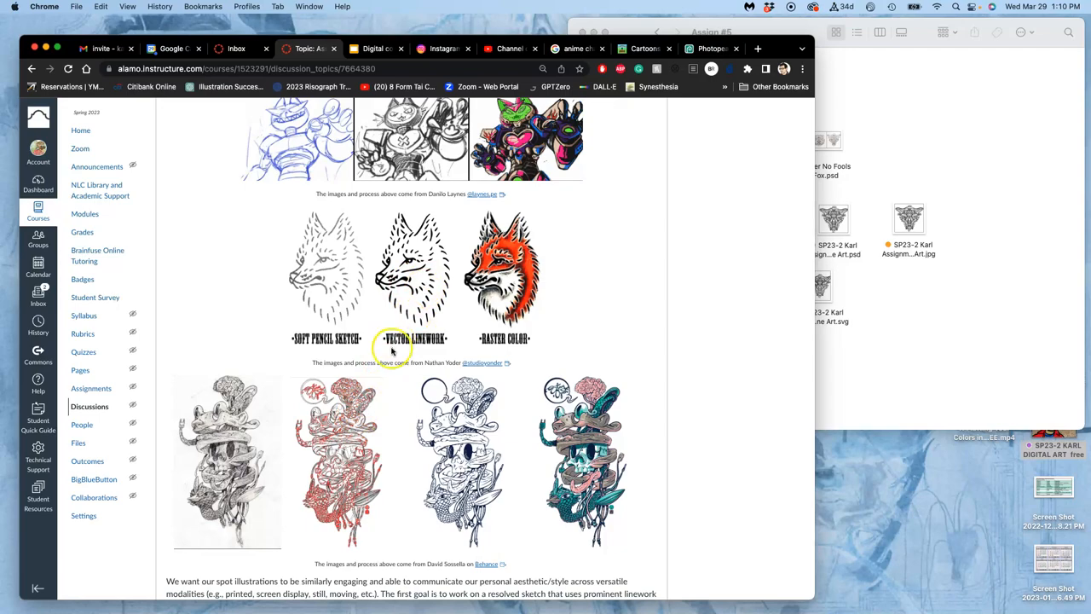
{"action": "scroll", "scroll_direction": "down", "scroll_amount": 3}
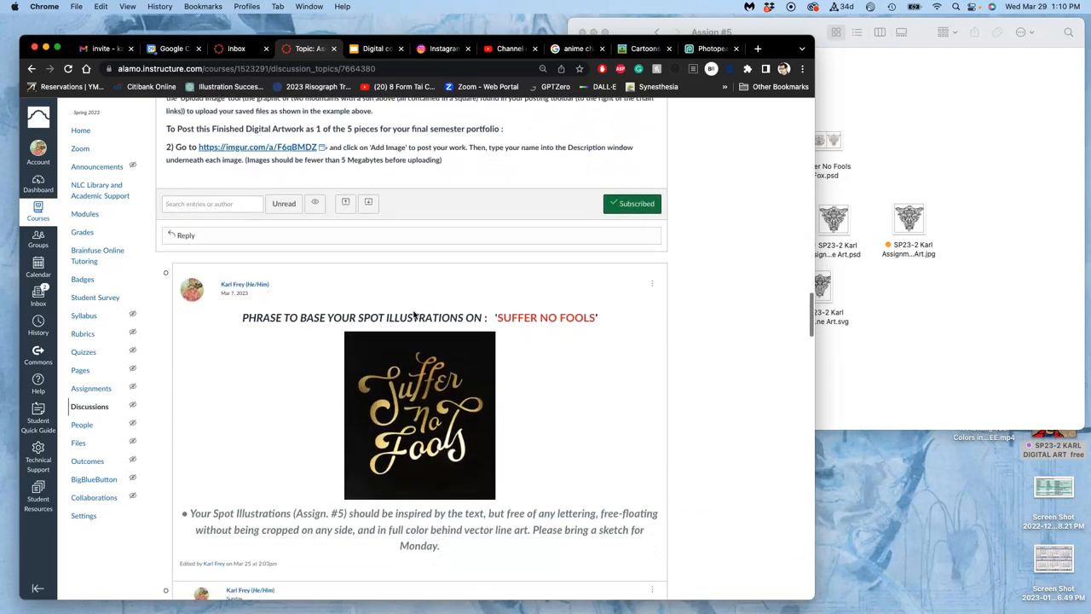
{"action": "scroll", "scroll_direction": "down", "scroll_amount": 3}
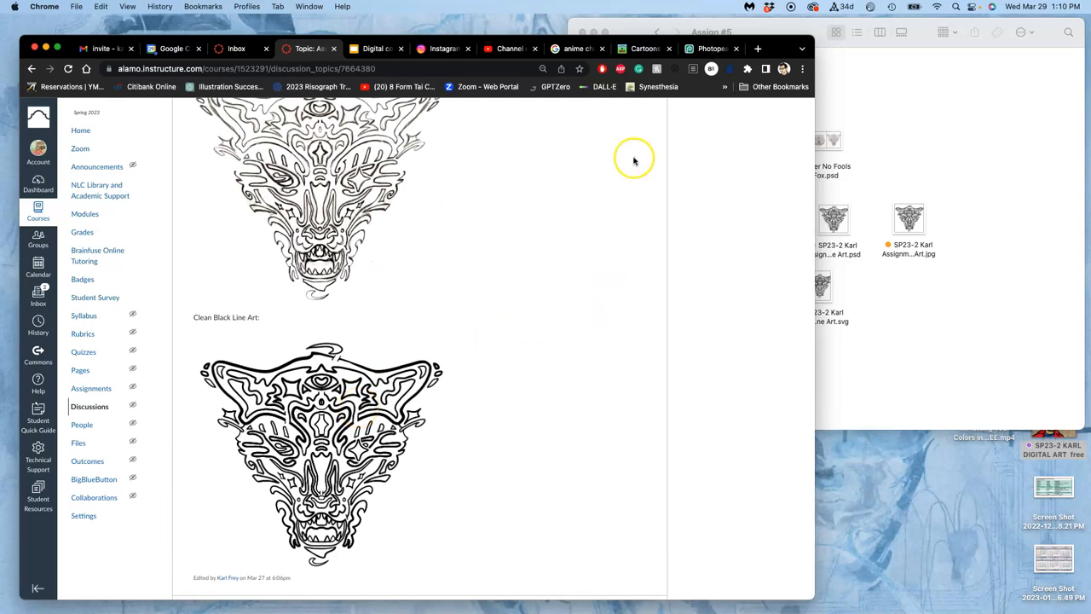
{"action": "left_click", "coordinate": [643, 49]}
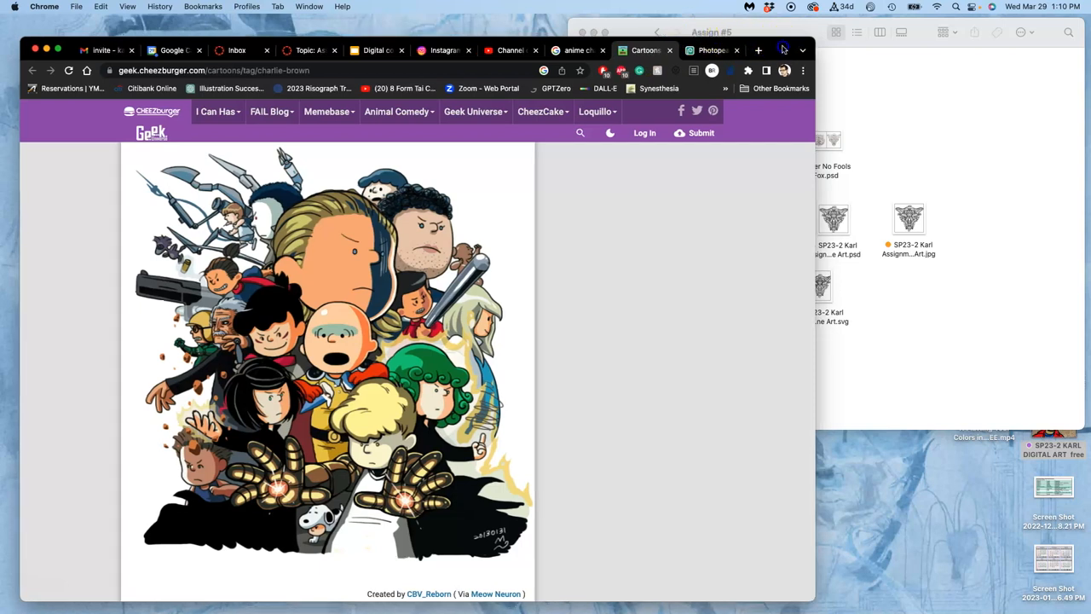
Close the Cartoons and anime tabs in Chrome.
{"action": "left_click", "coordinate": [656, 61]}
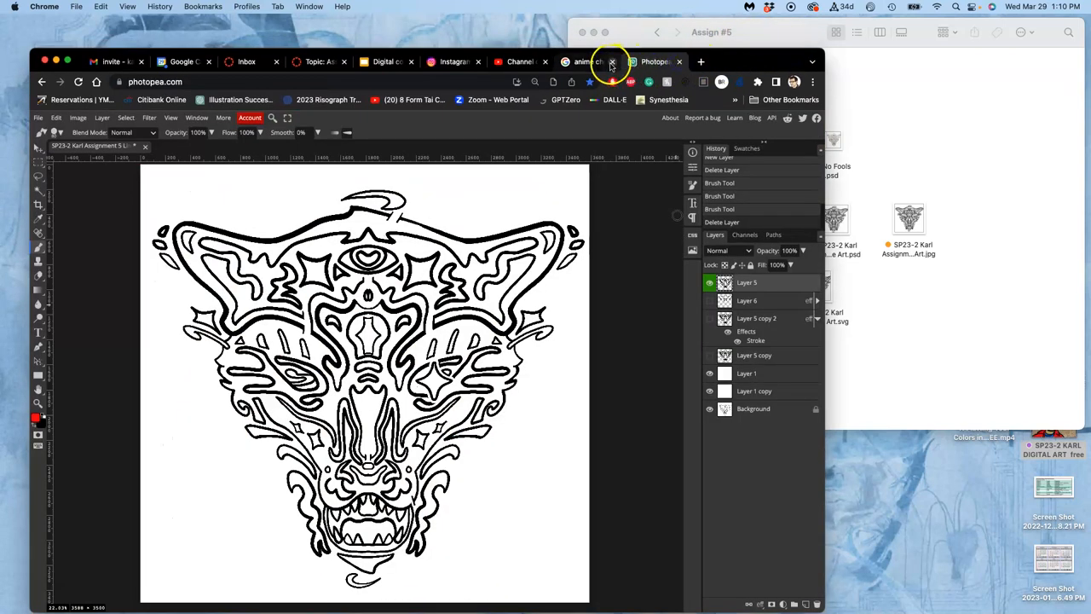
{"action": "left_click", "coordinate": [612, 61]}
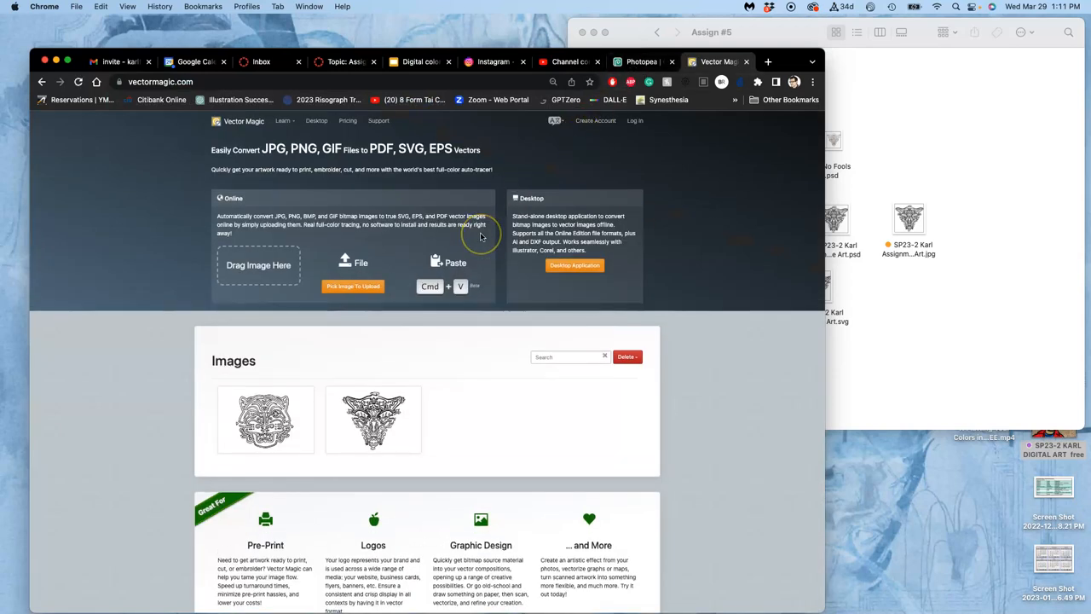
{"action": "mouse_move", "coordinate": [520, 226]}
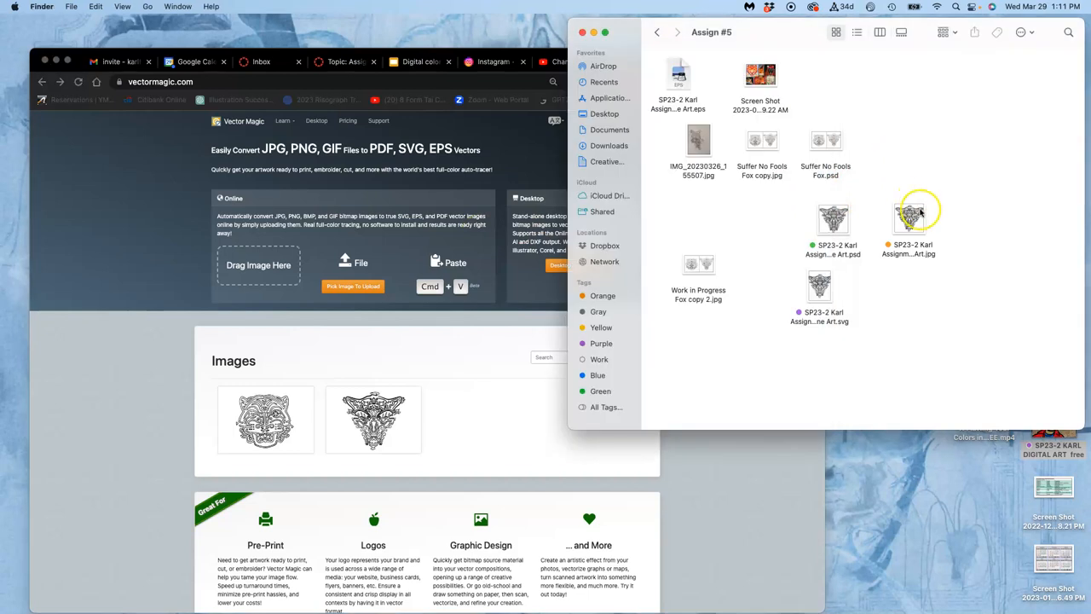
Drop the SP23-2 line art JPG from Finder onto Vector Magic's upload area.
{"action": "left_click_drag", "start_coordinate": [908, 218], "coordinate": [388, 265]}
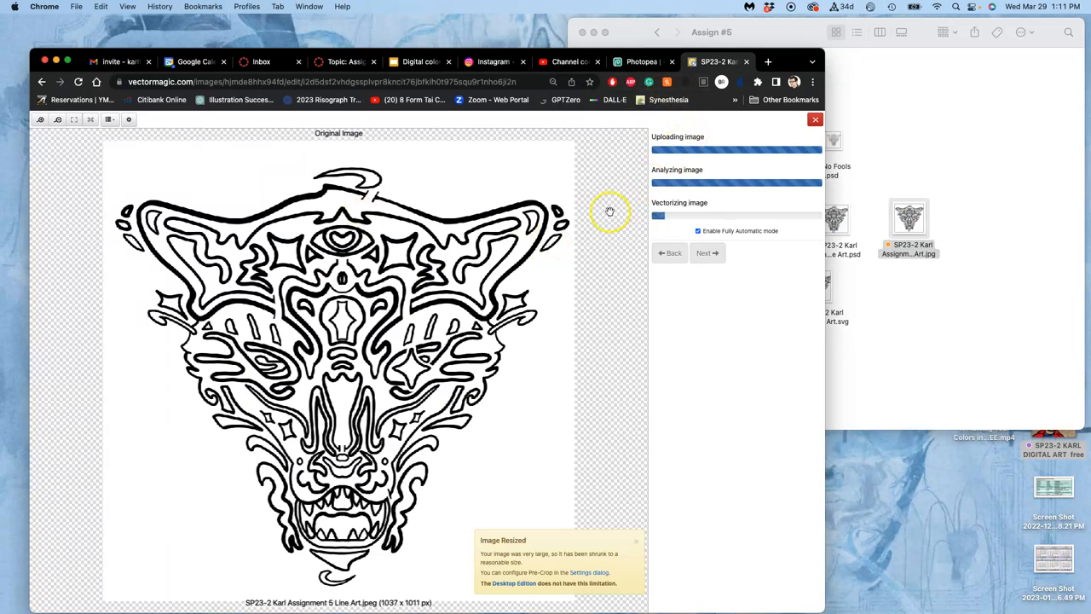
{"action": "mouse_move", "coordinate": [600, 213]}
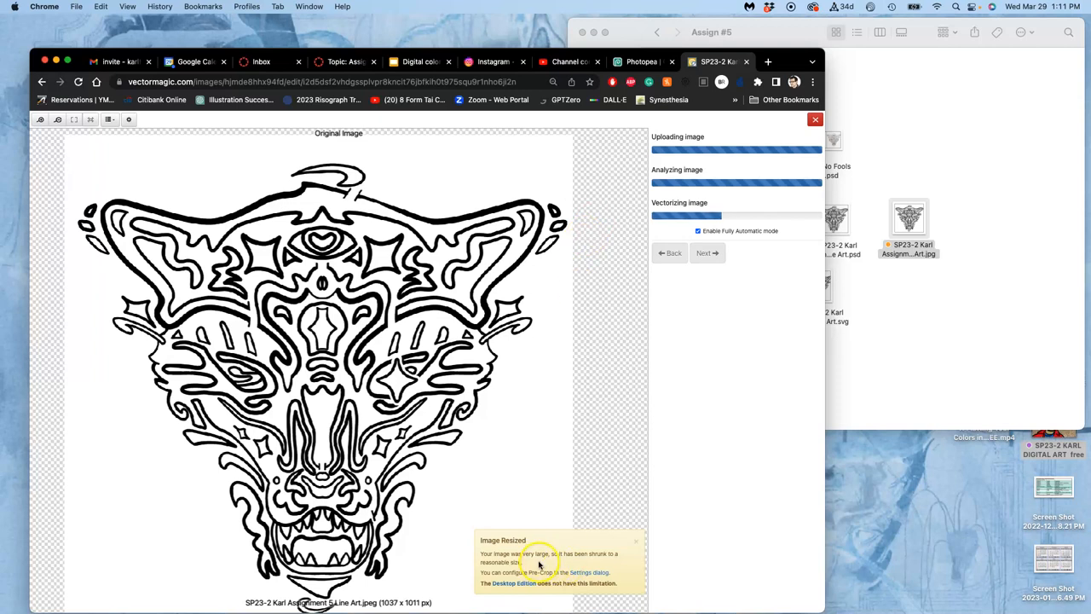
{"action": "mouse_move", "coordinate": [390, 392]}
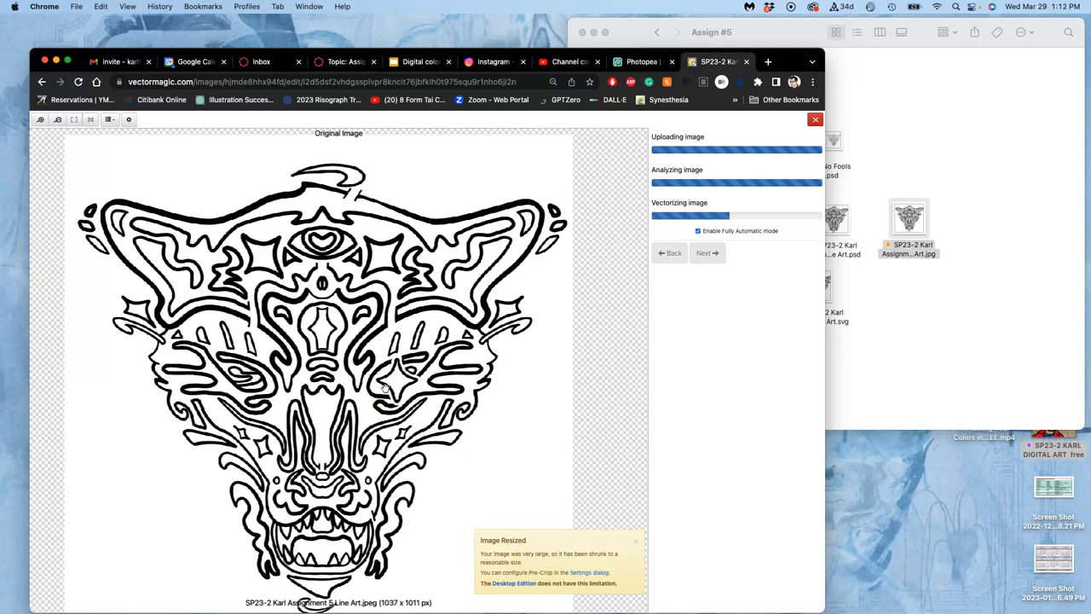
{"action": "mouse_move", "coordinate": [381, 586]}
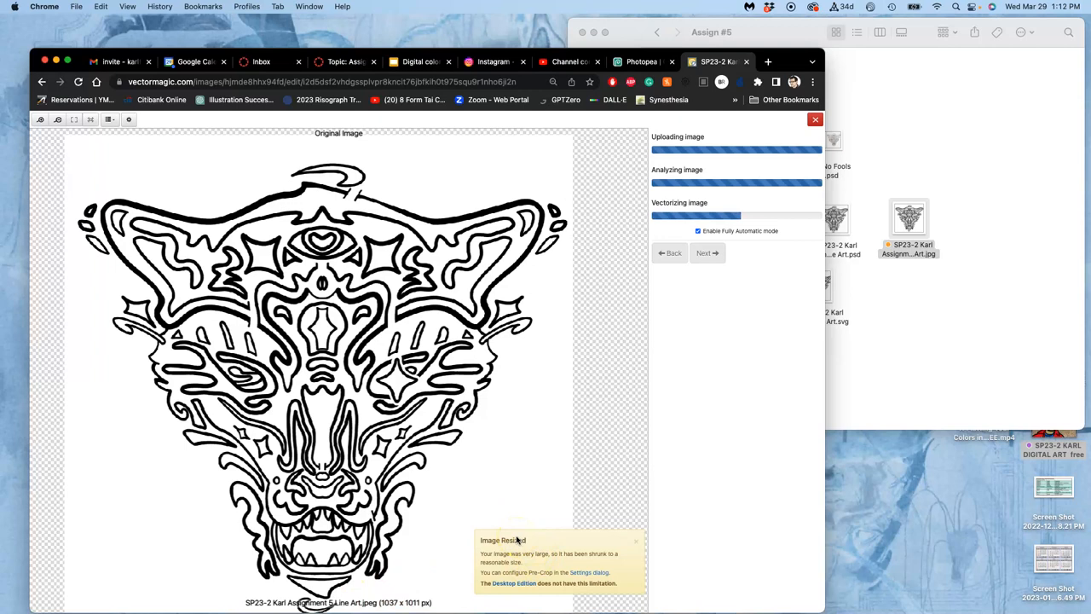
{"action": "mouse_move", "coordinate": [525, 584]}
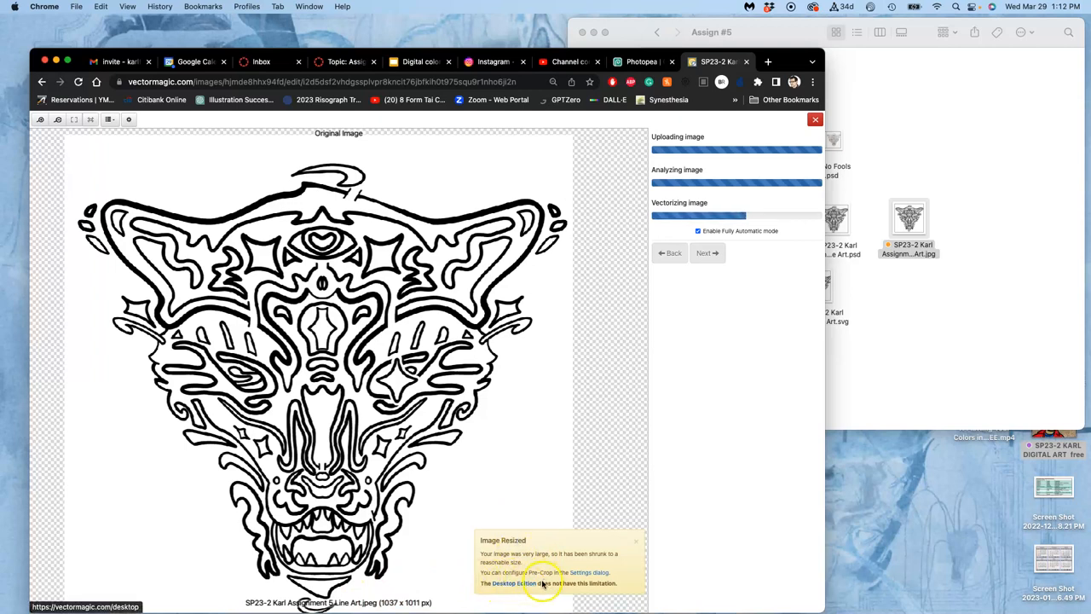
{"action": "mouse_move", "coordinate": [515, 453]}
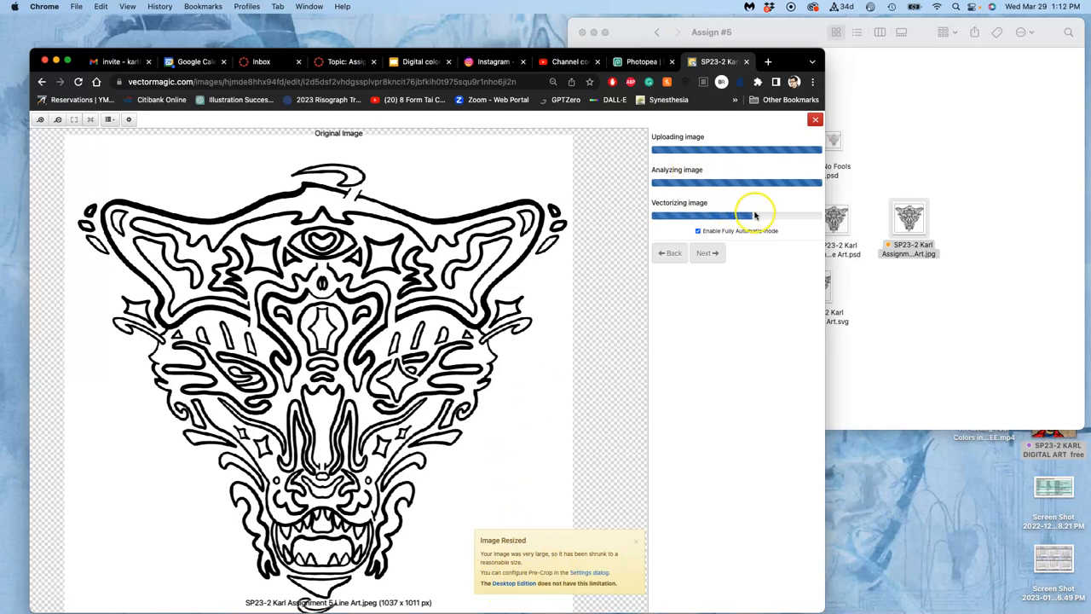
{"action": "mouse_move", "coordinate": [41, 244]}
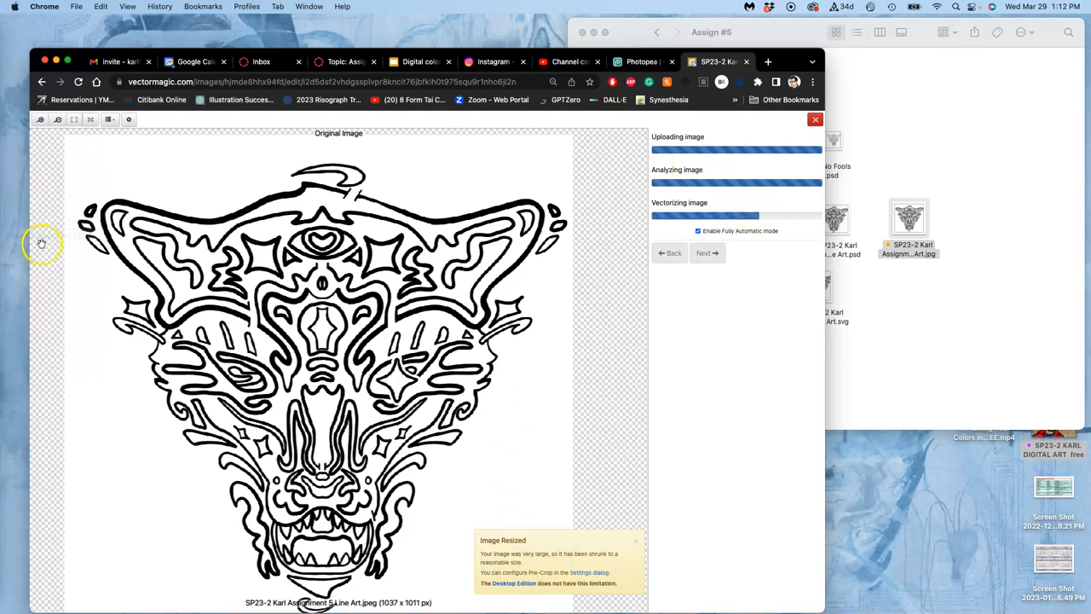
{"action": "mouse_move", "coordinate": [14, 235]}
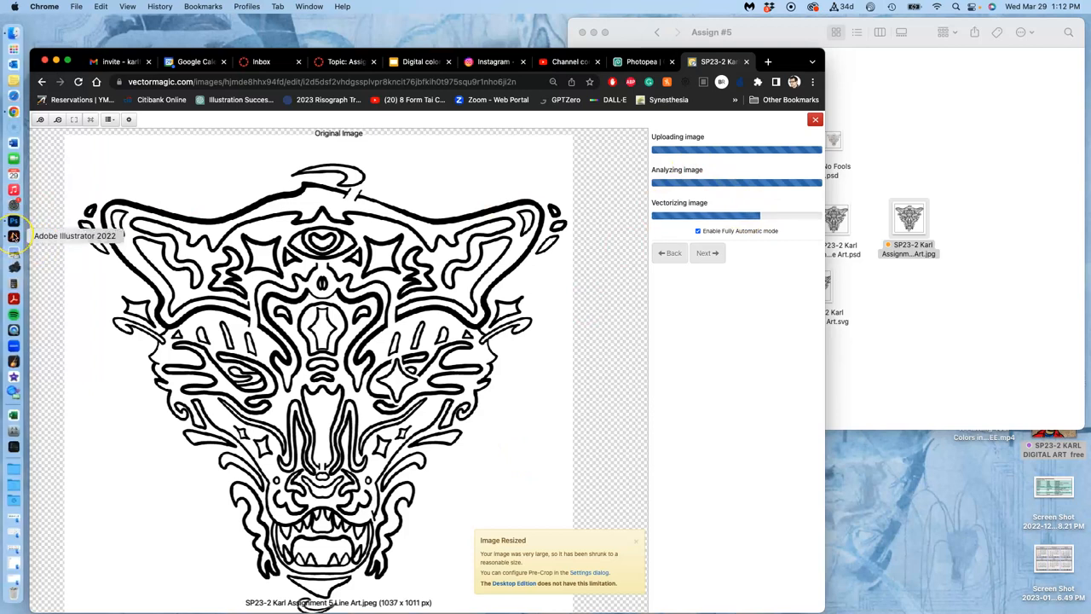
{"action": "mouse_move", "coordinate": [882, 296]}
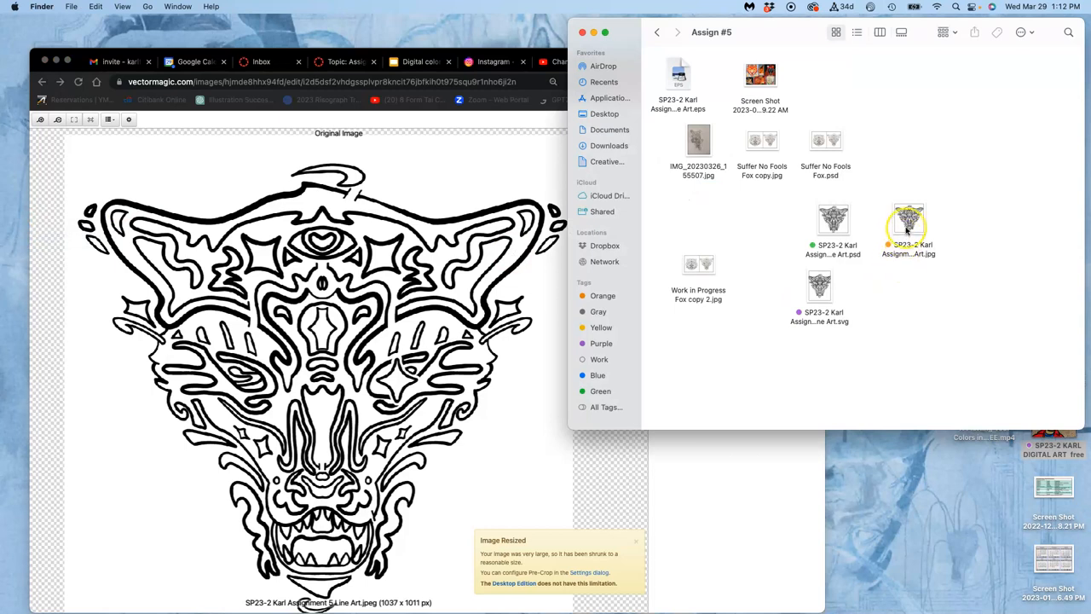
Open the line art JPG with Adobe Illustrator 2022 from Finder's context menu.
{"action": "right_click", "coordinate": [908, 226]}
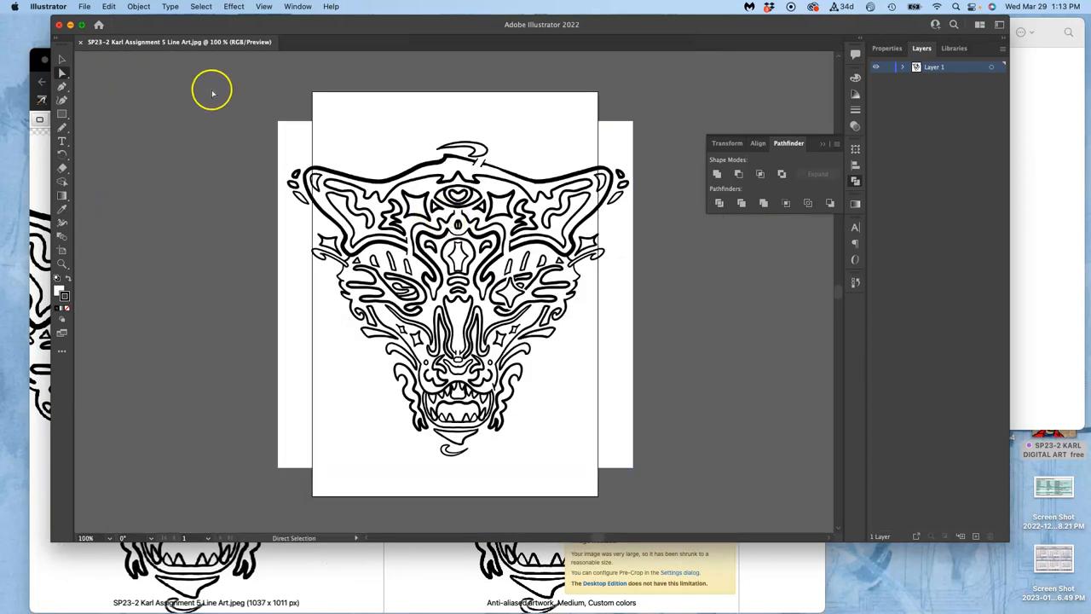
Select the placed beast-head image and bring up its Image Trace preset list.
{"action": "left_click", "coordinate": [435, 179]}
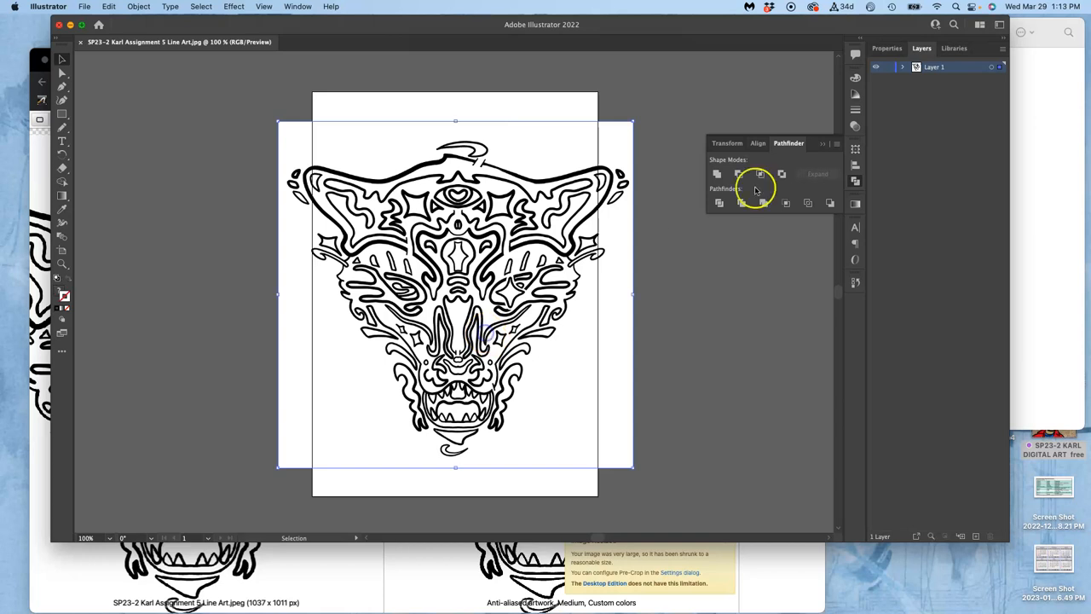
{"action": "left_click", "coordinate": [887, 48]}
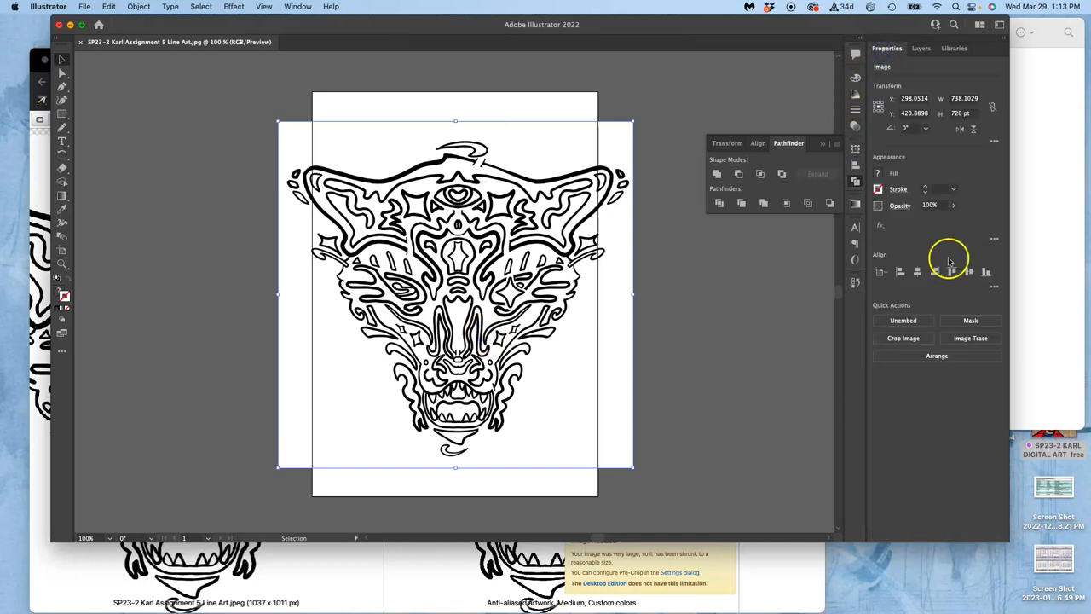
{"action": "left_click", "coordinate": [987, 337]}
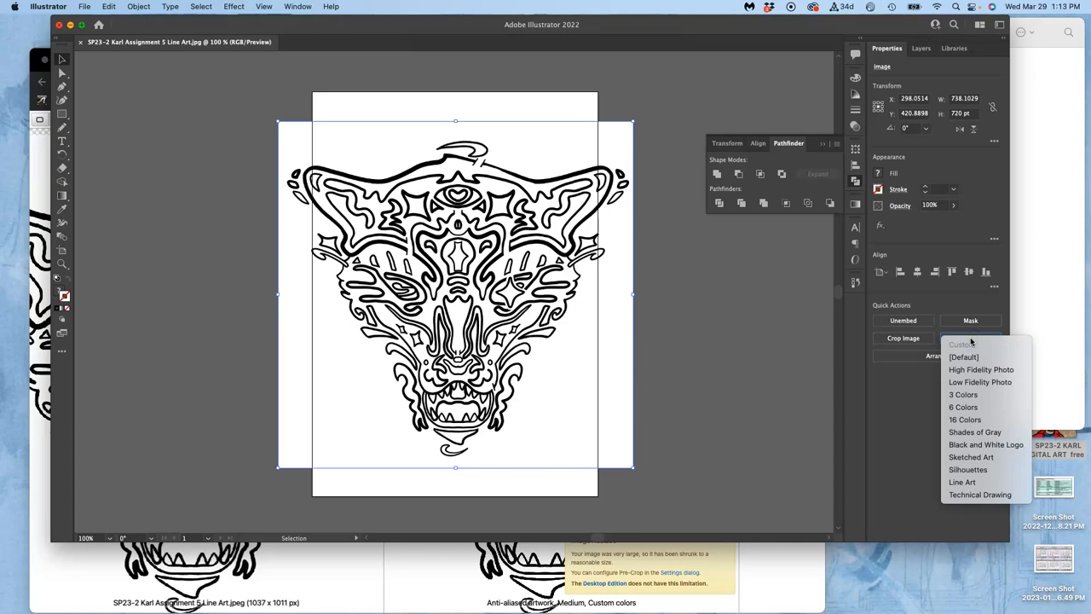
{"action": "mouse_move", "coordinate": [986, 445]}
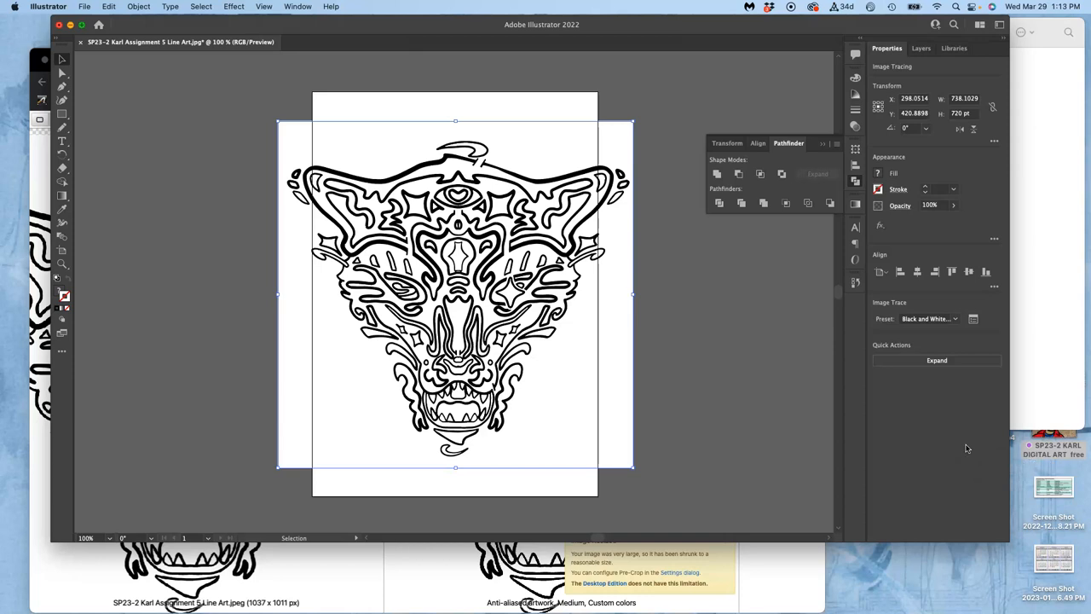
Enable Ignore White in the advanced Image Trace options and lower Threshold to 54.
{"action": "left_click", "coordinate": [972, 318]}
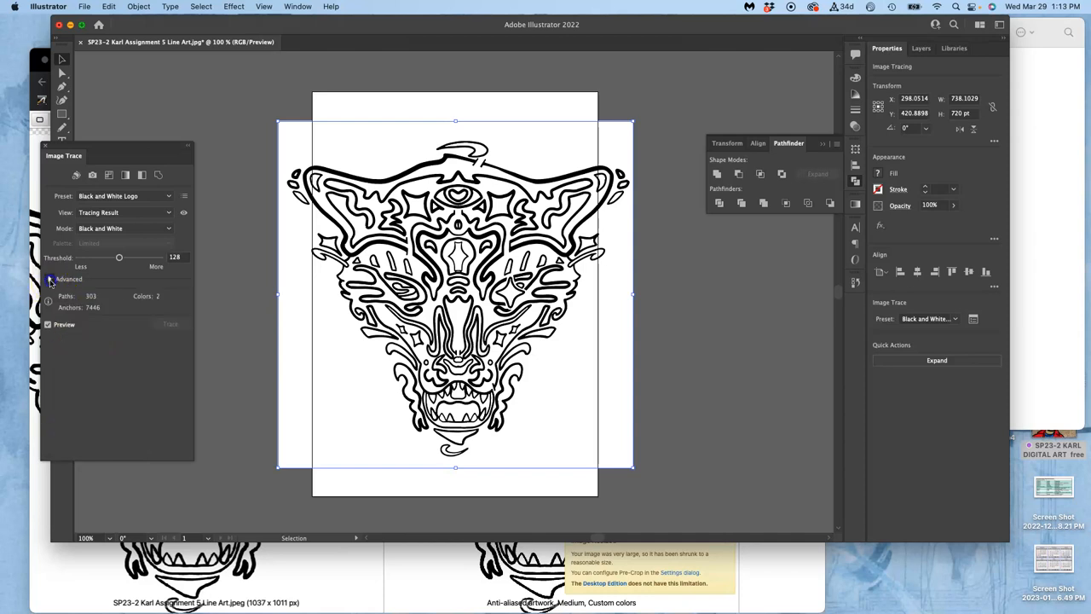
{"action": "left_click", "coordinate": [51, 279]}
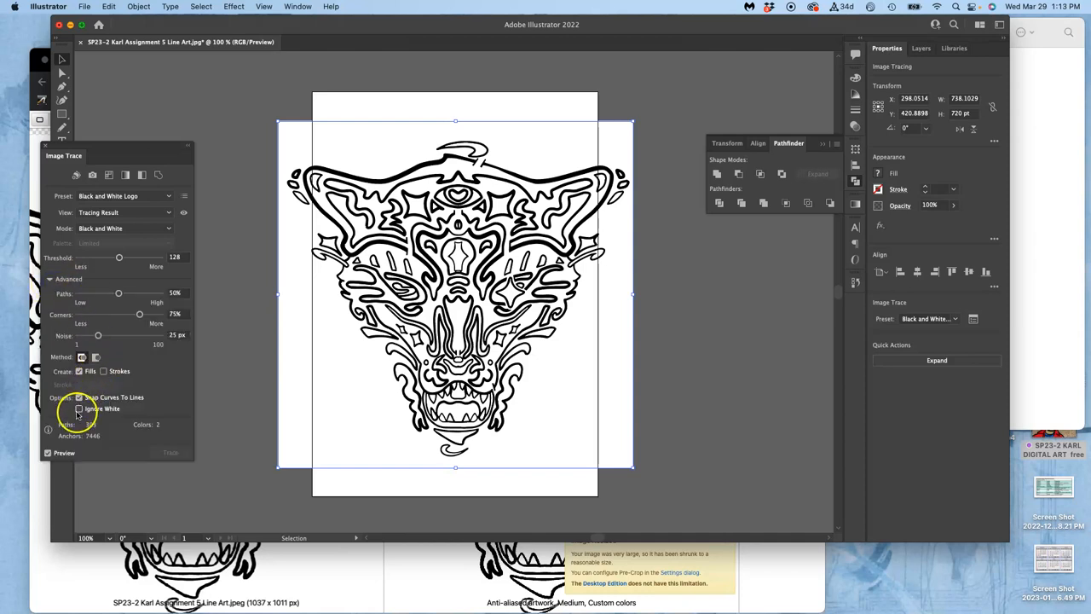
{"action": "left_click", "coordinate": [78, 408]}
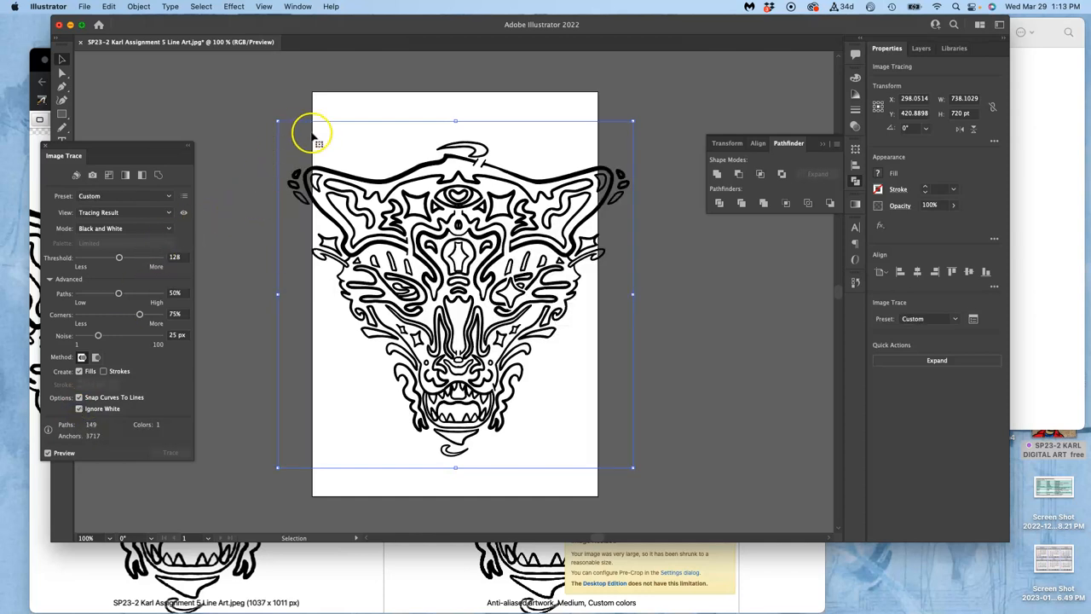
{"action": "mouse_move", "coordinate": [281, 185]}
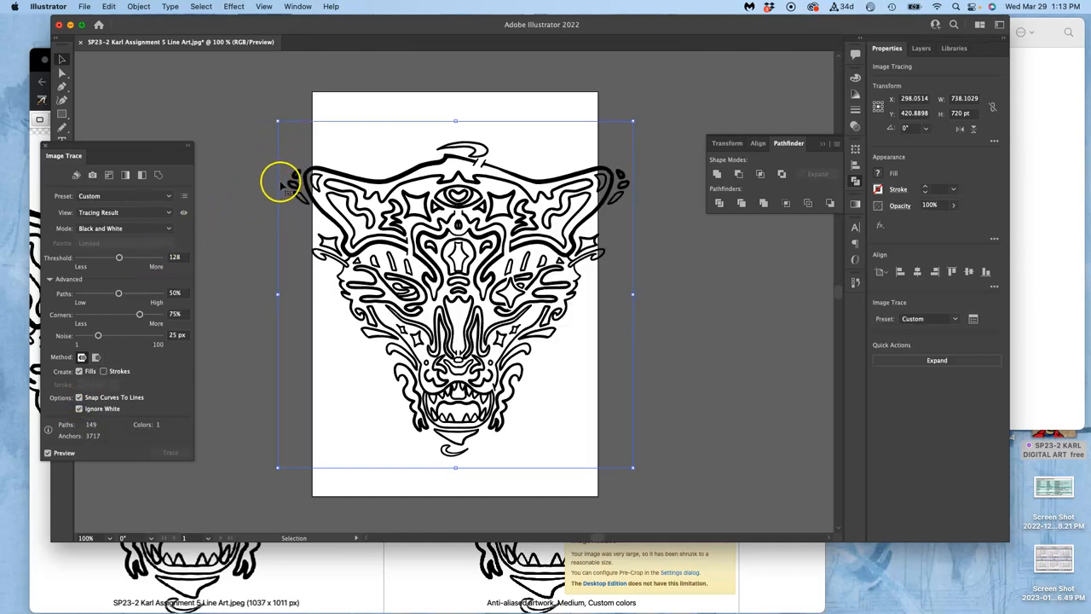
{"action": "mouse_move", "coordinate": [298, 192]}
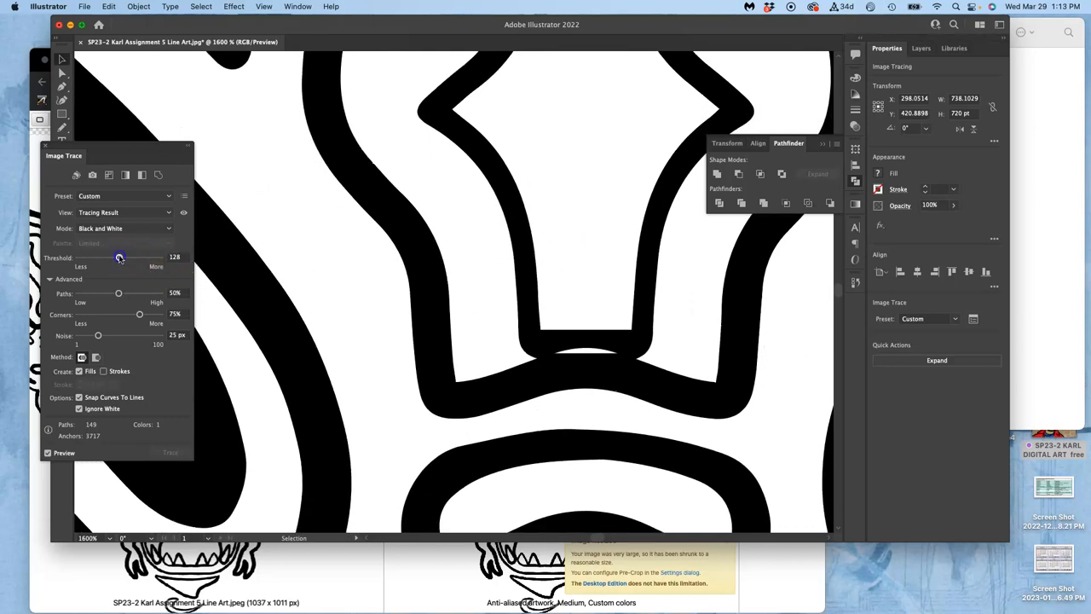
{"action": "left_click_drag", "start_coordinate": [120, 256], "coordinate": [106, 257]}
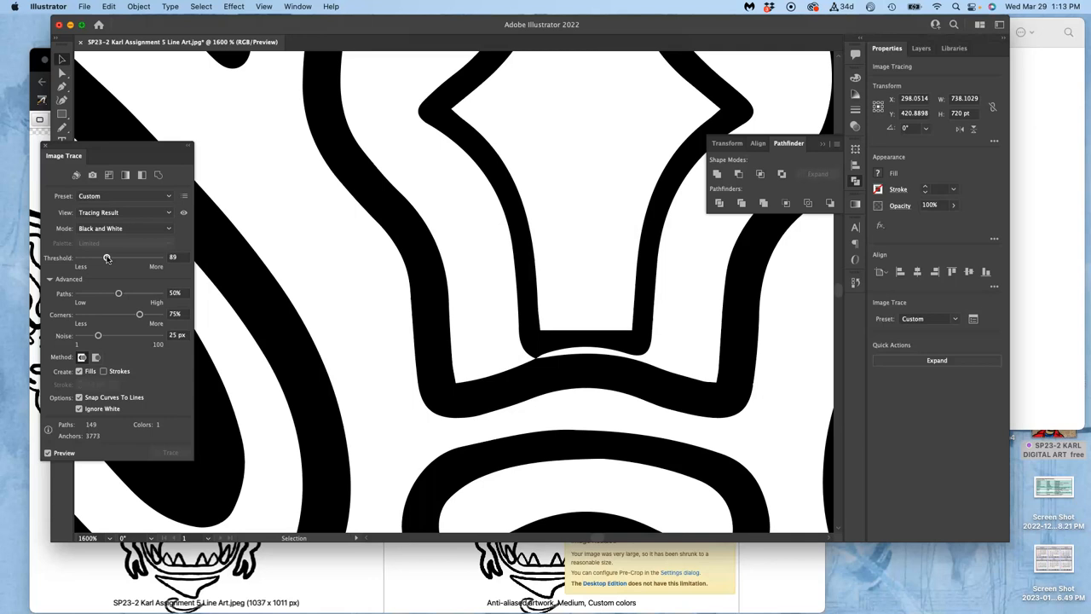
{"action": "left_click_drag", "start_coordinate": [106, 258], "coordinate": [95, 257]}
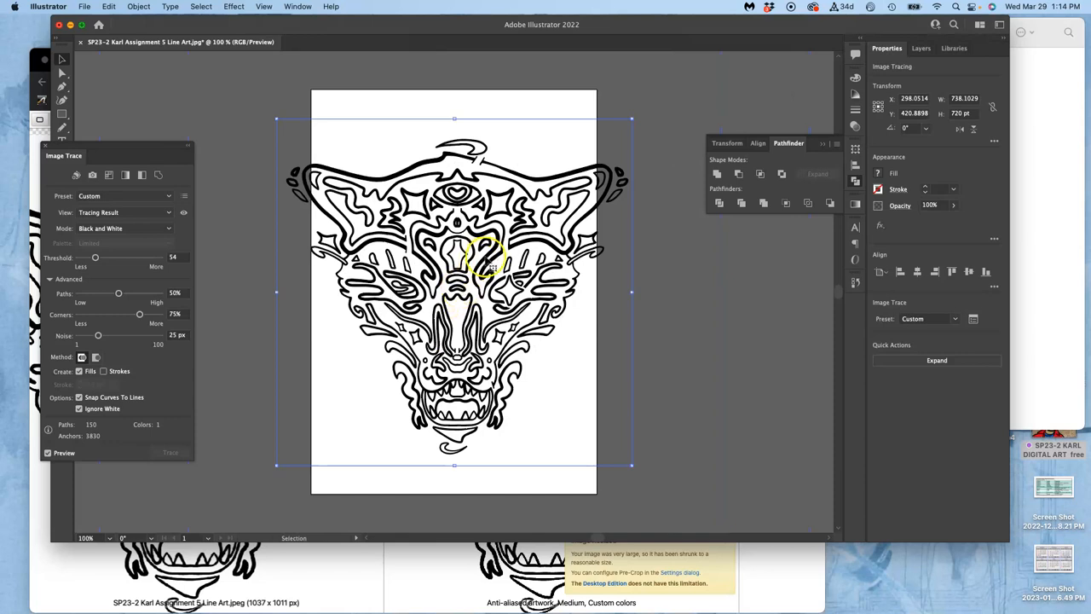
{"action": "mouse_move", "coordinate": [681, 196]}
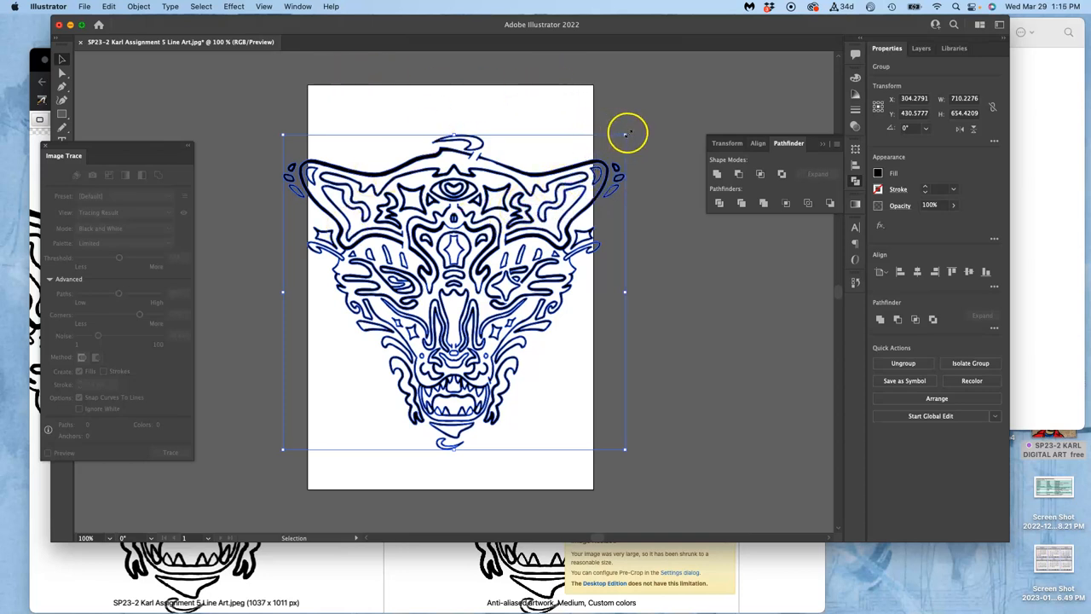
Drag the corner handle to shrink the traced beast head to about 505 by 465 pt.
{"action": "left_click_drag", "start_coordinate": [625, 134], "coordinate": [628, 133]}
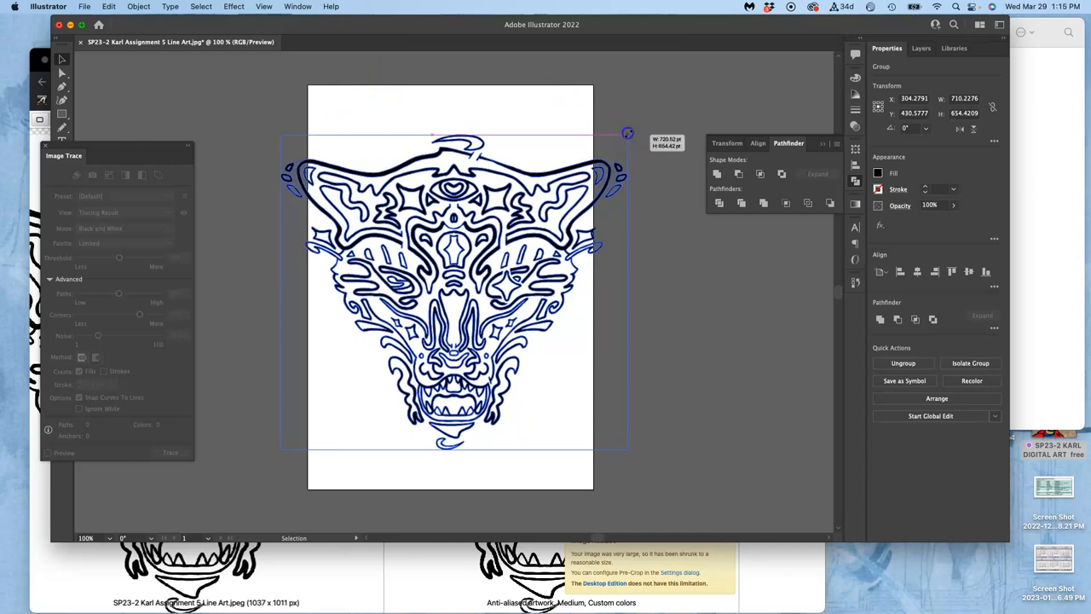
{"action": "left_click_drag", "start_coordinate": [627, 134], "coordinate": [590, 159]}
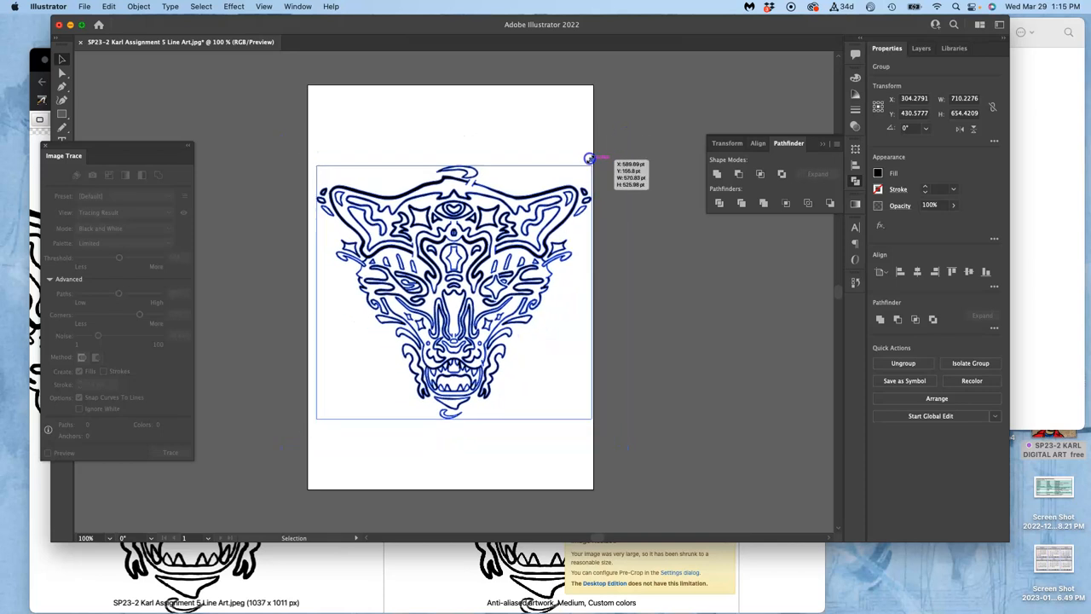
{"action": "left_click_drag", "start_coordinate": [588, 159], "coordinate": [575, 181]}
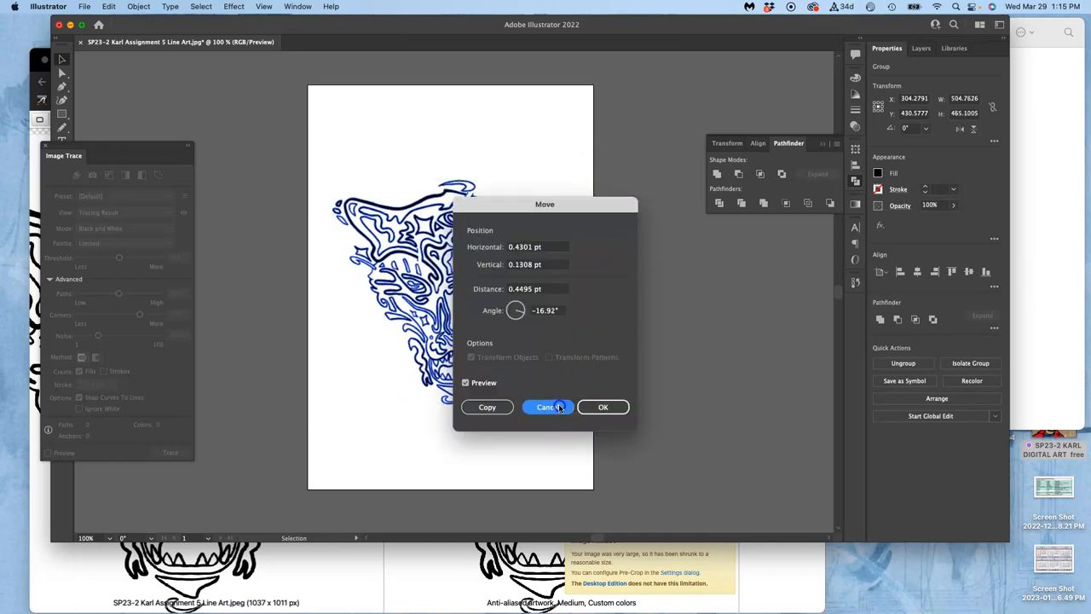
Save the beast head to the Desktop in SVG (svg) format with default SVG options.
{"action": "left_click", "coordinate": [545, 406]}
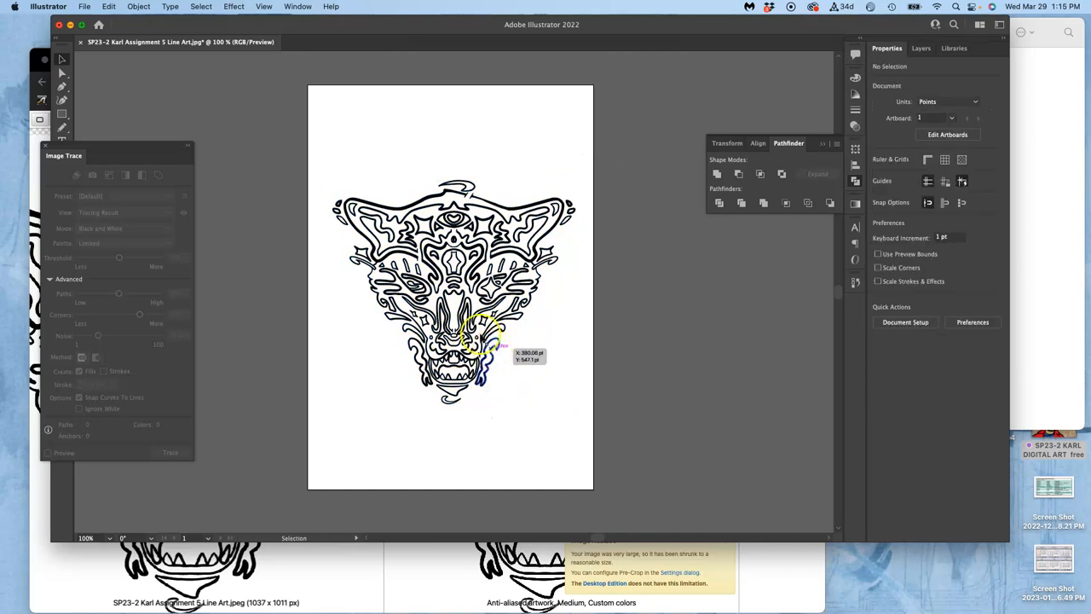
{"action": "left_click", "coordinate": [85, 6]}
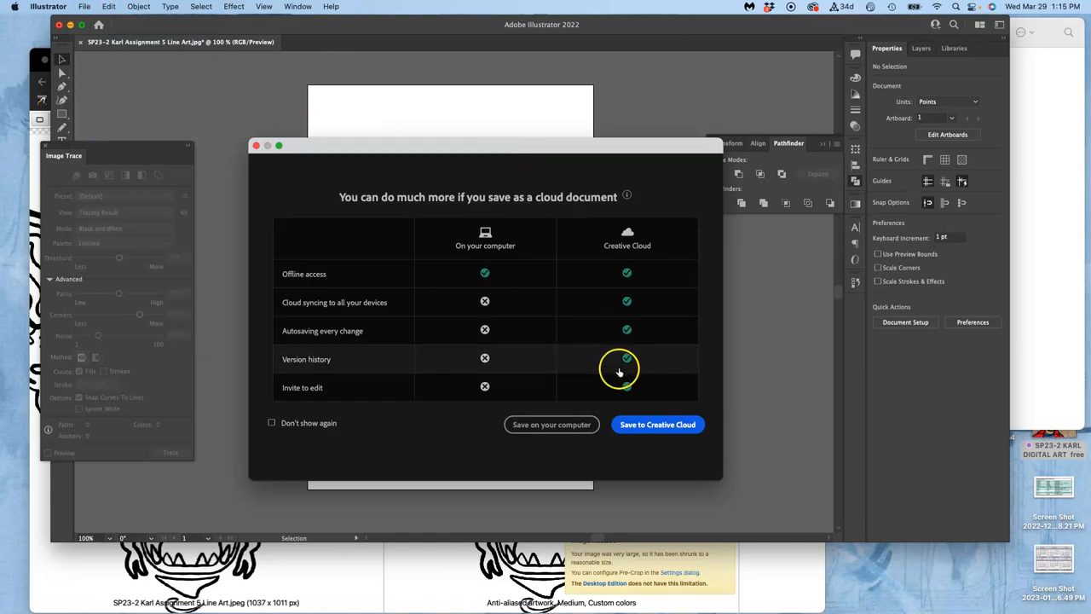
{"action": "left_click", "coordinate": [551, 425]}
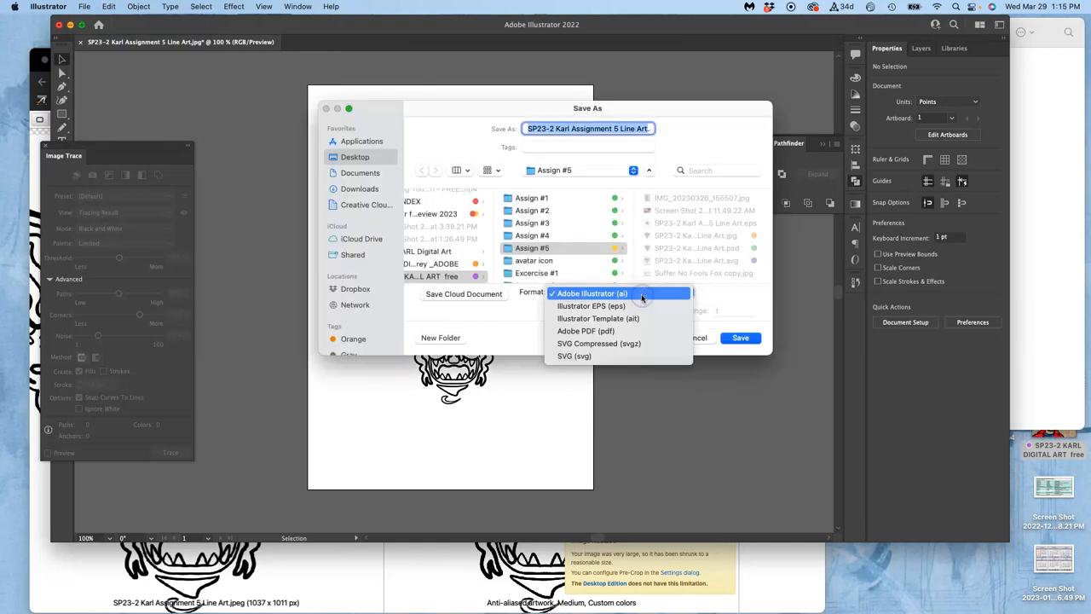
{"action": "left_click", "coordinate": [592, 293]}
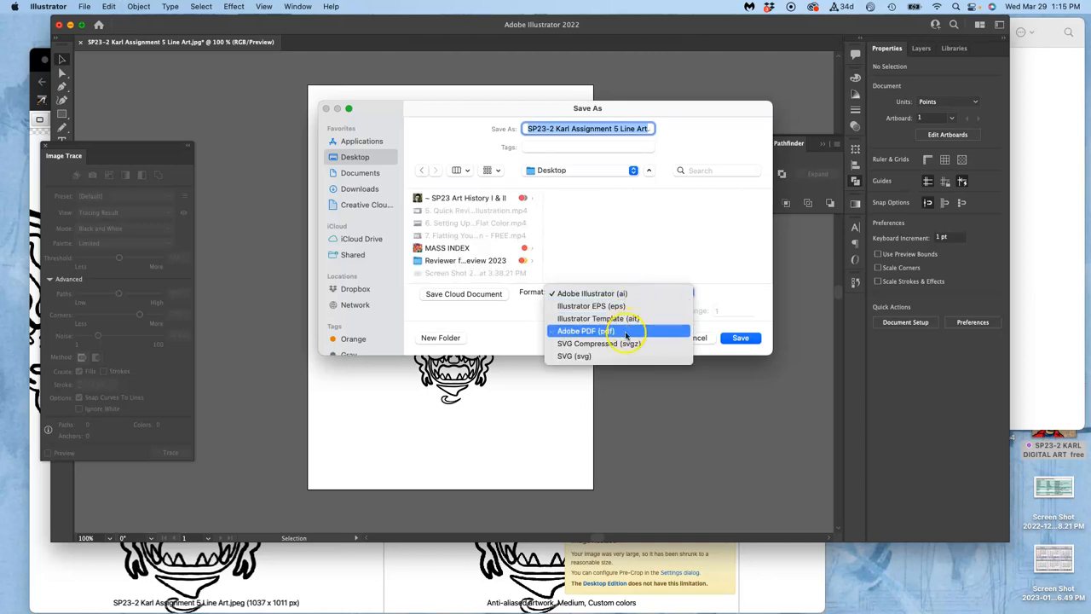
{"action": "mouse_move", "coordinate": [573, 356]}
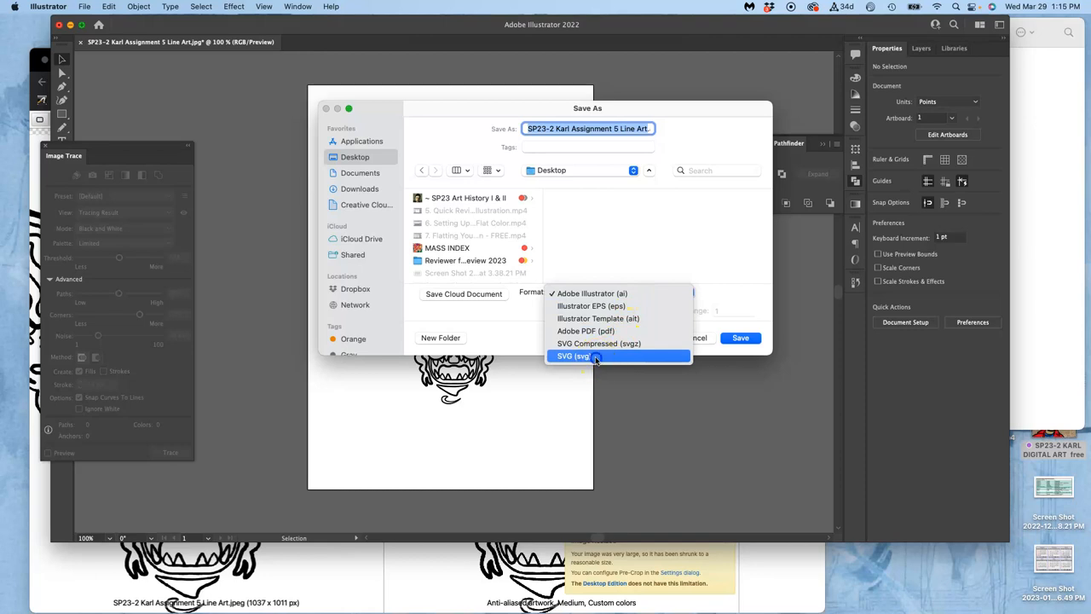
{"action": "left_click", "coordinate": [573, 355]}
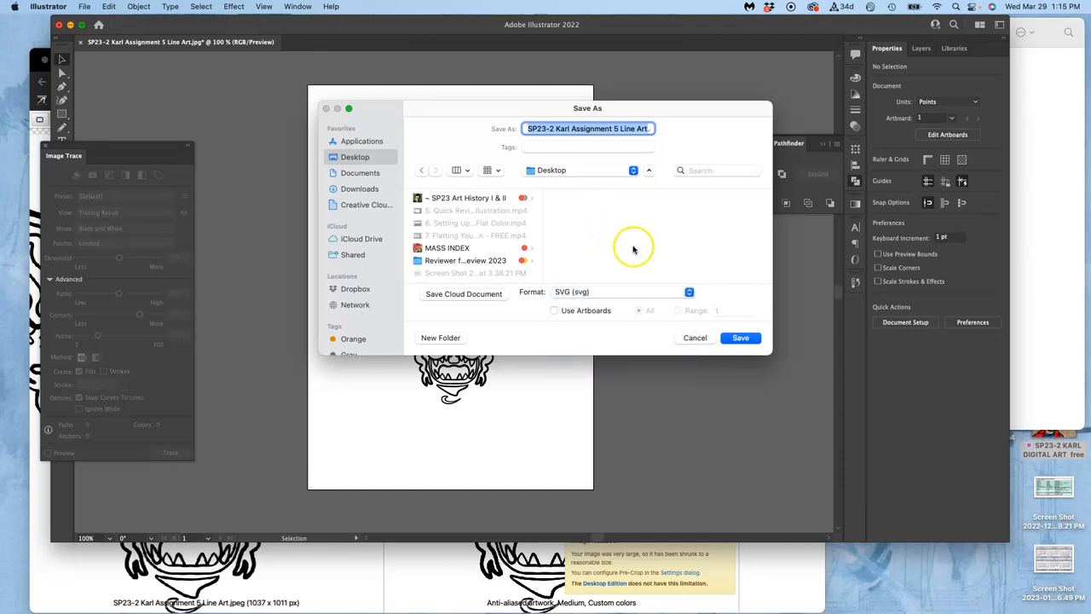
{"action": "left_click", "coordinate": [740, 337]}
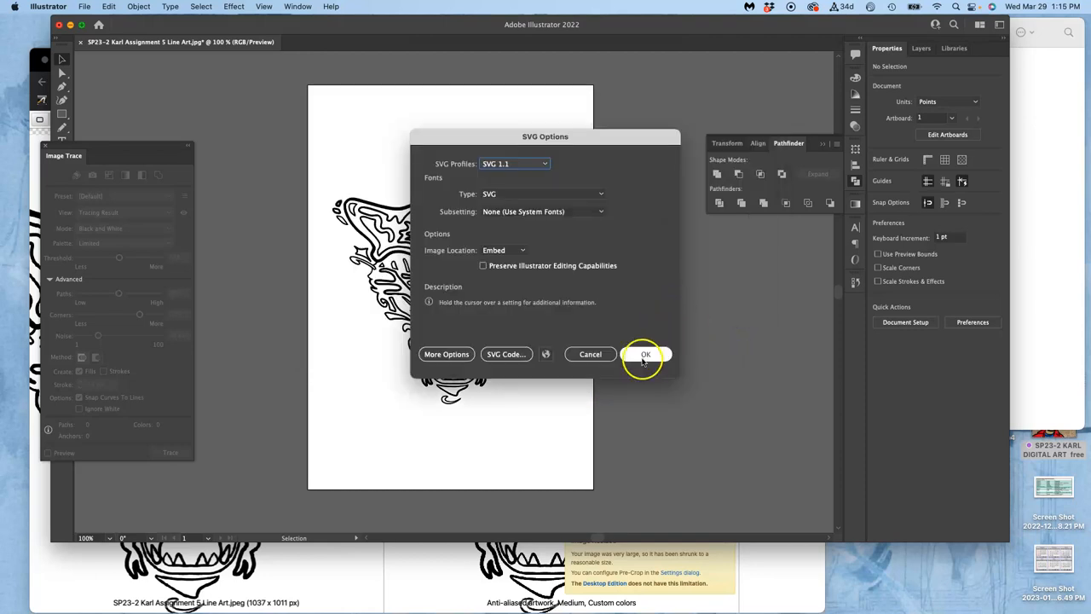
{"action": "left_click", "coordinate": [645, 354]}
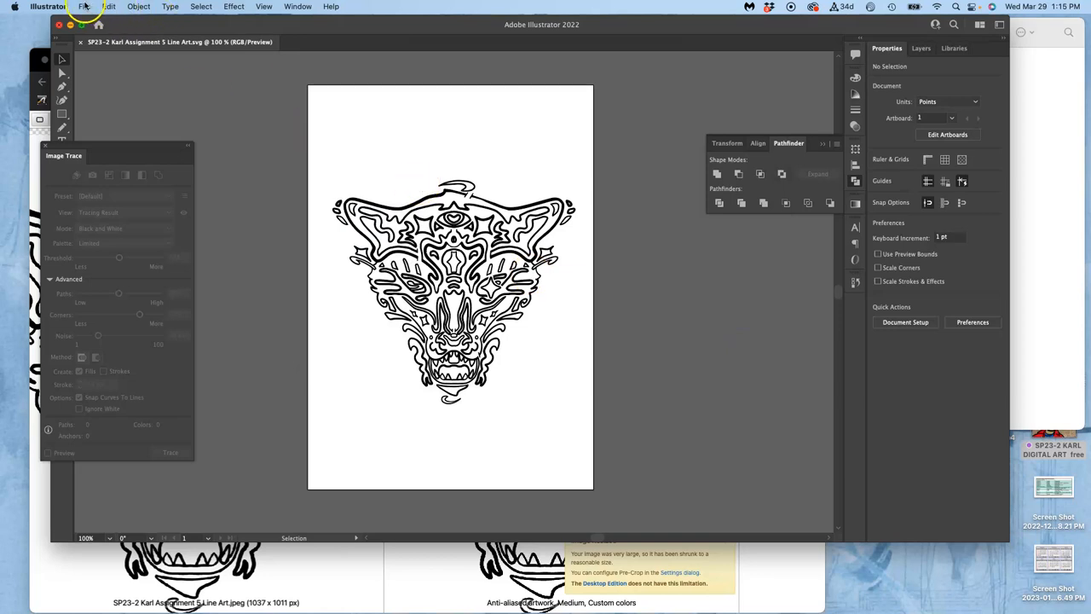
Save another copy in Illustrator EPS (eps) format, accepting the default EPS options.
{"action": "left_click", "coordinate": [84, 6]}
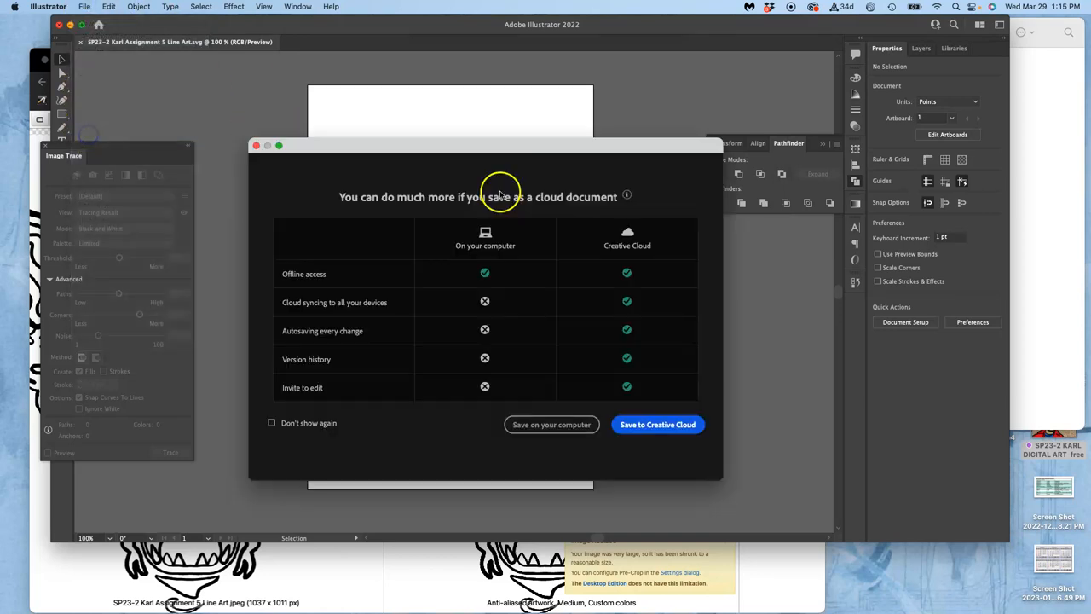
{"action": "left_click", "coordinate": [552, 424]}
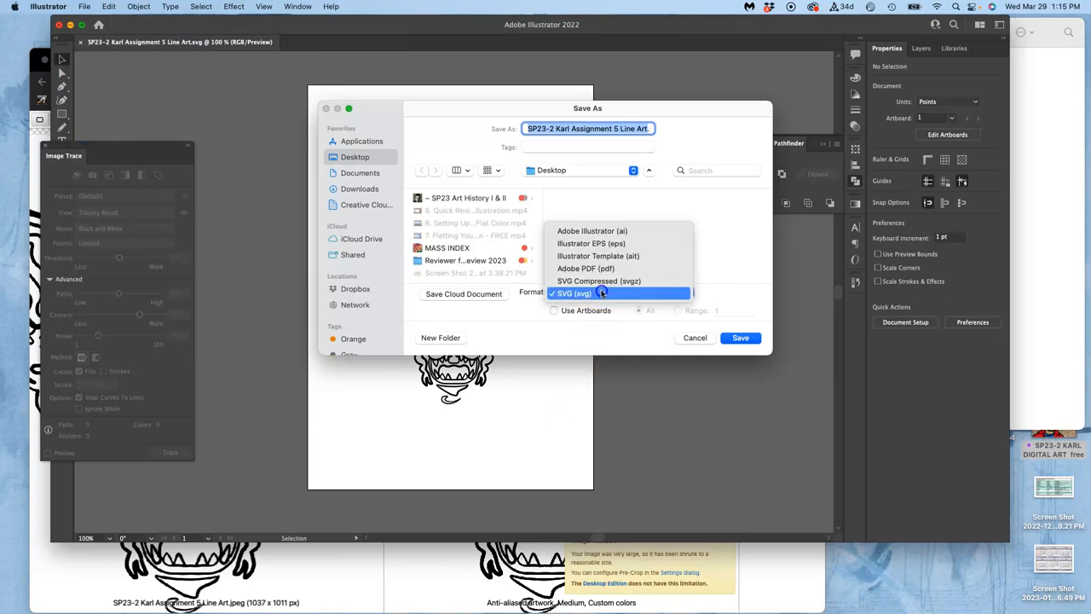
{"action": "mouse_move", "coordinate": [597, 256]}
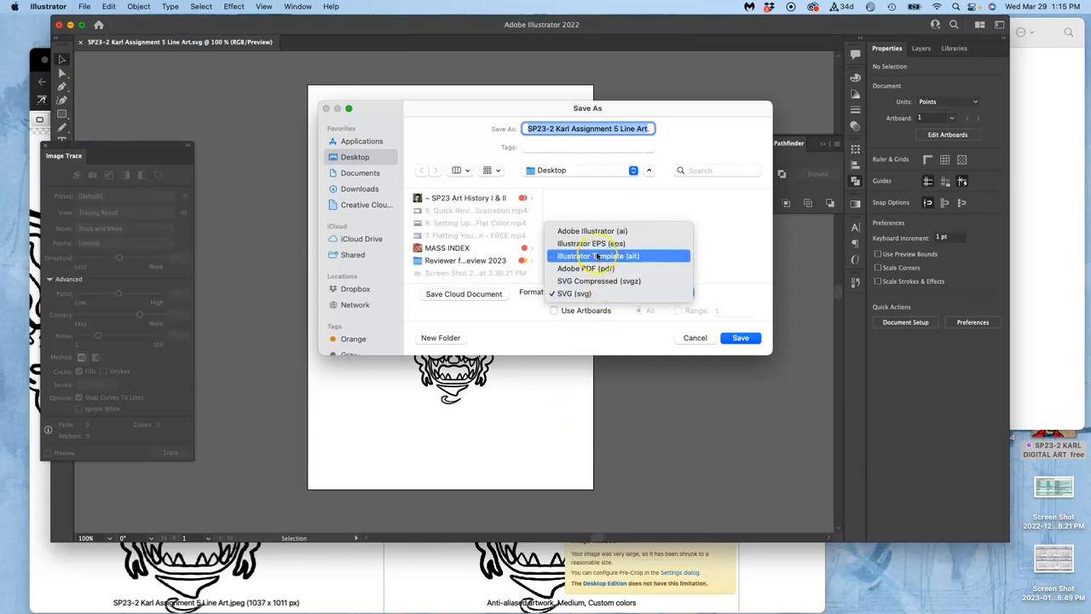
{"action": "mouse_move", "coordinate": [591, 243]}
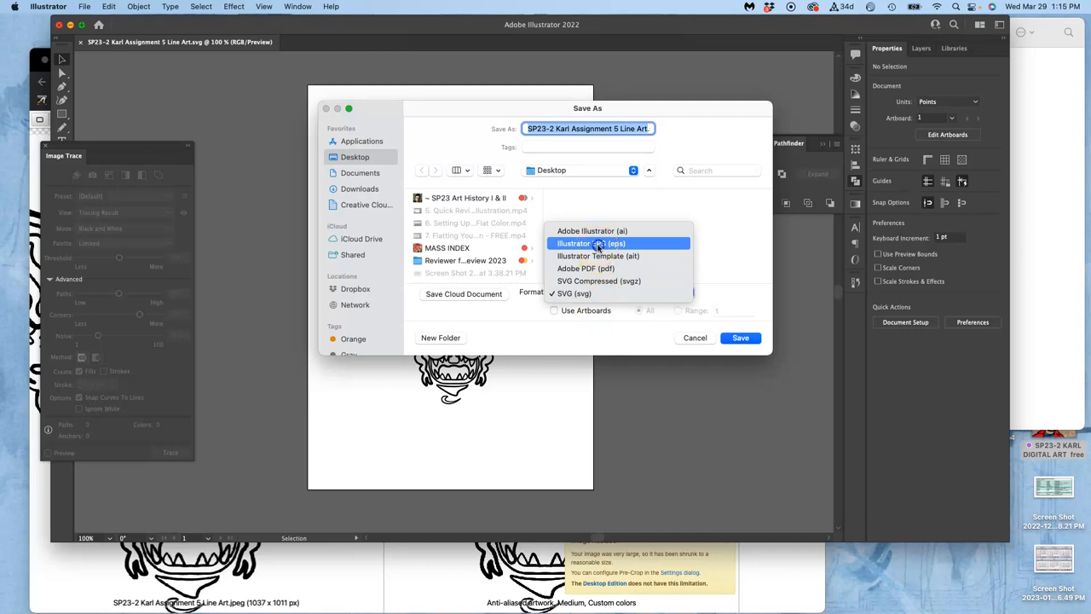
{"action": "left_click", "coordinate": [591, 243]}
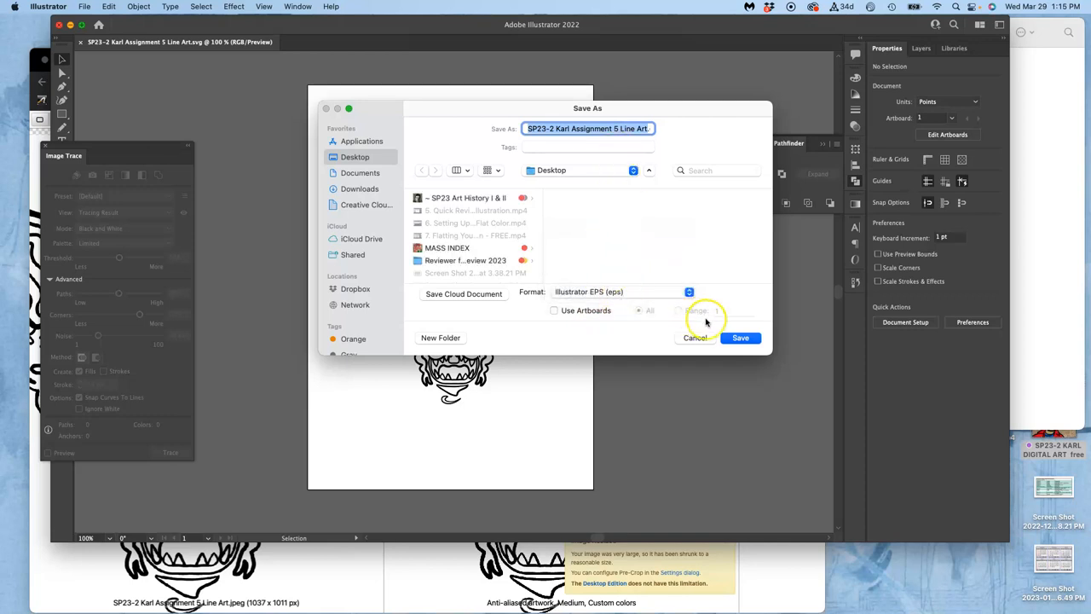
{"action": "left_click", "coordinate": [740, 338]}
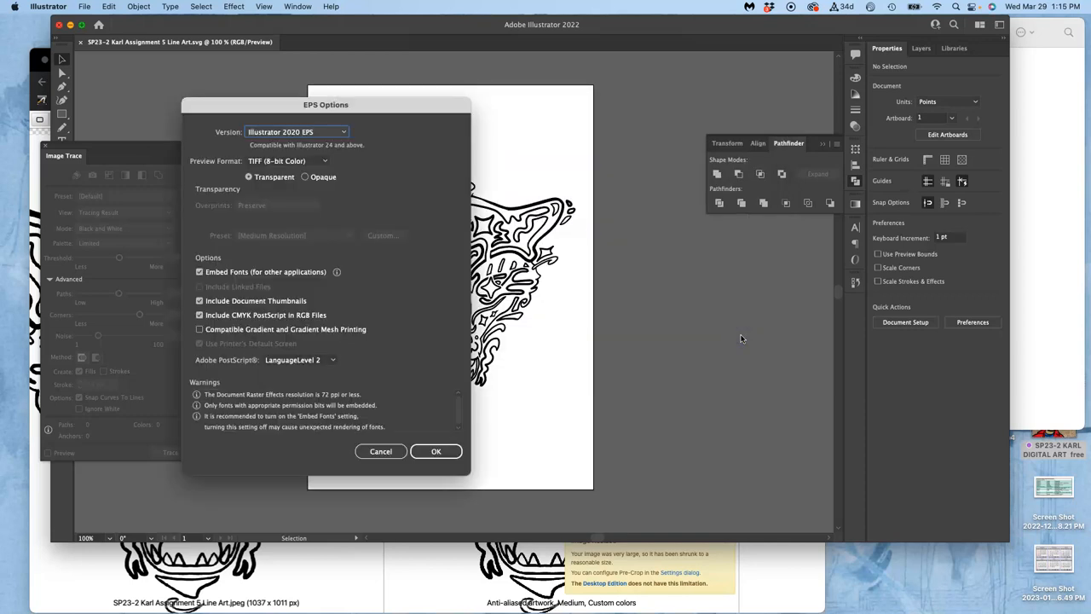
{"action": "left_click", "coordinate": [436, 451]}
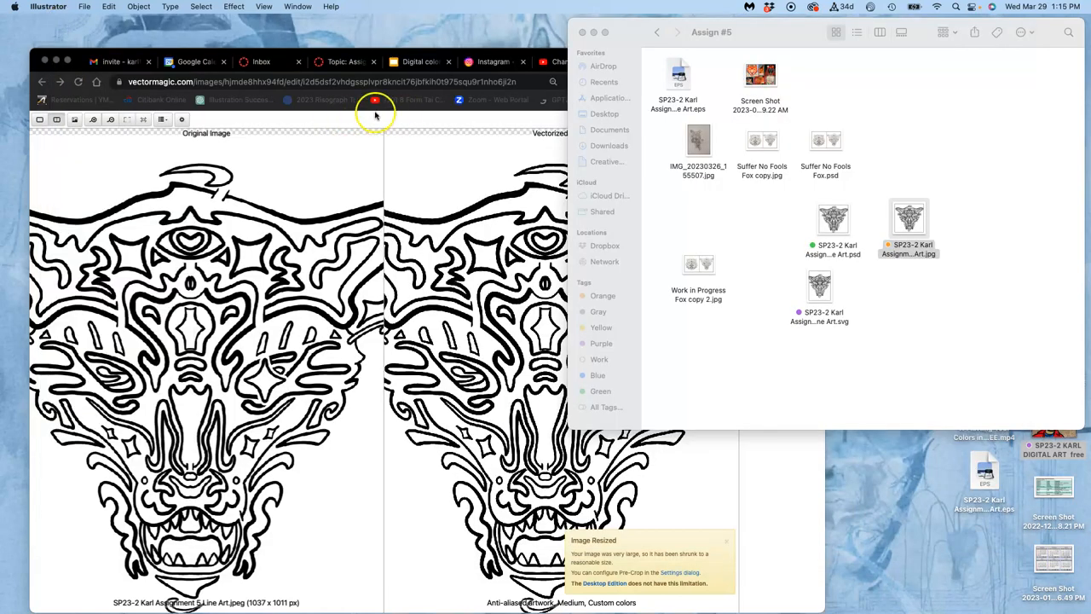
Zoom in on Vector Magic's result around the snout against the pixelated original.
{"action": "left_click", "coordinate": [48, 7]}
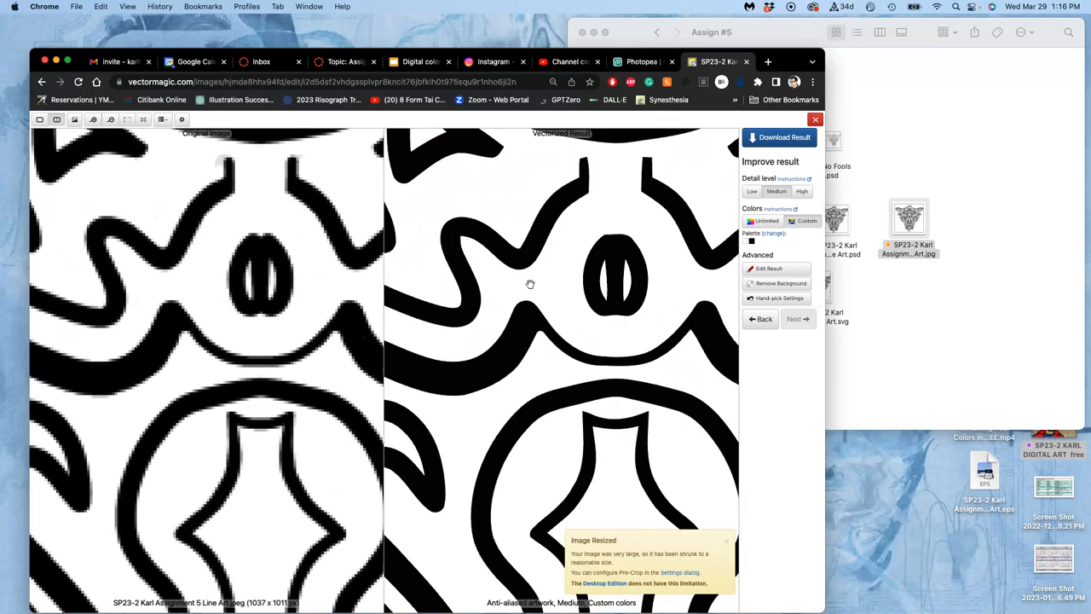
{"action": "scroll", "scroll_direction": "up", "scroll_amount": 3}
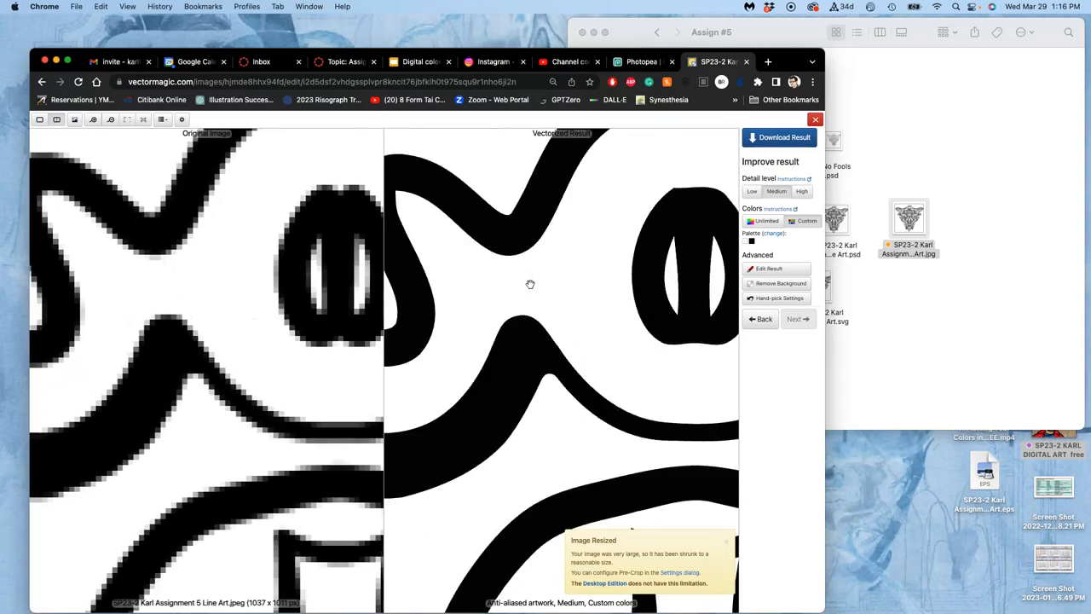
{"action": "mouse_move", "coordinate": [165, 350]}
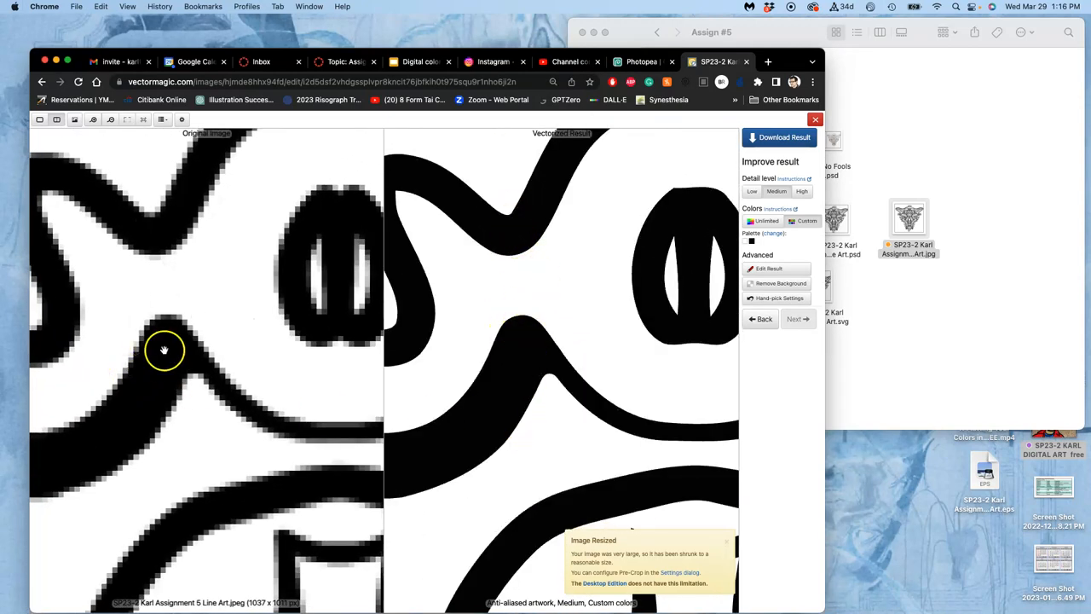
{"action": "mouse_move", "coordinate": [231, 311]}
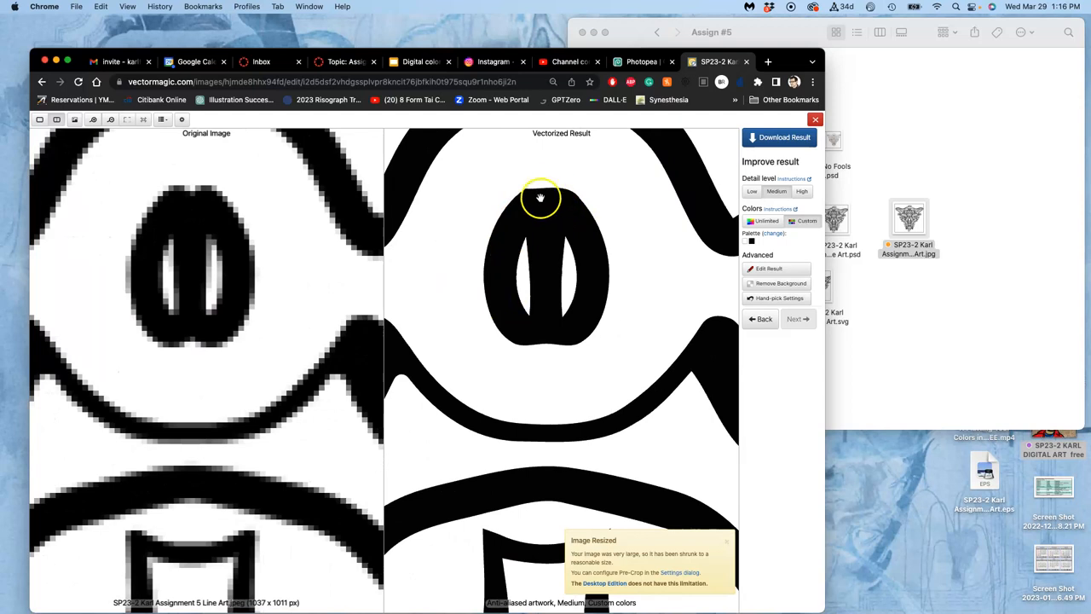
{"action": "mouse_move", "coordinate": [868, 232]}
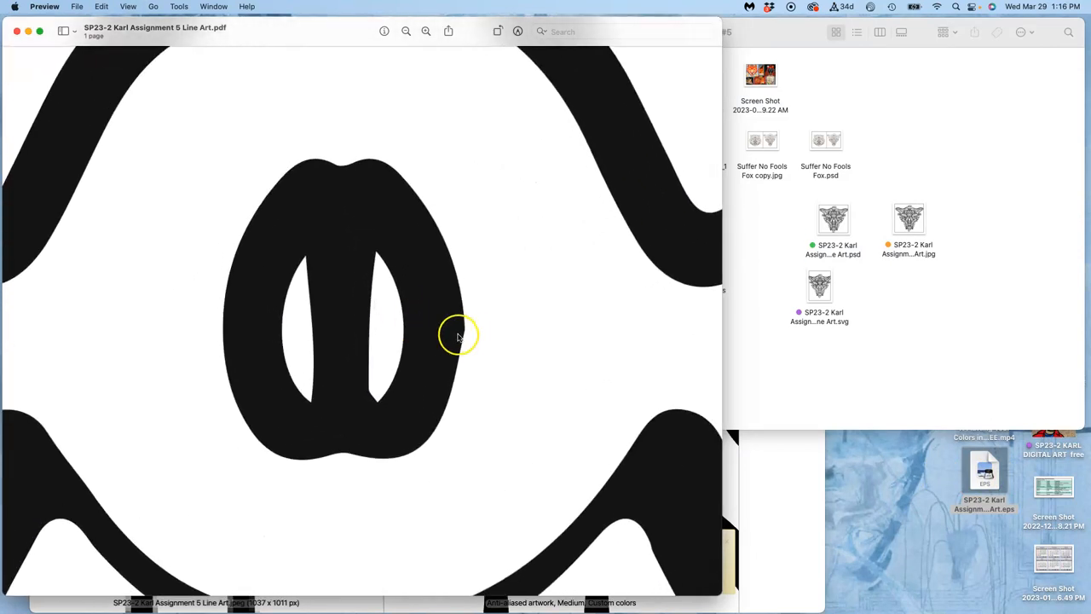
{"action": "mouse_move", "coordinate": [469, 330]}
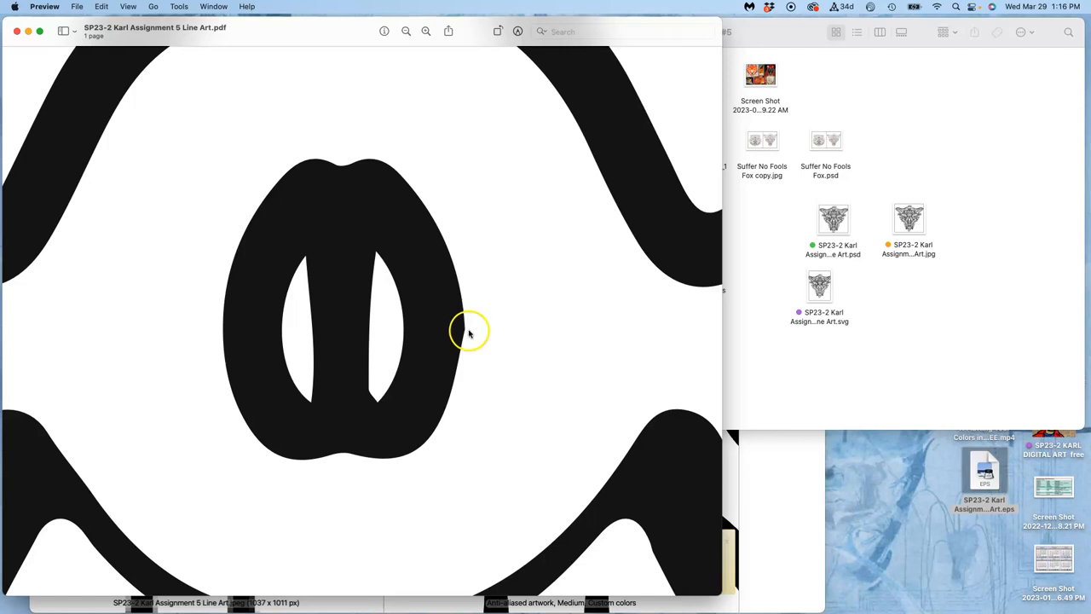
{"action": "mouse_move", "coordinate": [469, 337]}
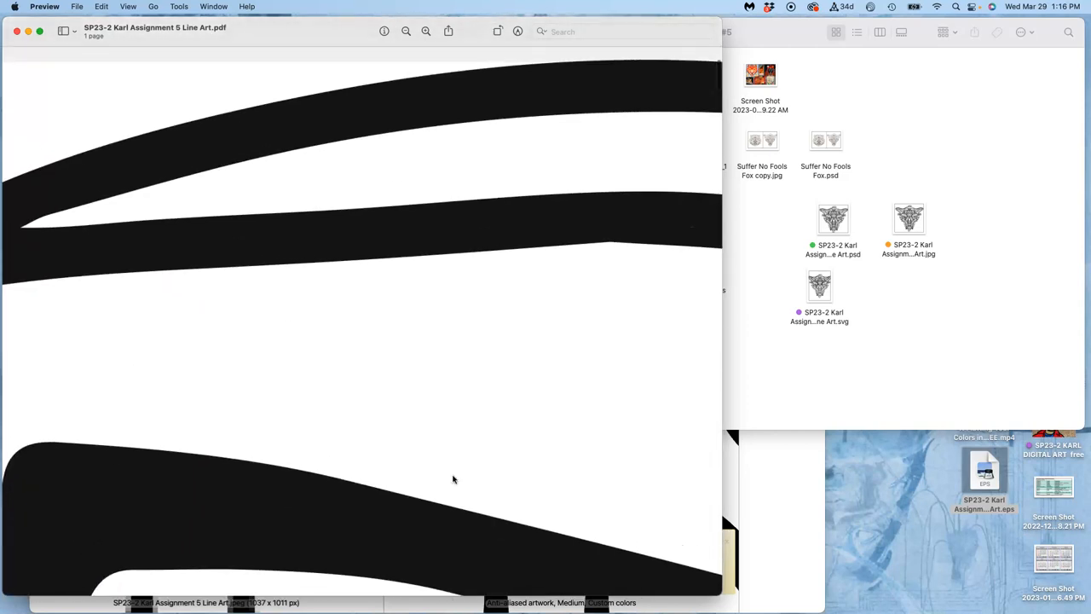
Scroll the enlarged vector beast head, then try opening the saved SVG file.
{"action": "scroll", "scroll_direction": "down", "scroll_amount": 3}
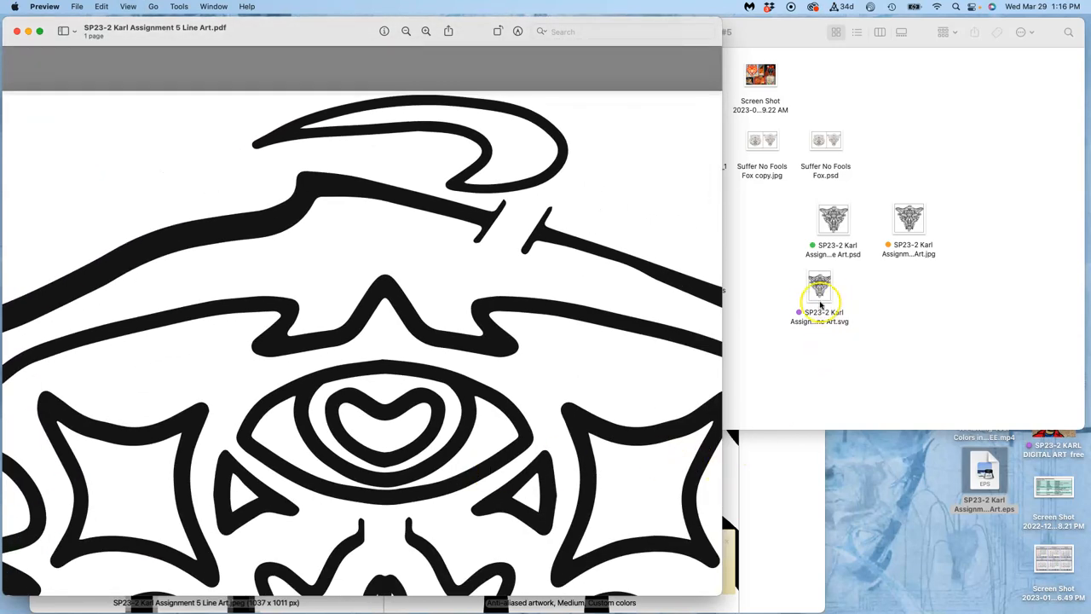
{"action": "double_click", "coordinate": [818, 290]}
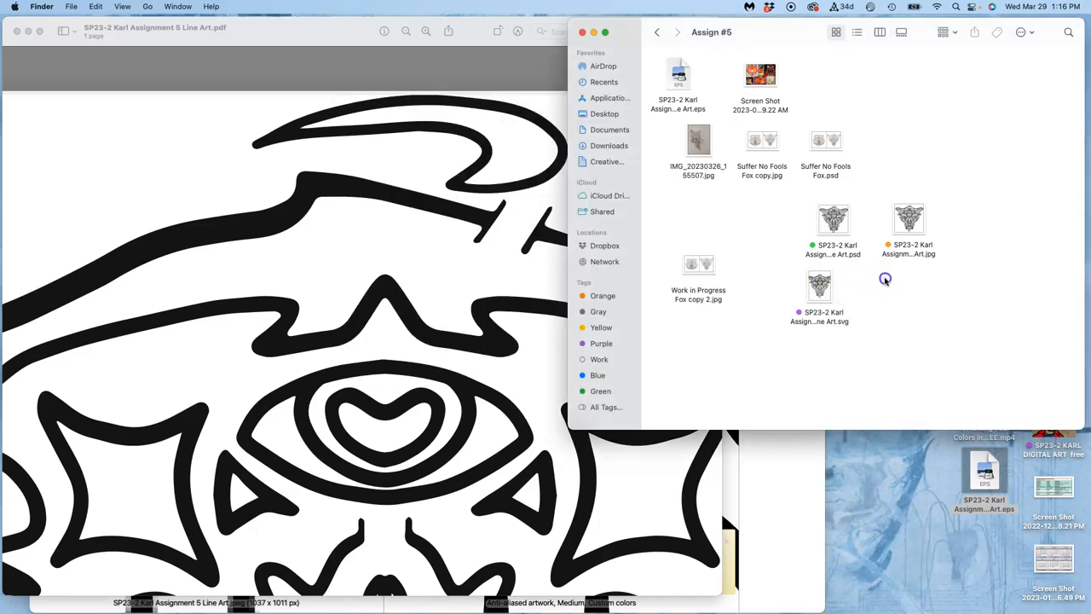
Show the Open With app list for the desktop beast-head SVG file.
{"action": "right_click", "coordinate": [819, 293]}
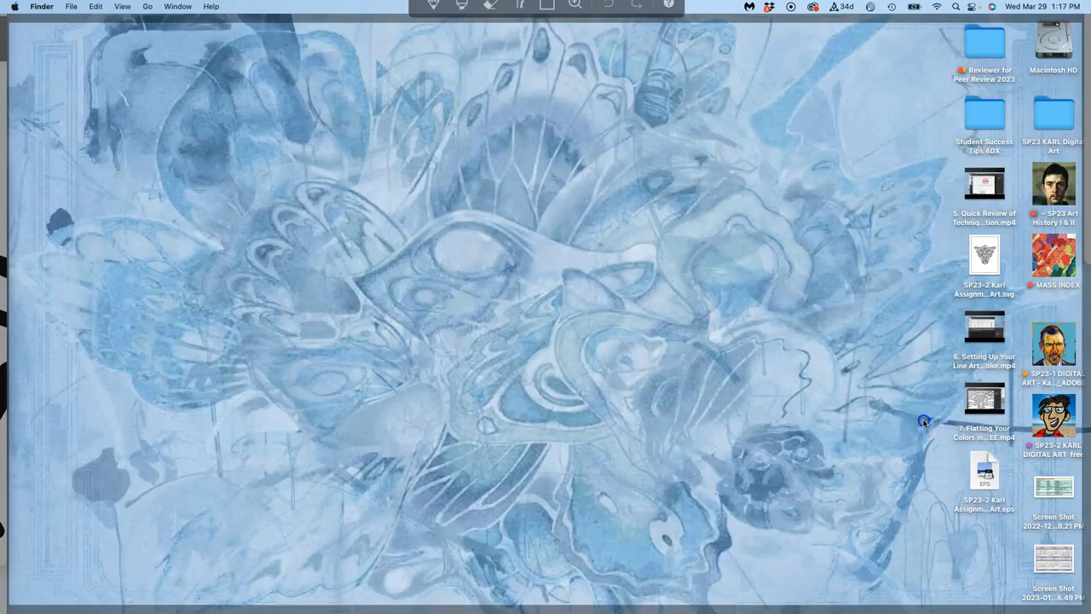
{"action": "left_click", "coordinate": [984, 256]}
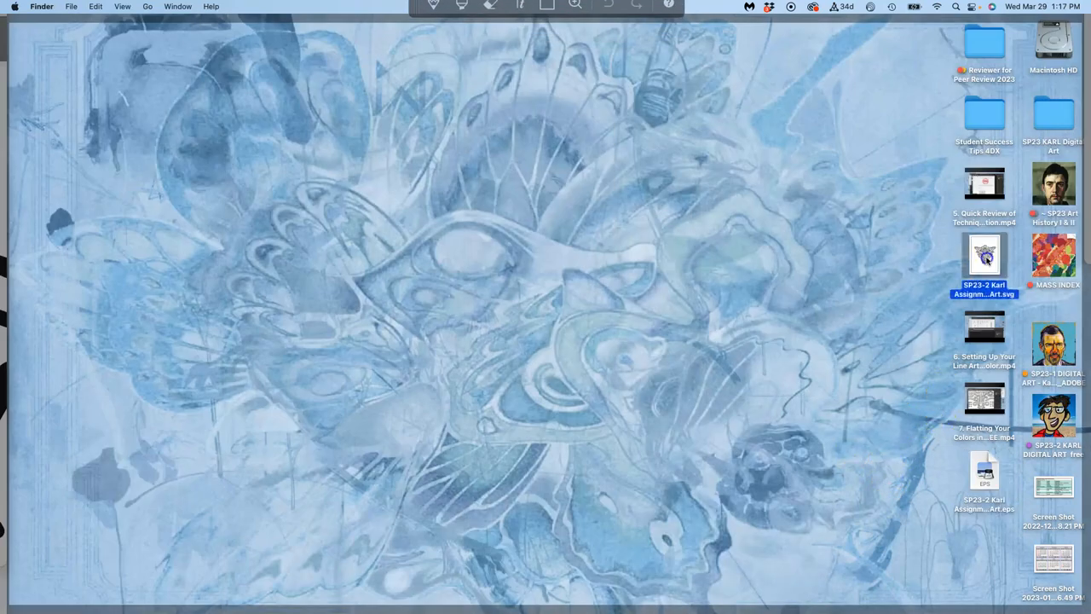
{"action": "double_click", "coordinate": [985, 256]}
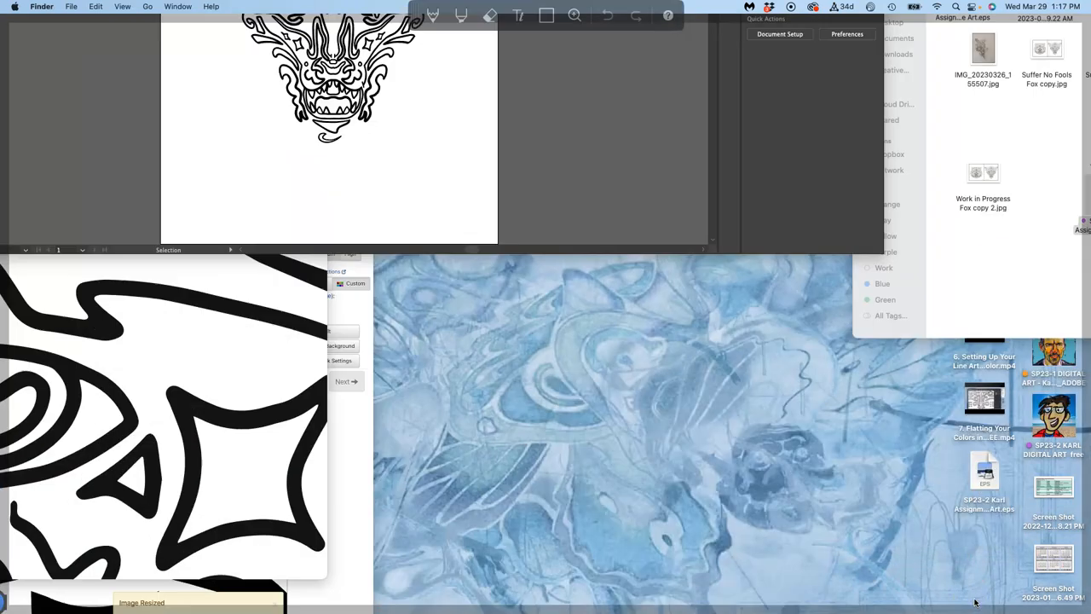
{"action": "right_click", "coordinate": [985, 260]}
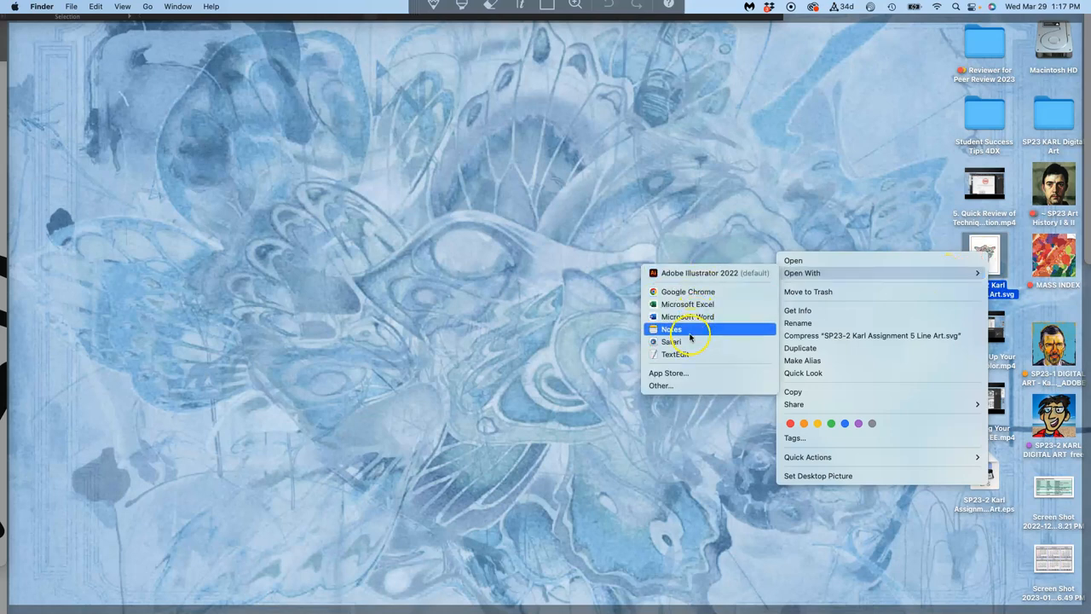
{"action": "mouse_move", "coordinate": [661, 385]}
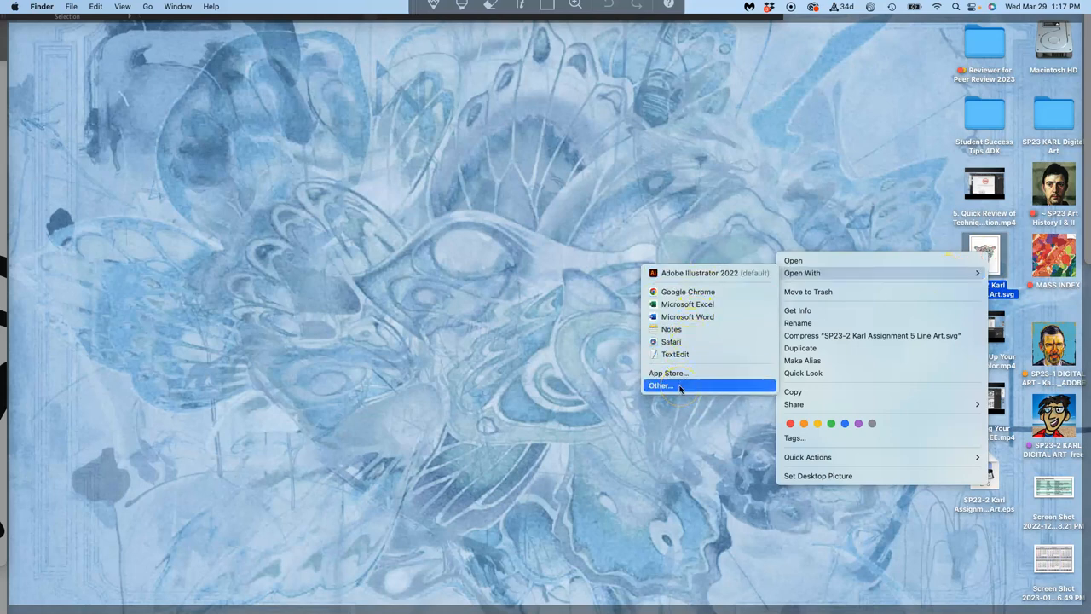